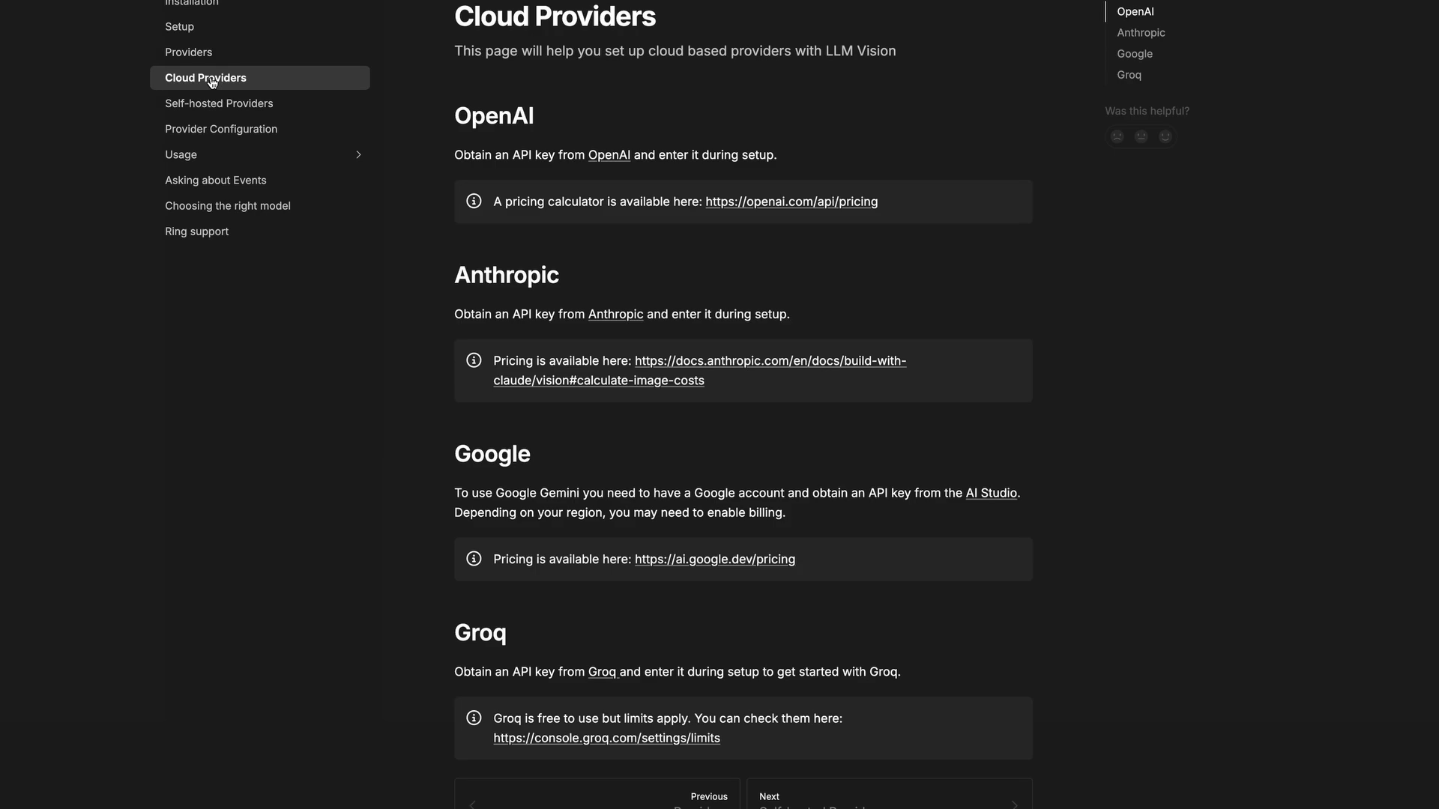
Open the LLM Vision Cloud Providers guide covering OpenAI, Anthropic, Google and Groq API keys
left_click(218, 102)
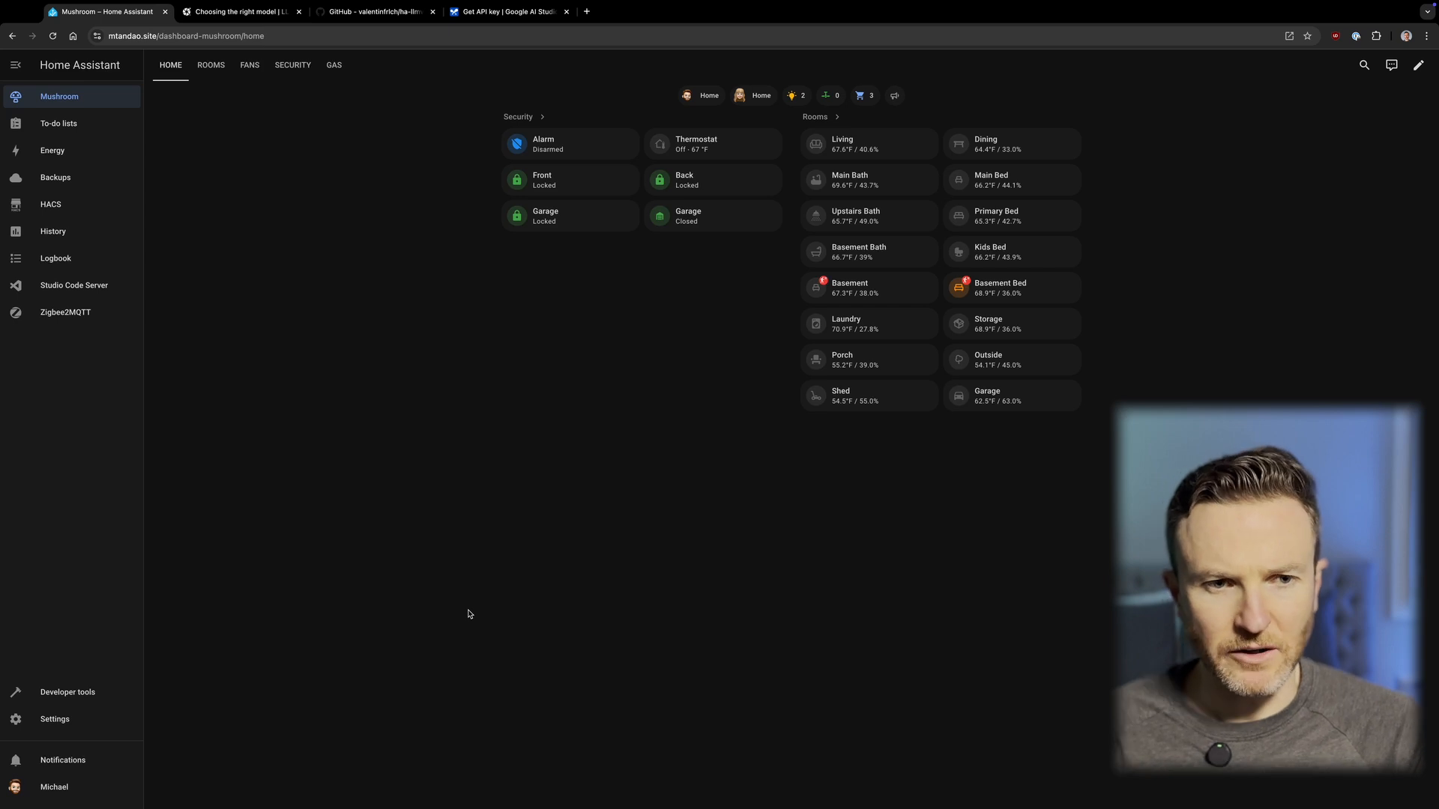
mouse_move(396, 262)
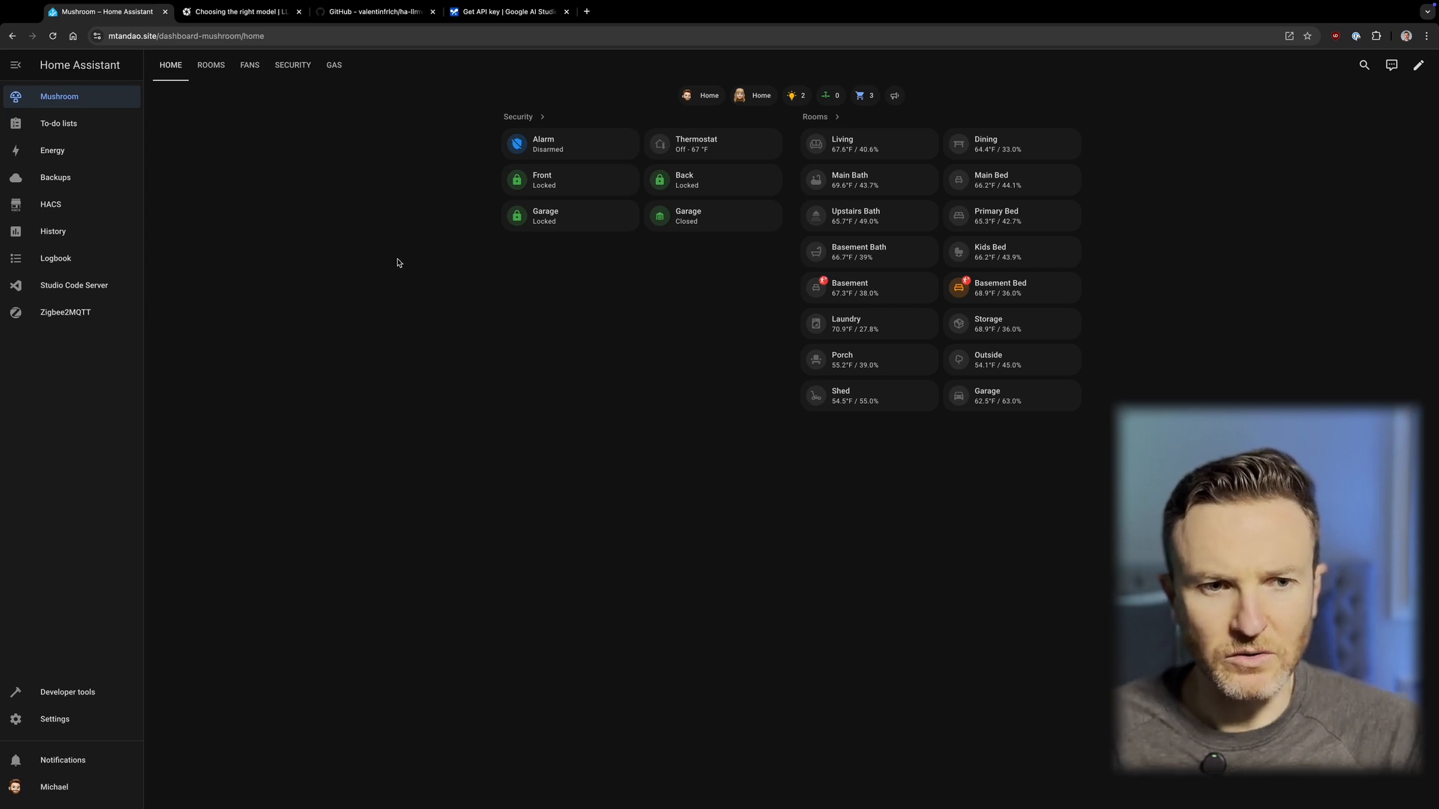
In HACS custom repositories, enter the ha-llmvision repo URL as type Integration, then close without adding
left_click(49, 204)
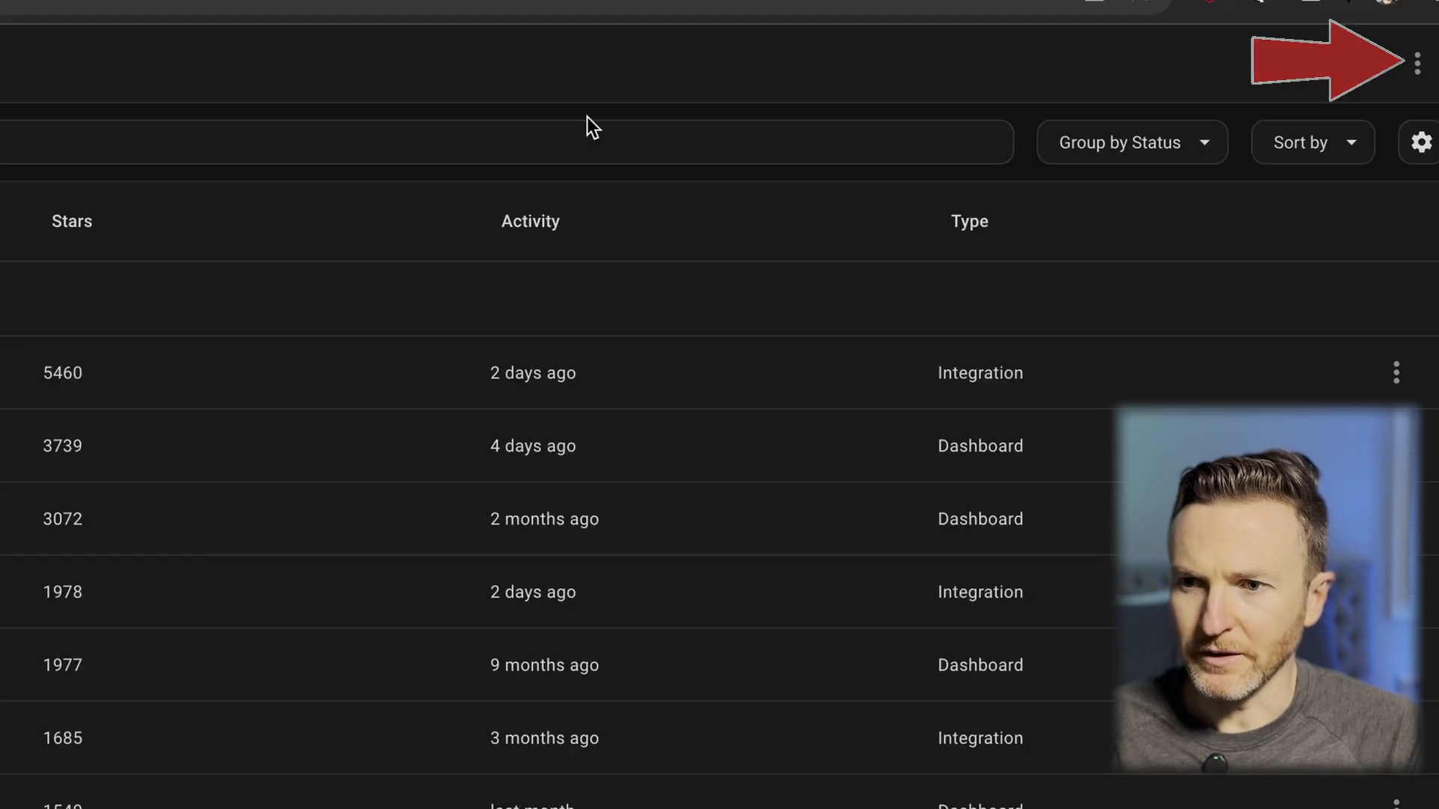
left_click(1417, 61)
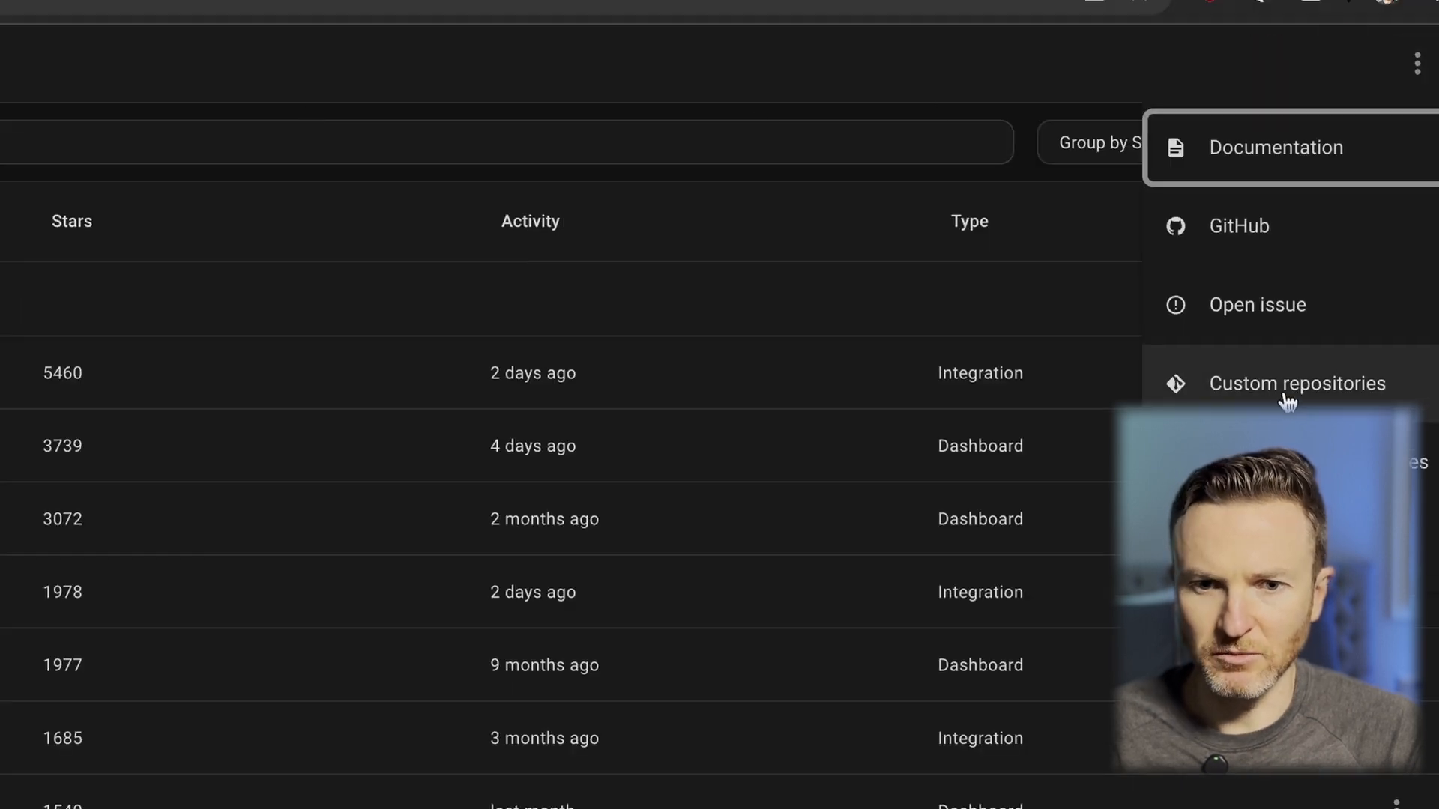
left_click(1296, 383)
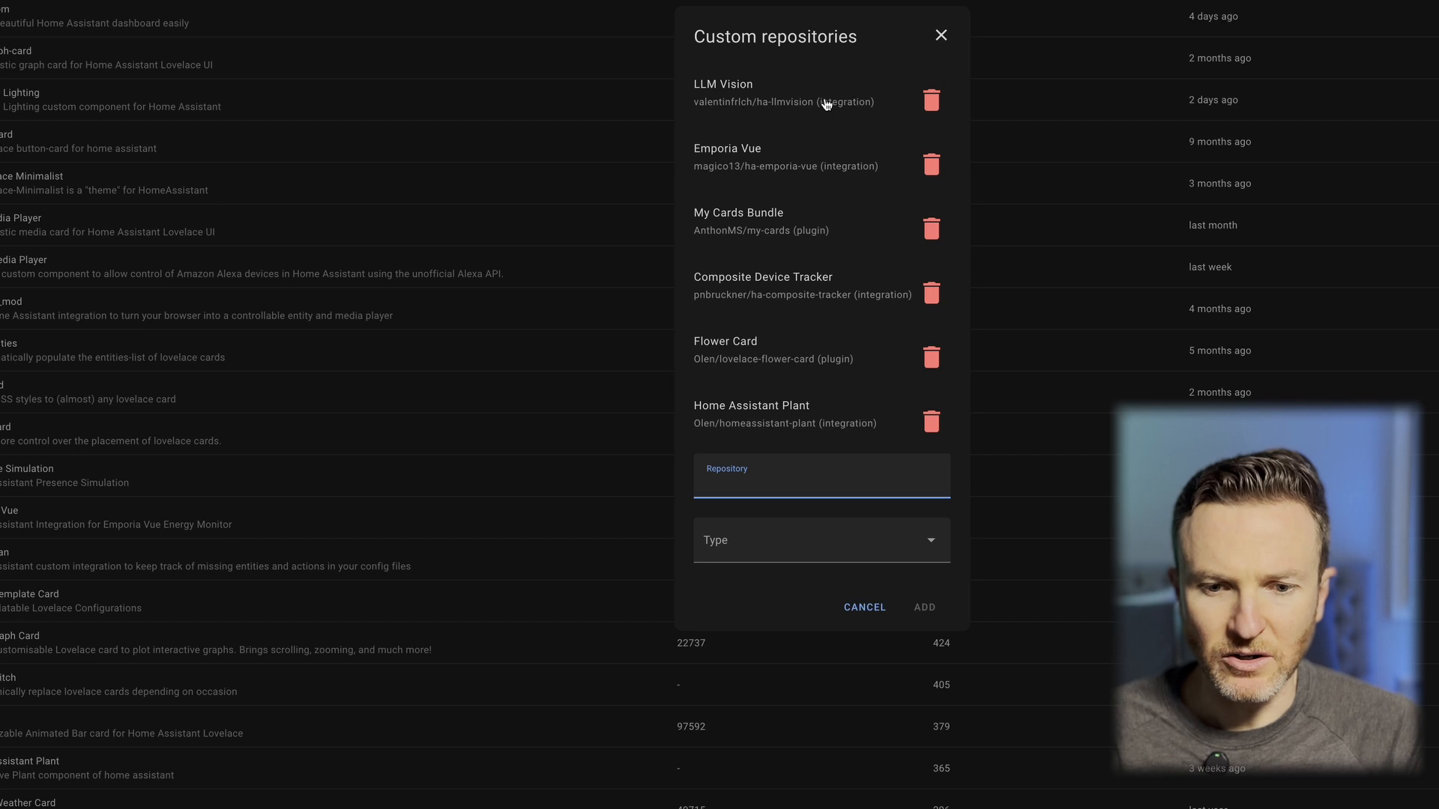
mouse_move(719, 299)
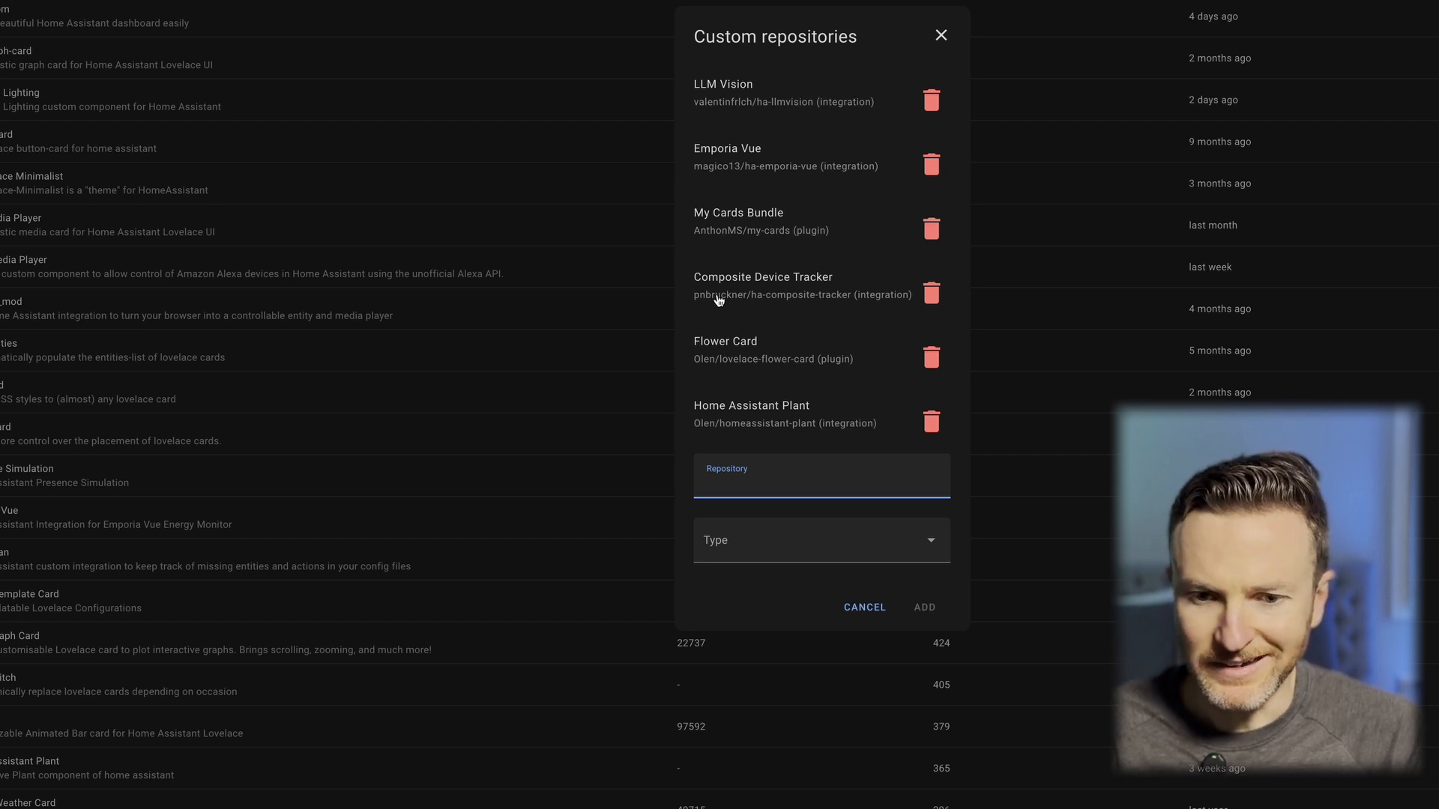
type("https://github.com/valentinfrlch/ha-llmvision")
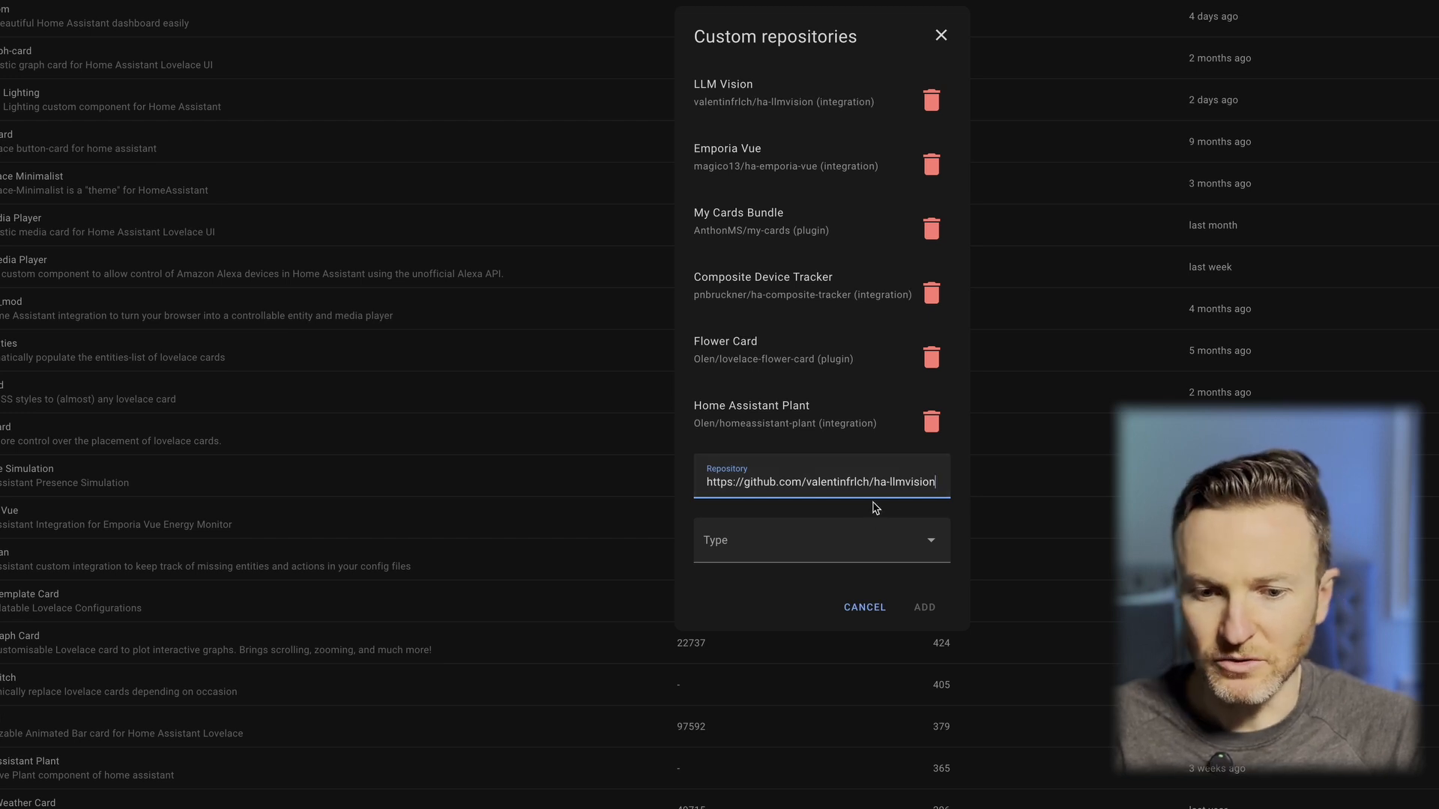
left_click(819, 539)
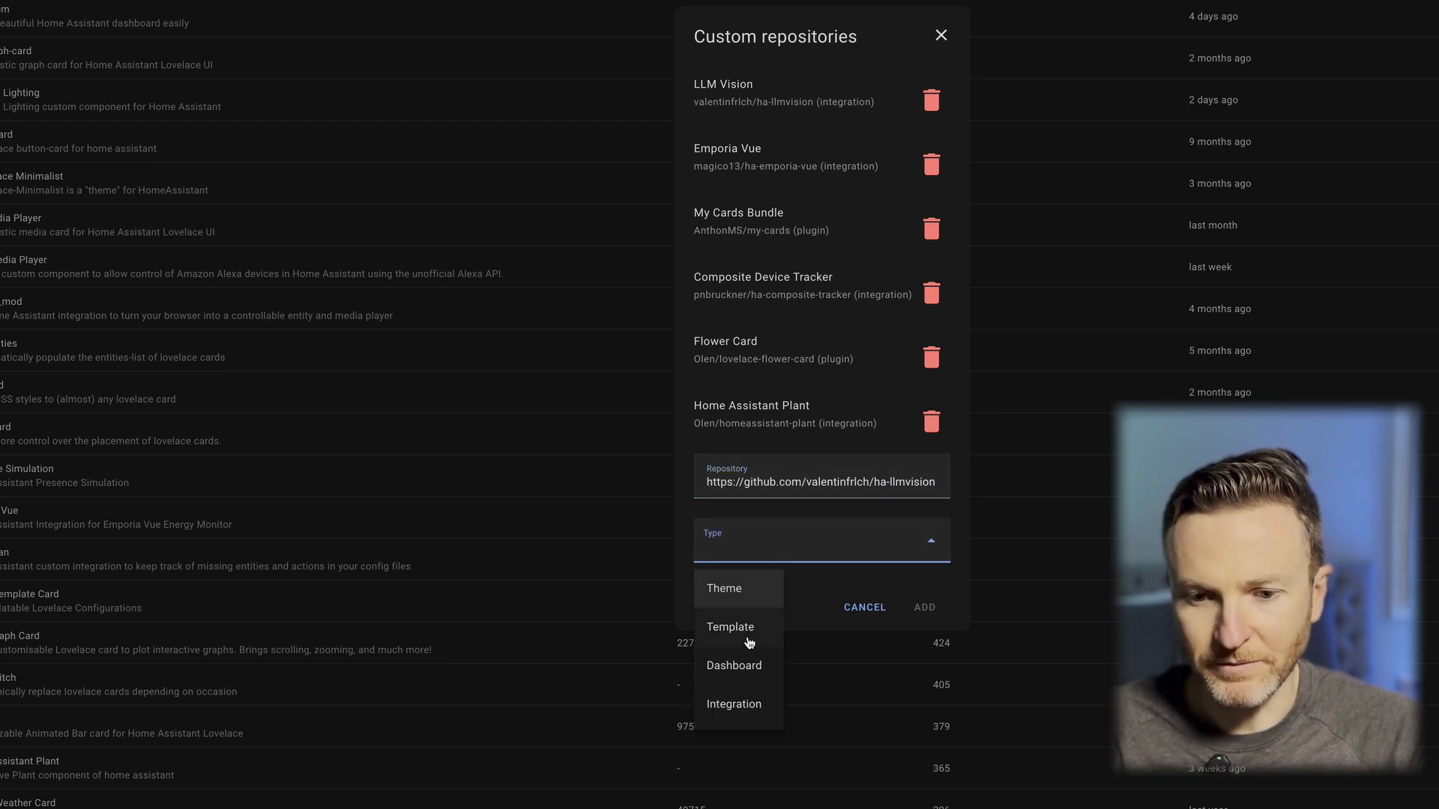
left_click(733, 704)
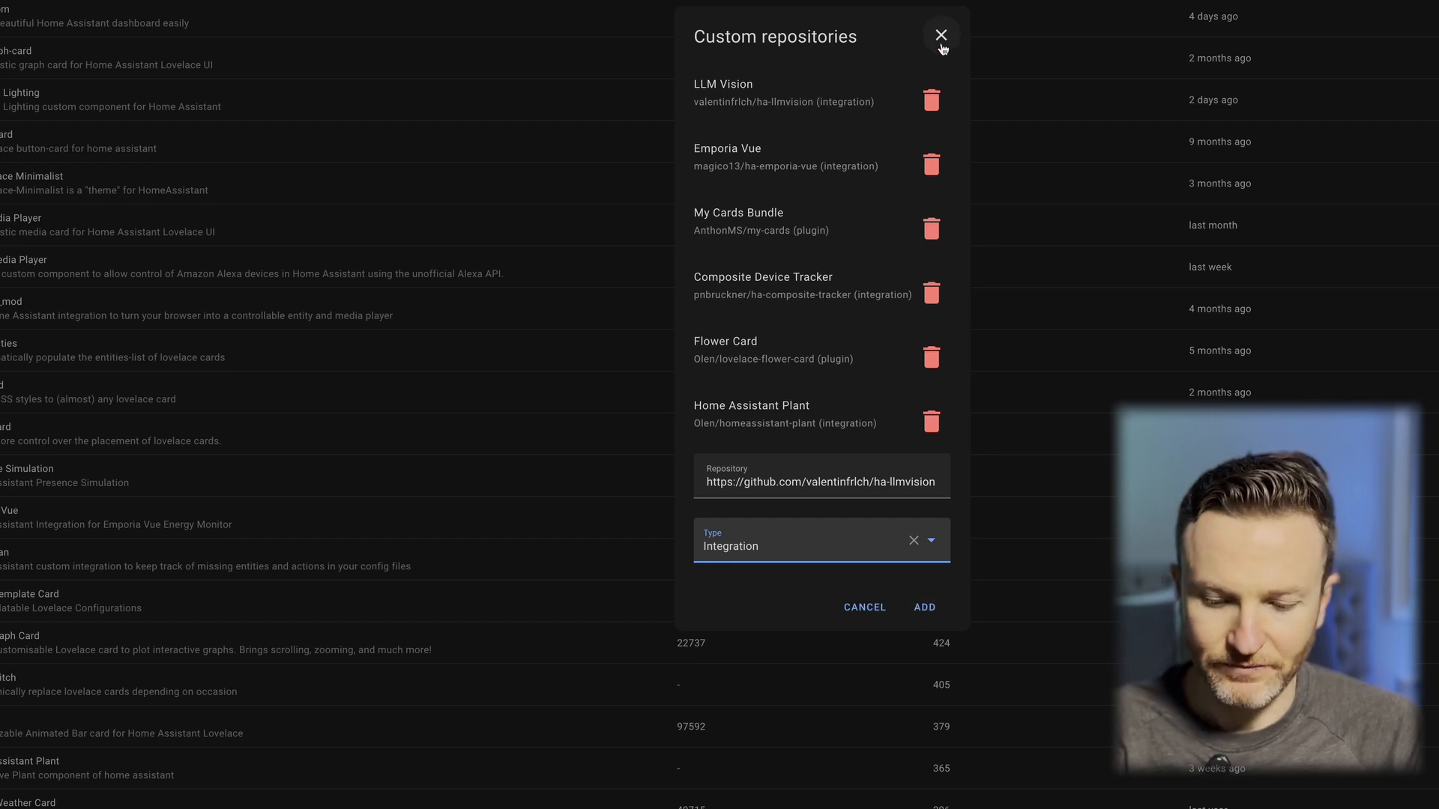
left_click(940, 34)
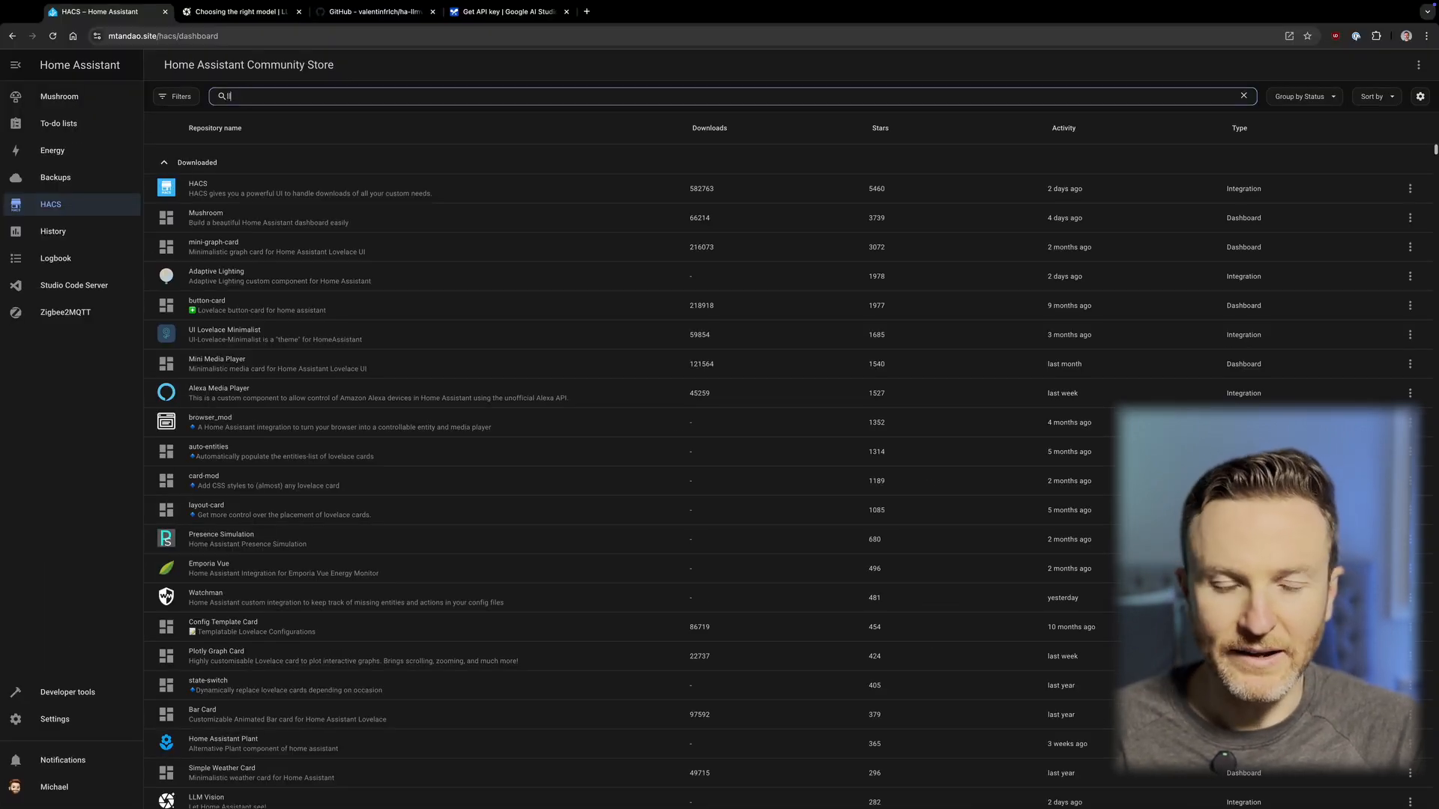
View the LLM Vision repository page in HACS, then go to Settings' integrations overview
left_click(206, 797)
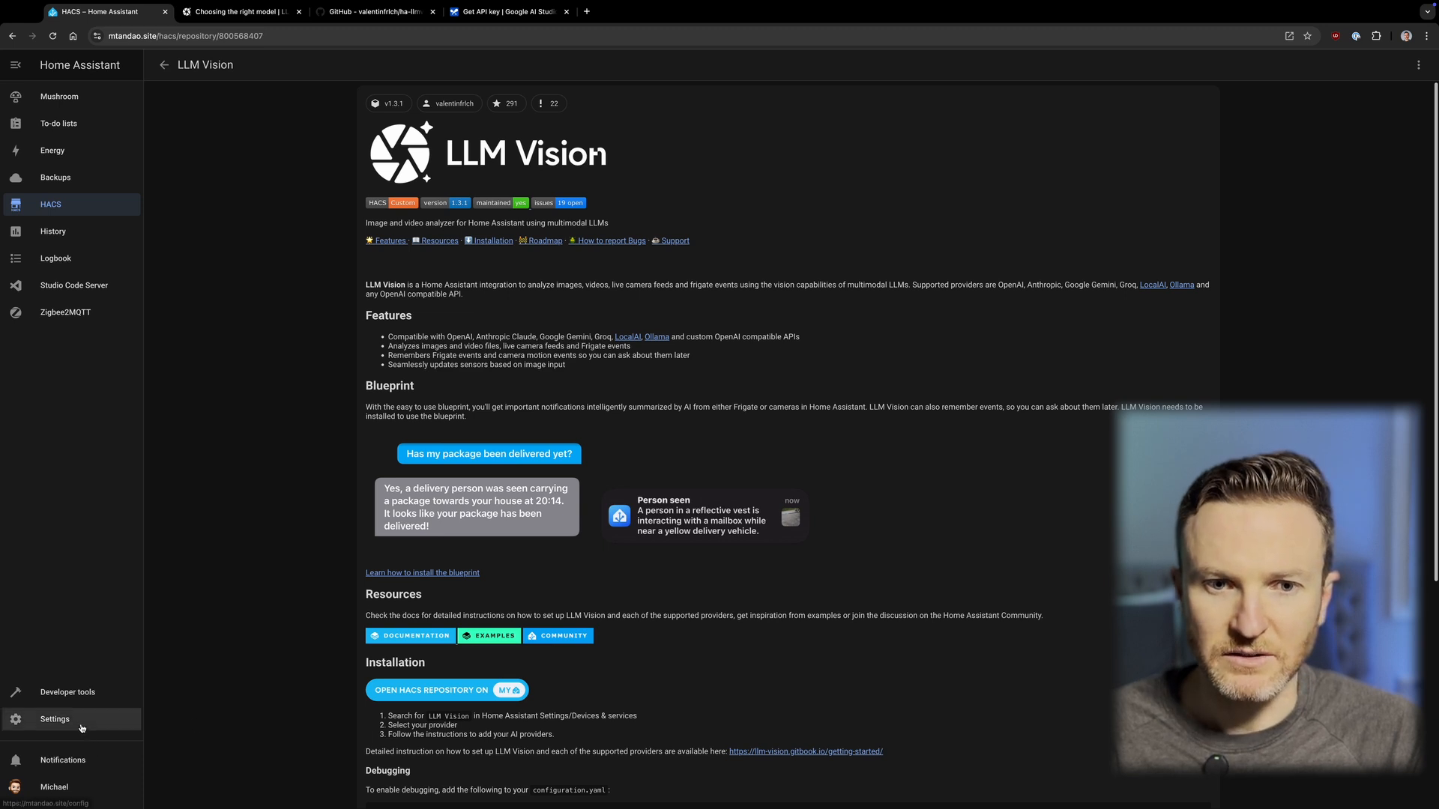
left_click(54, 719)
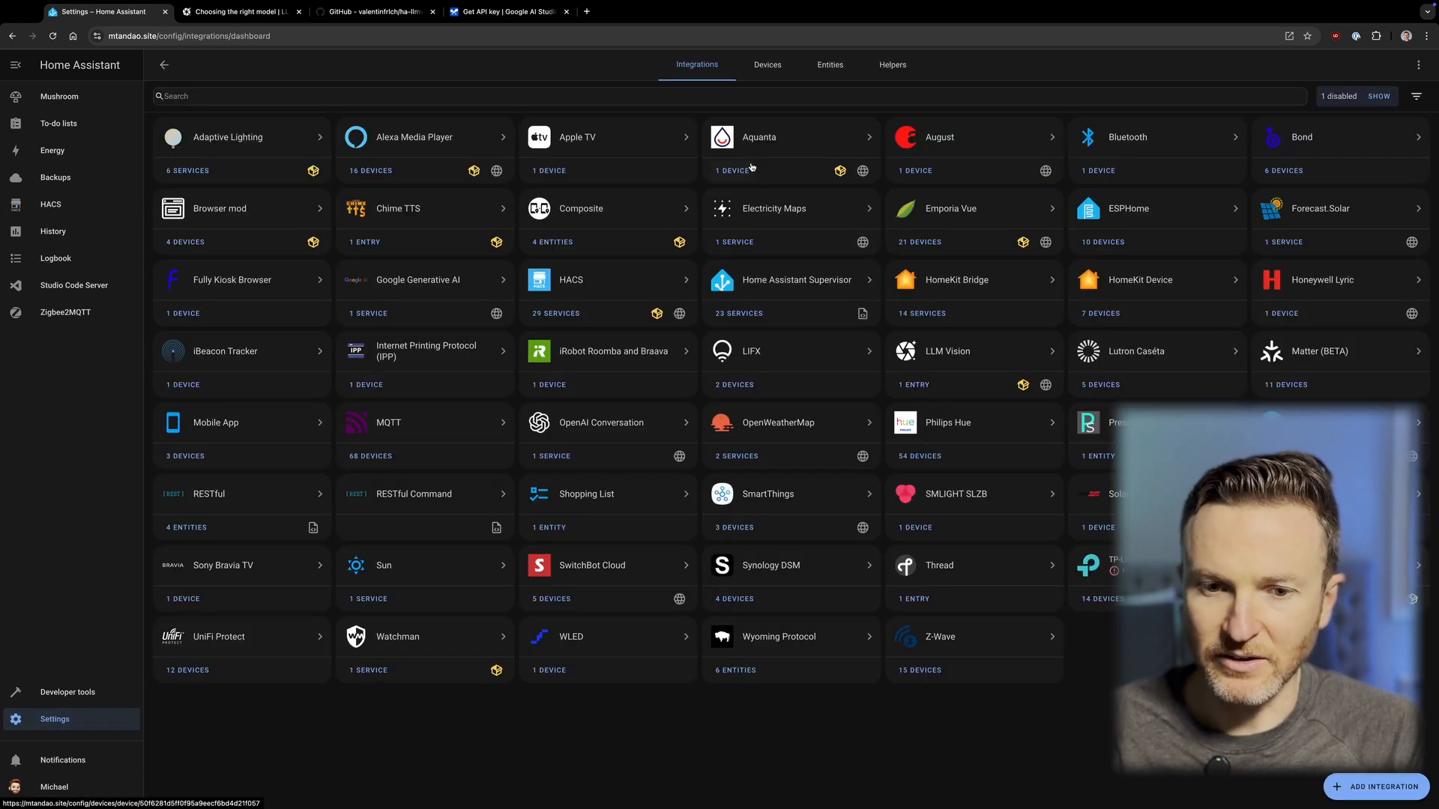
left_click(1374, 787)
type("llm v")
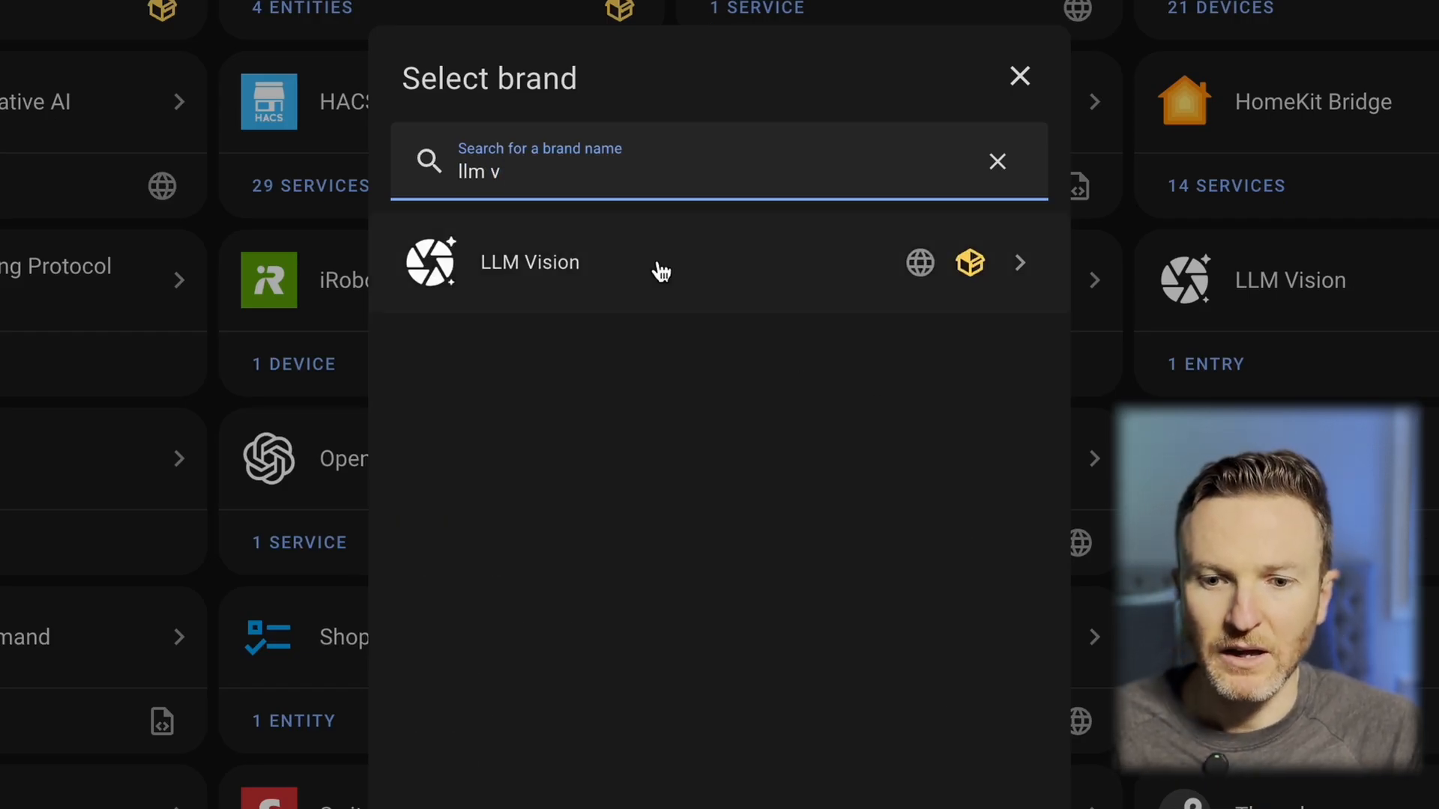
left_click(530, 261)
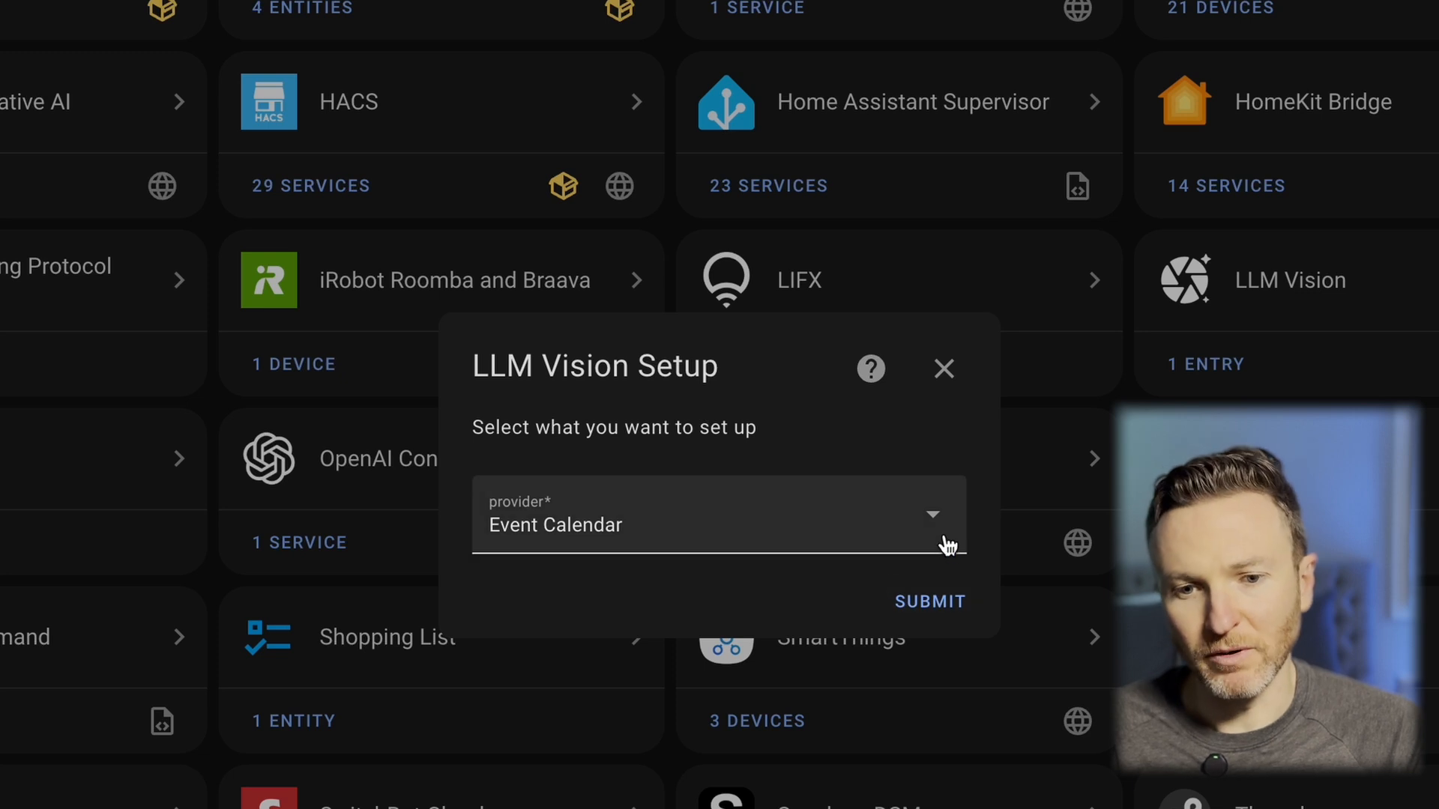
left_click(719, 525)
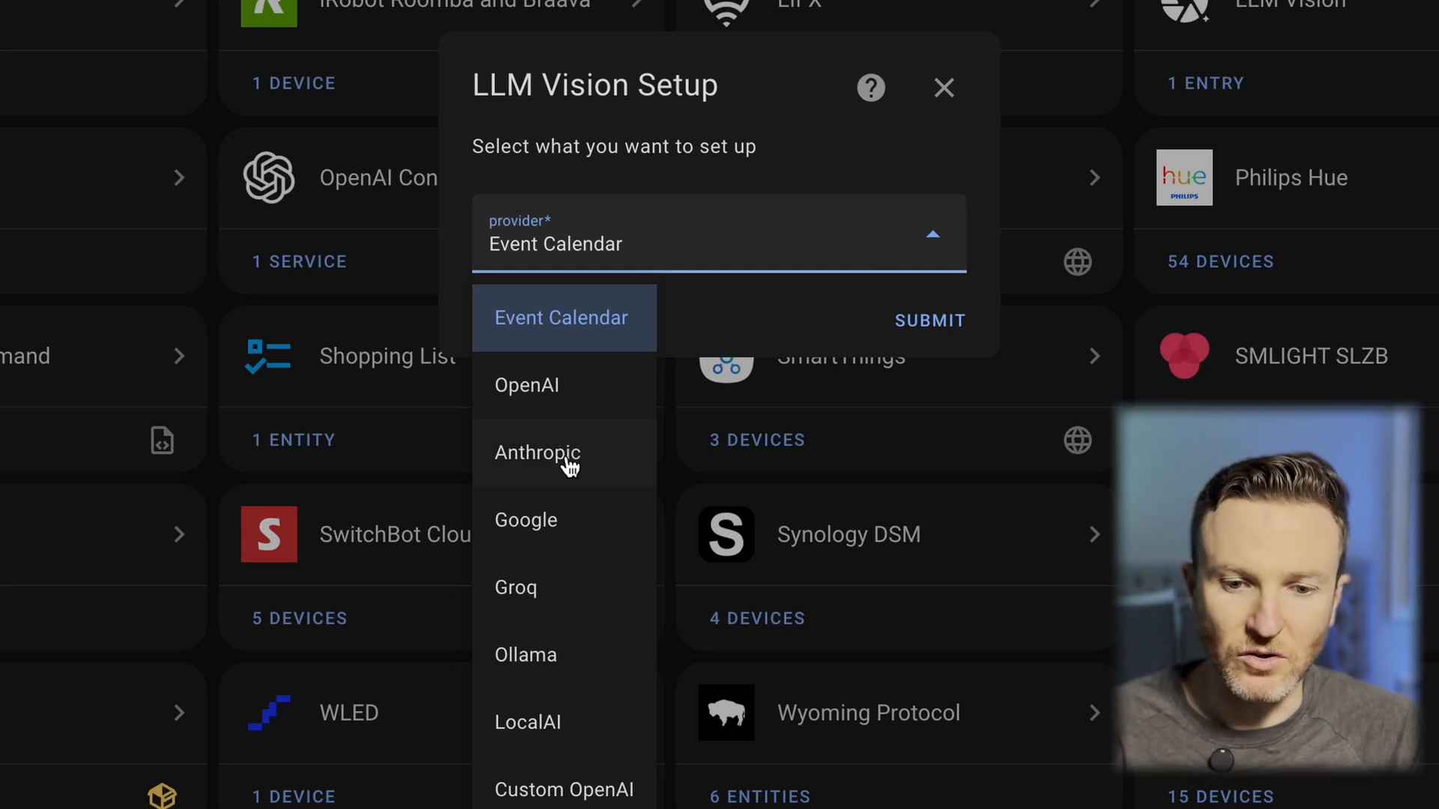
mouse_move(556, 532)
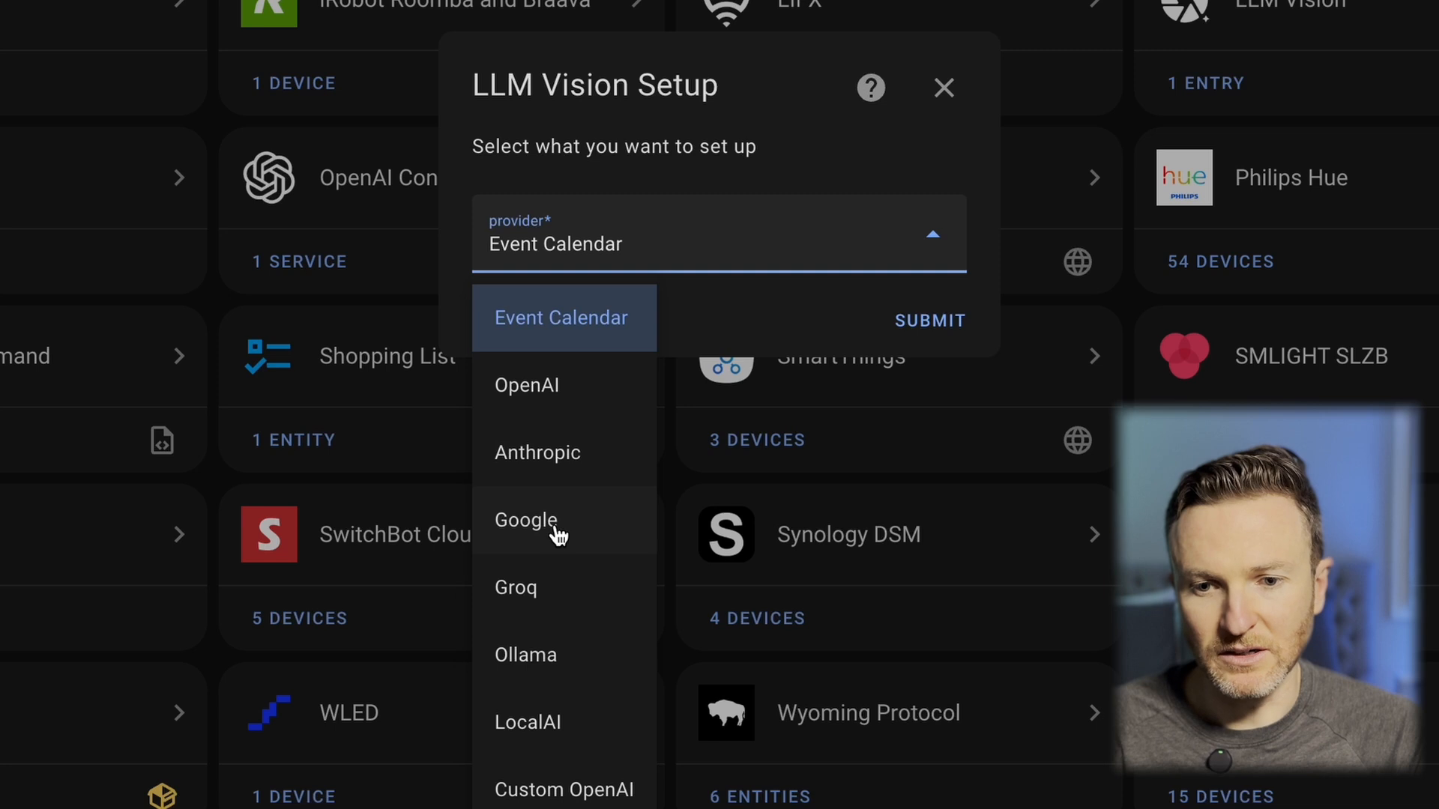
left_click(526, 521)
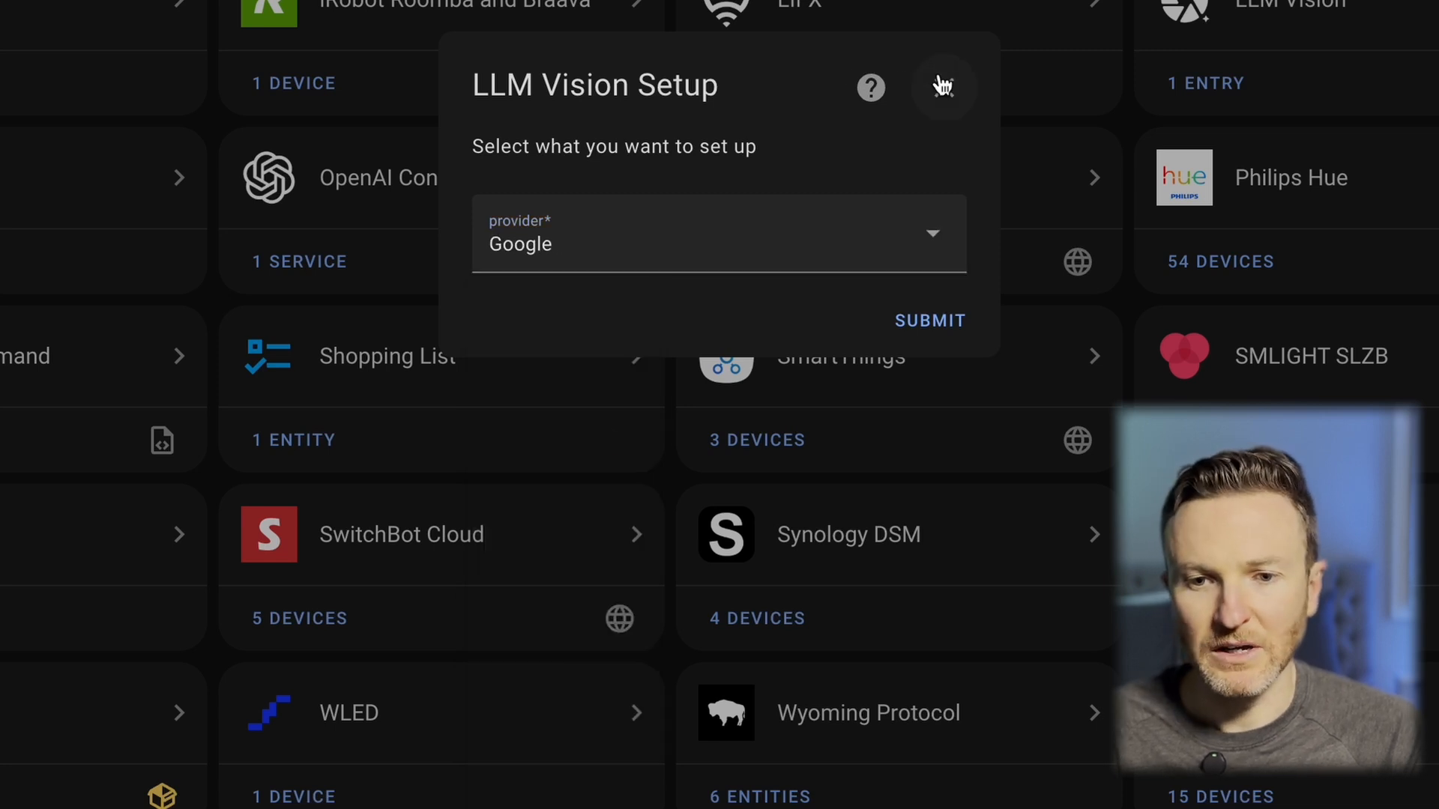
left_click(944, 87)
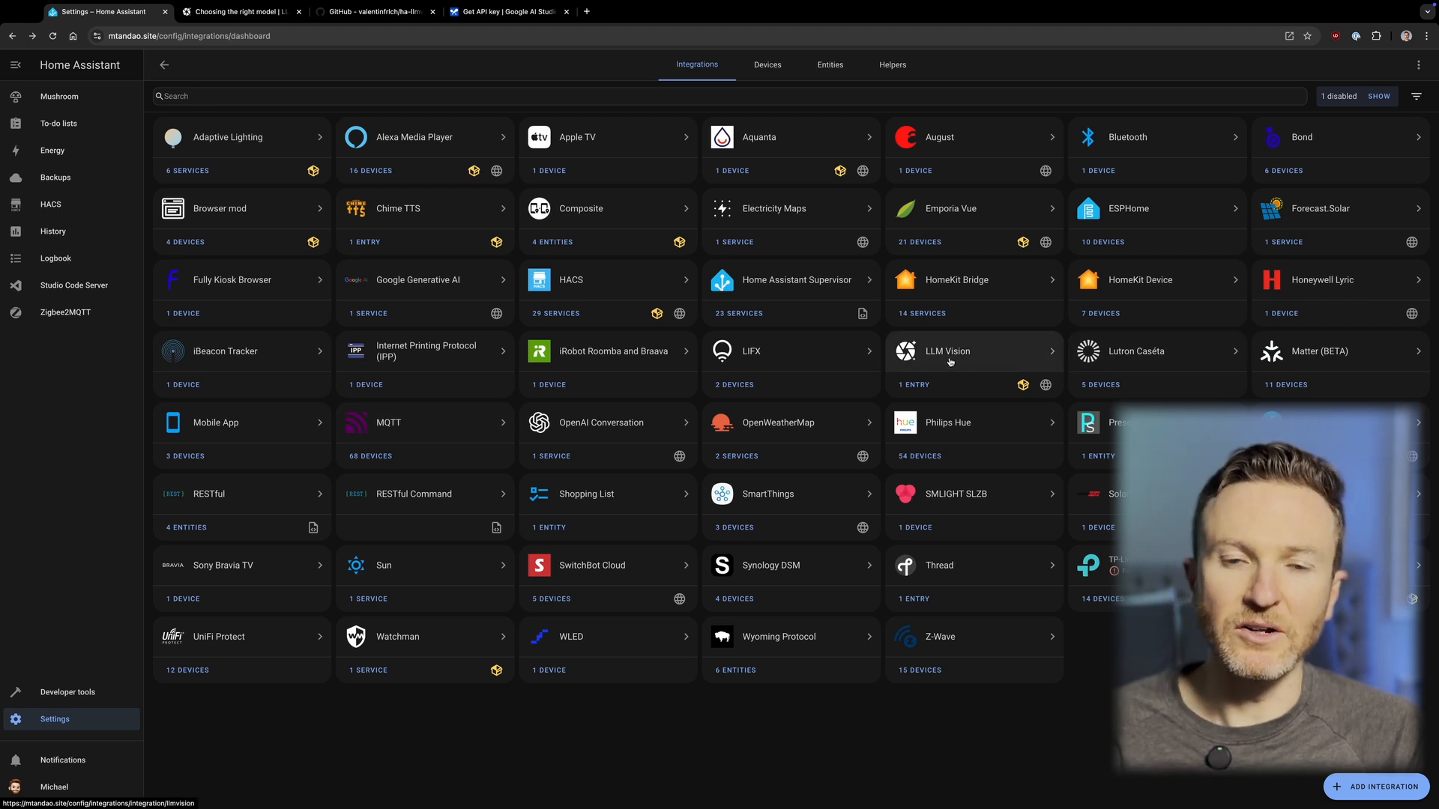
left_click(948, 351)
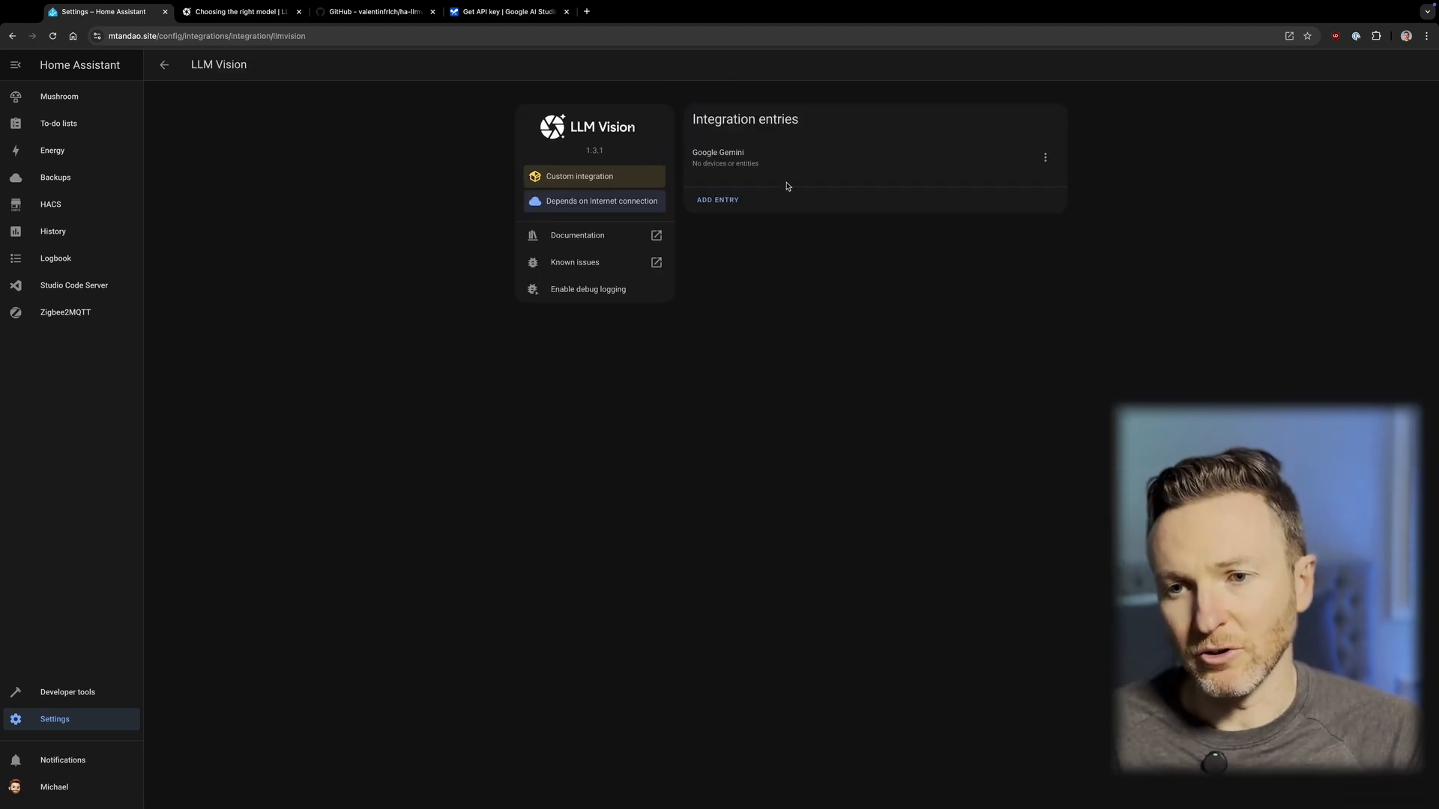
mouse_move(1006, 153)
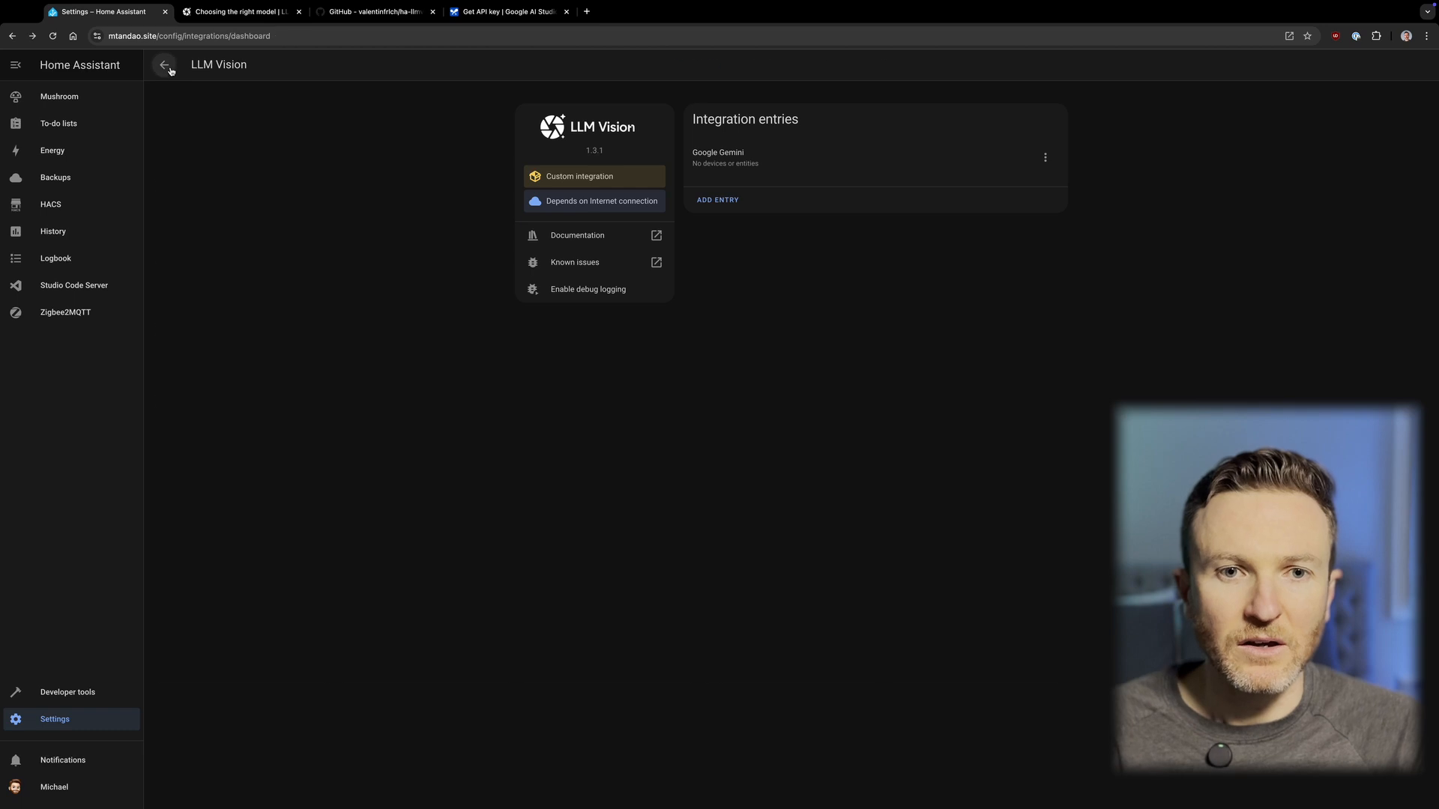
left_click(164, 65)
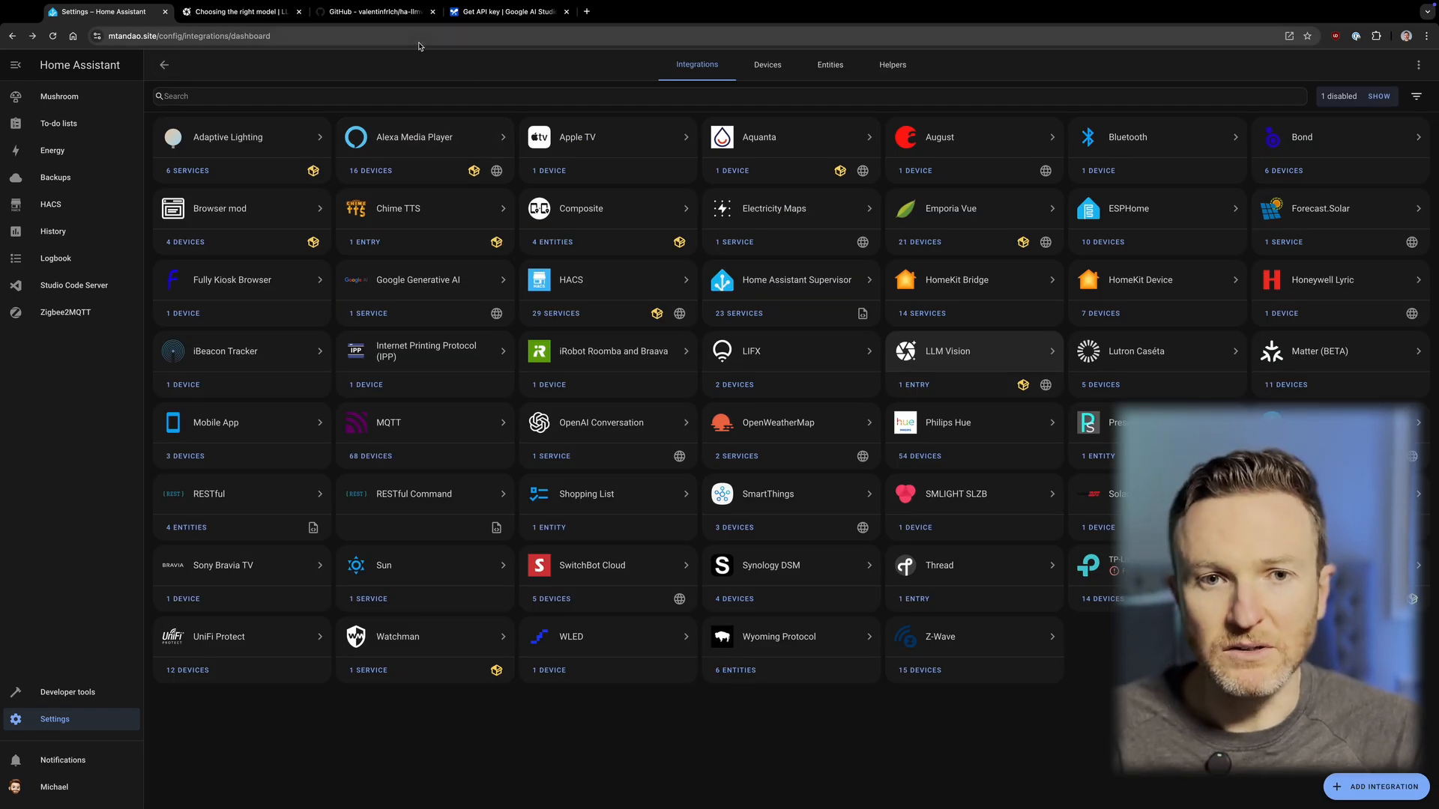
left_click(510, 11)
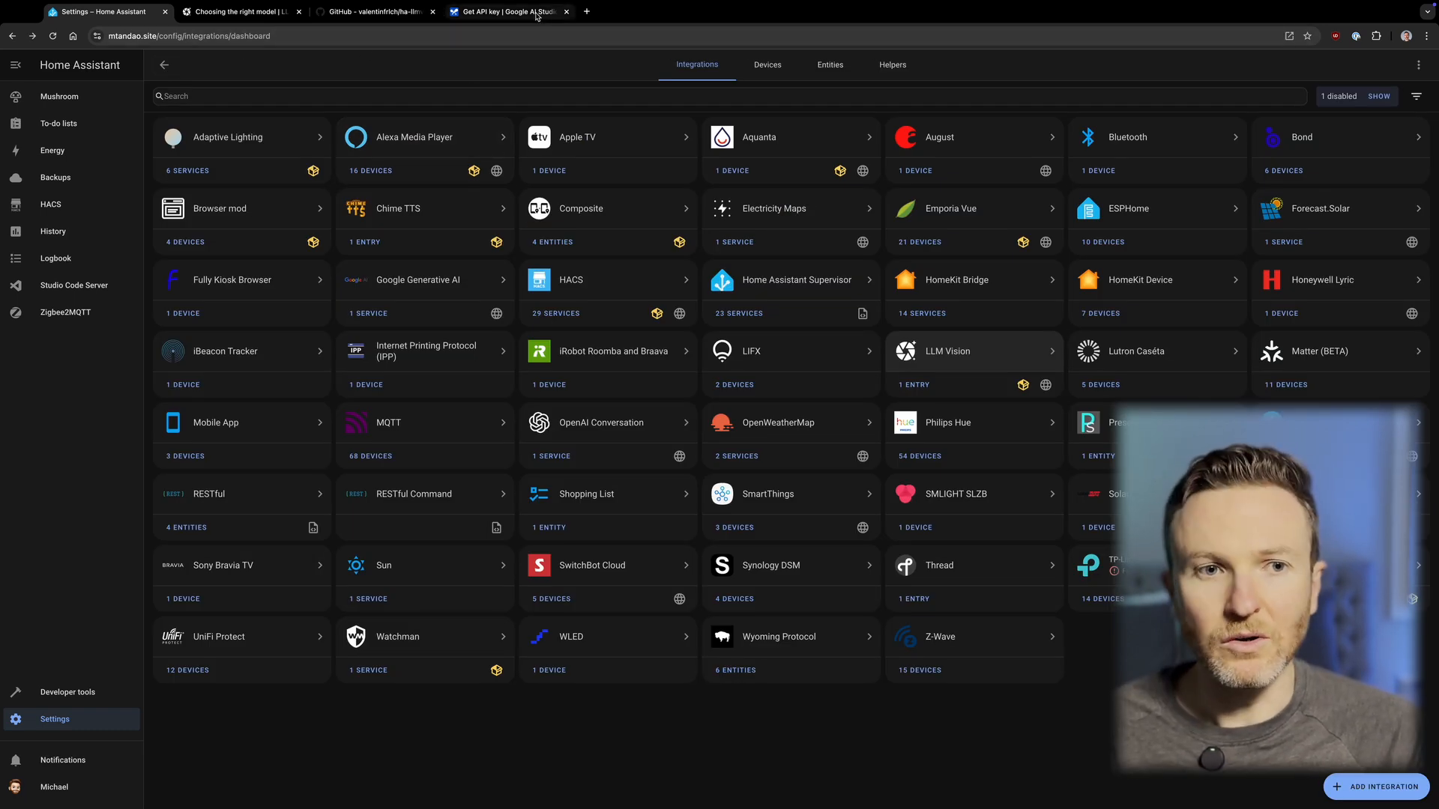
Browse Google Cloud projects in AI Studio's Create API key dialog, dismiss it, and return to Home Assistant
left_click(504, 11)
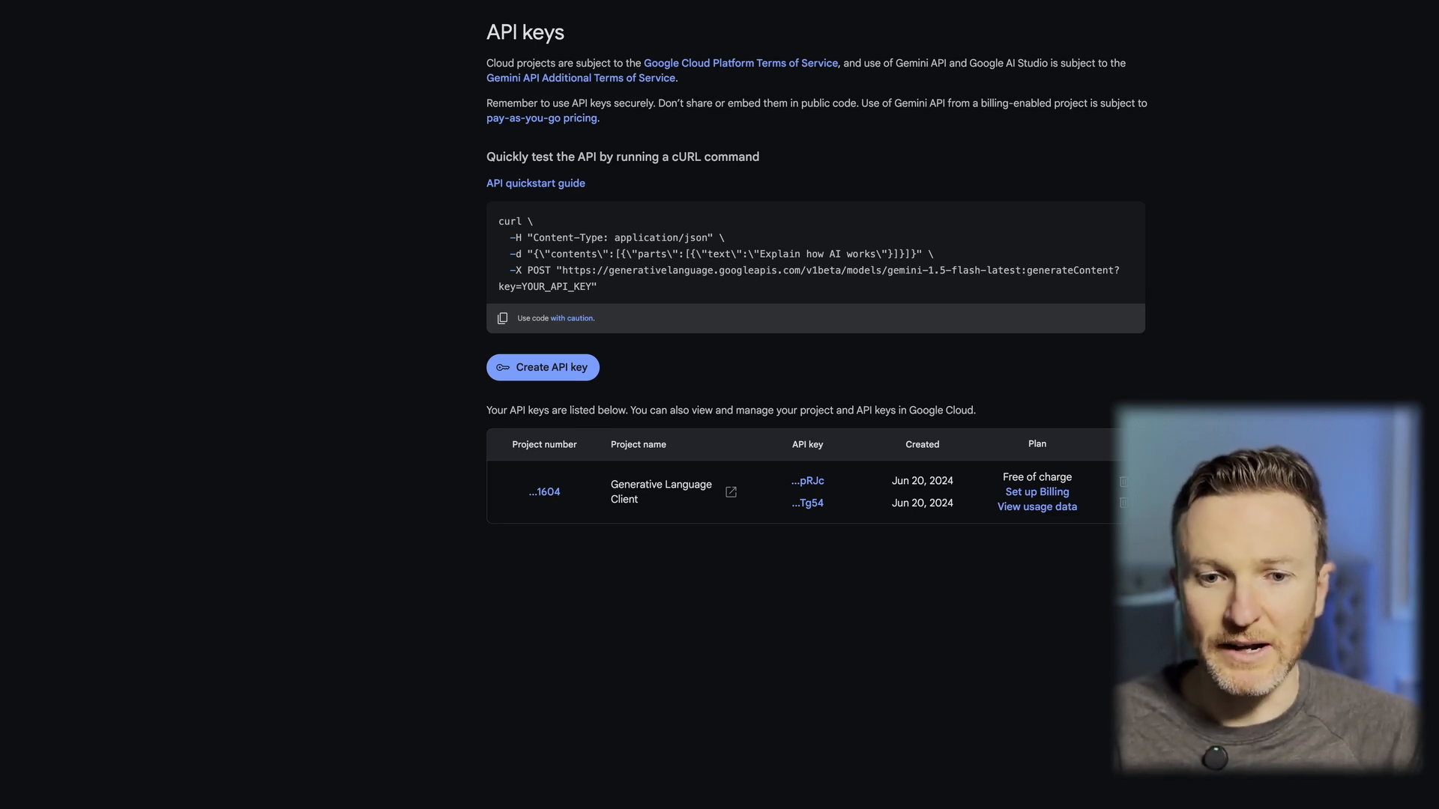
left_click(543, 367)
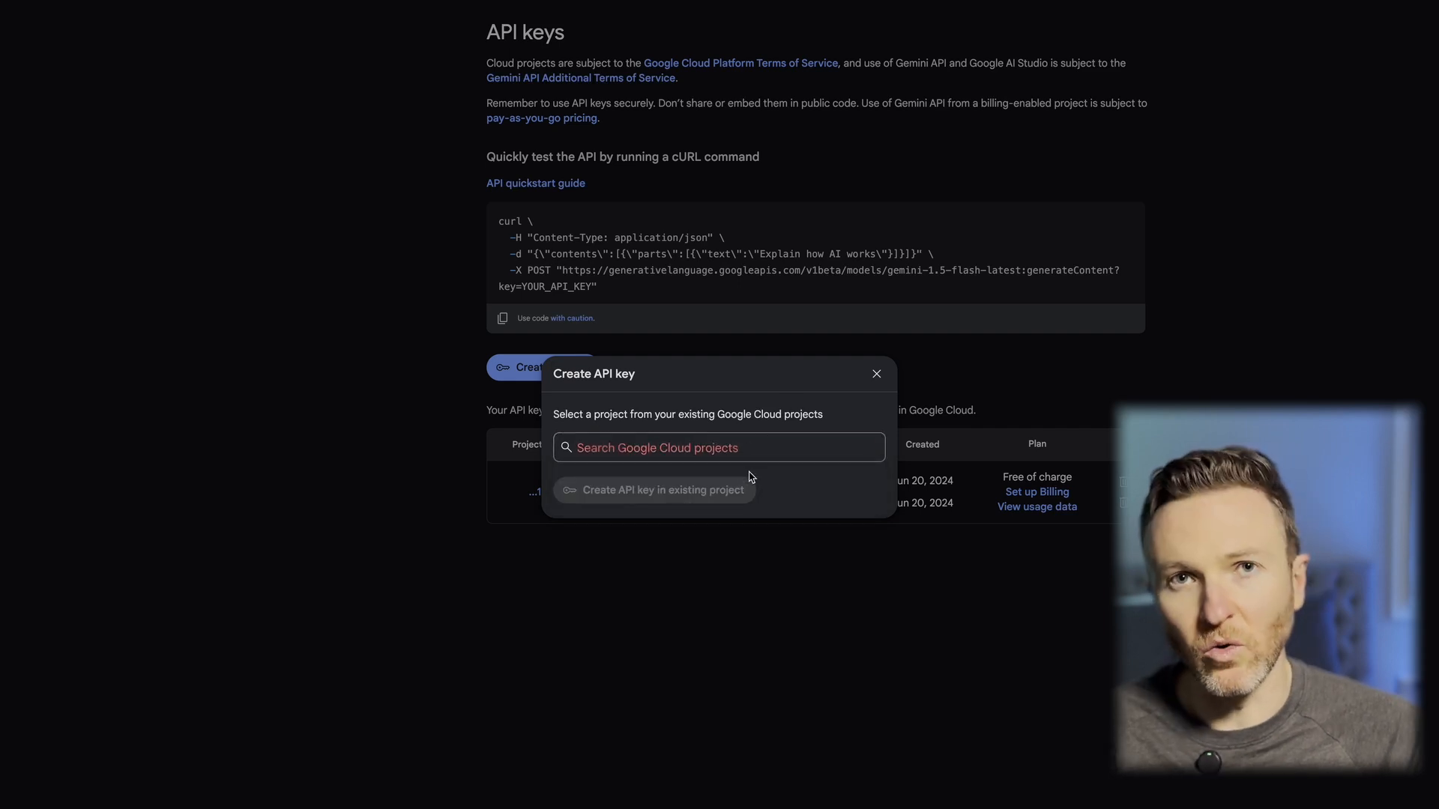
left_click(718, 447)
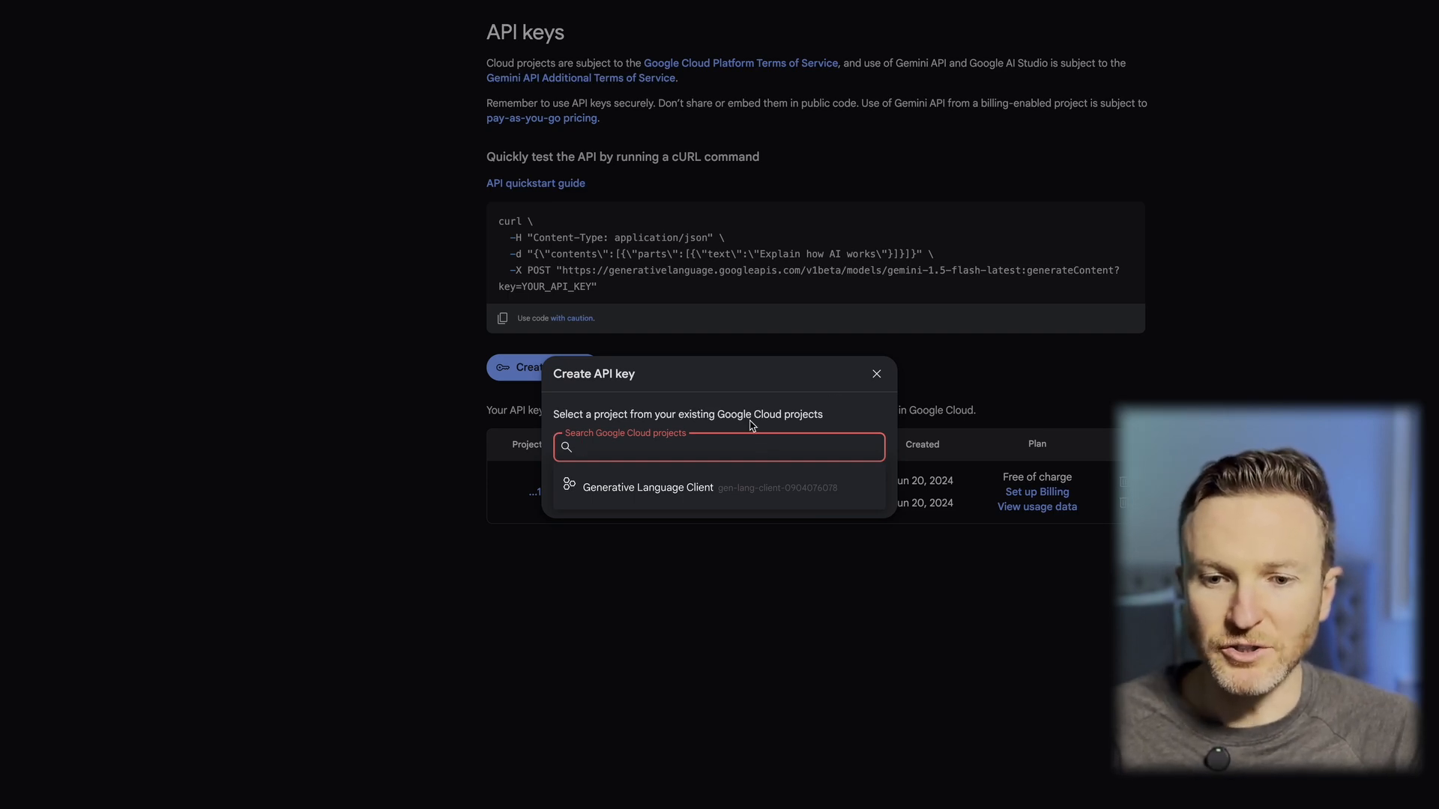
left_click(646, 487)
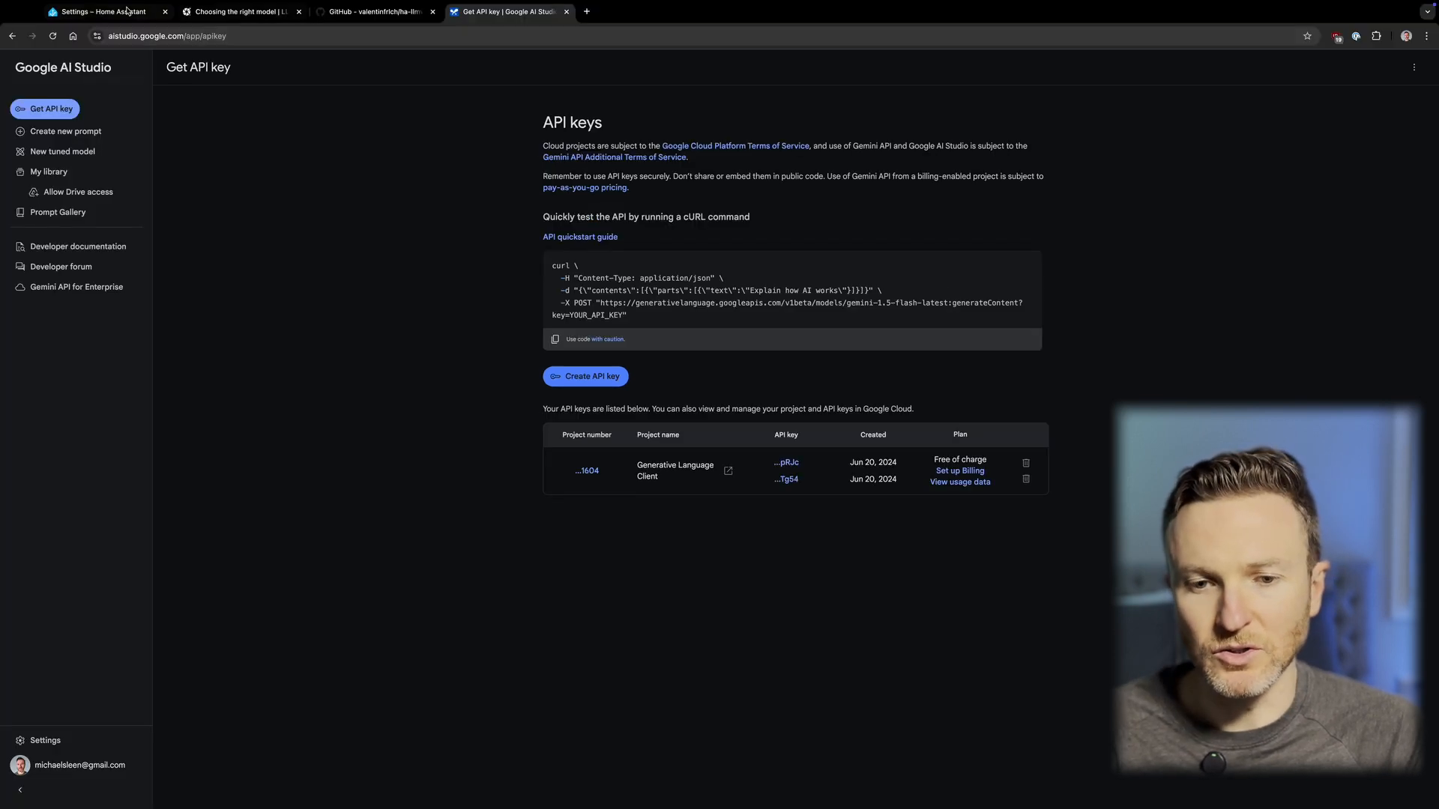
left_click(101, 11)
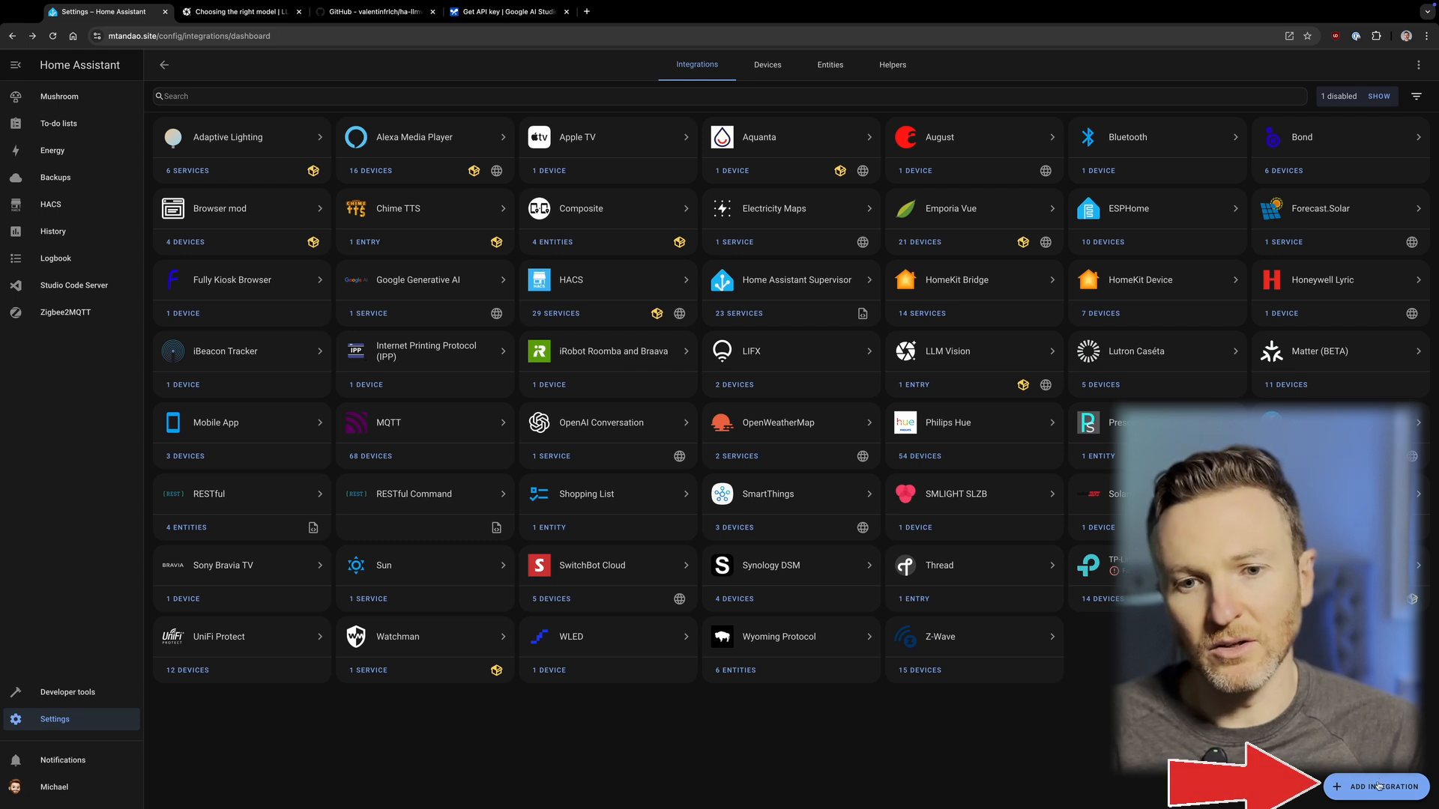
left_click(1382, 786)
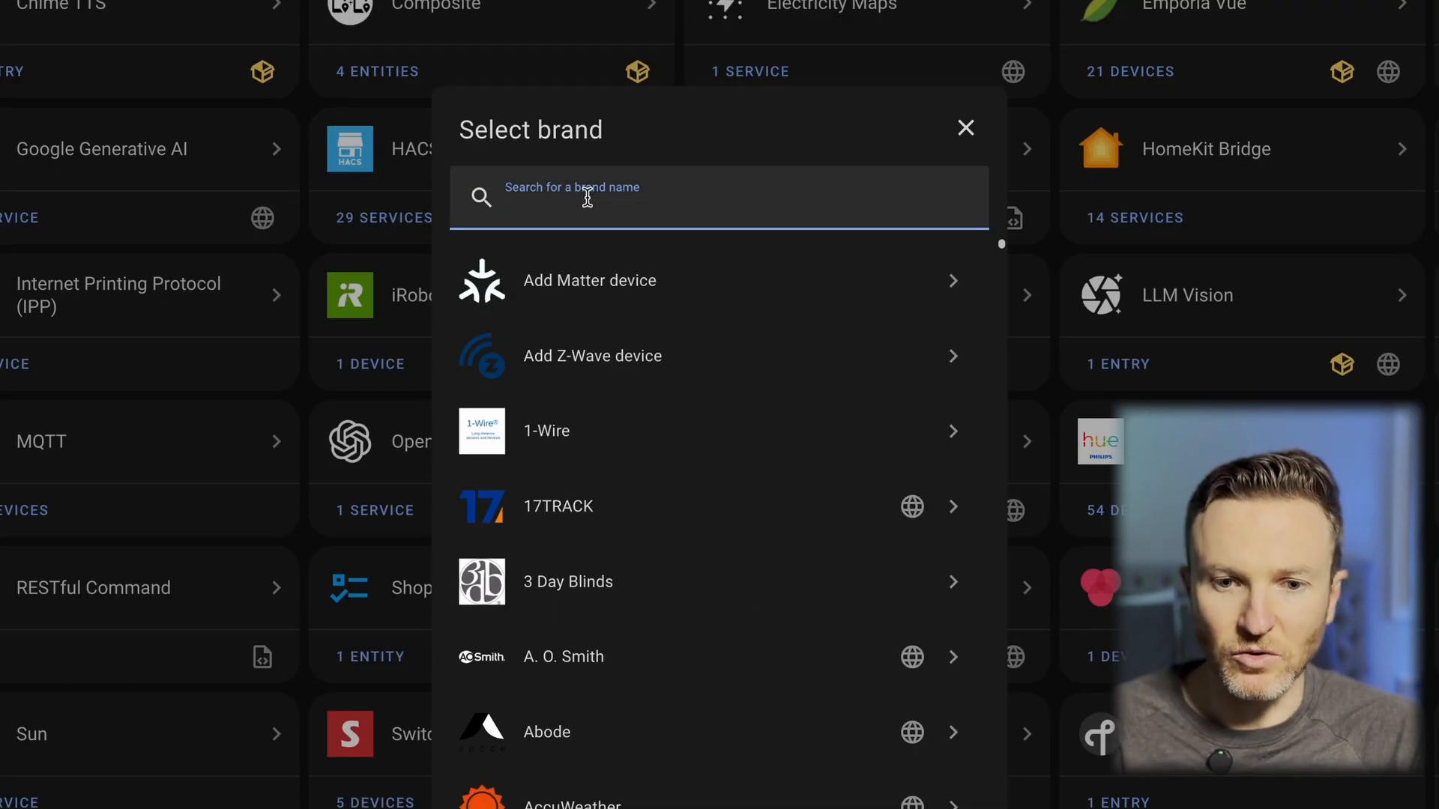
type("google")
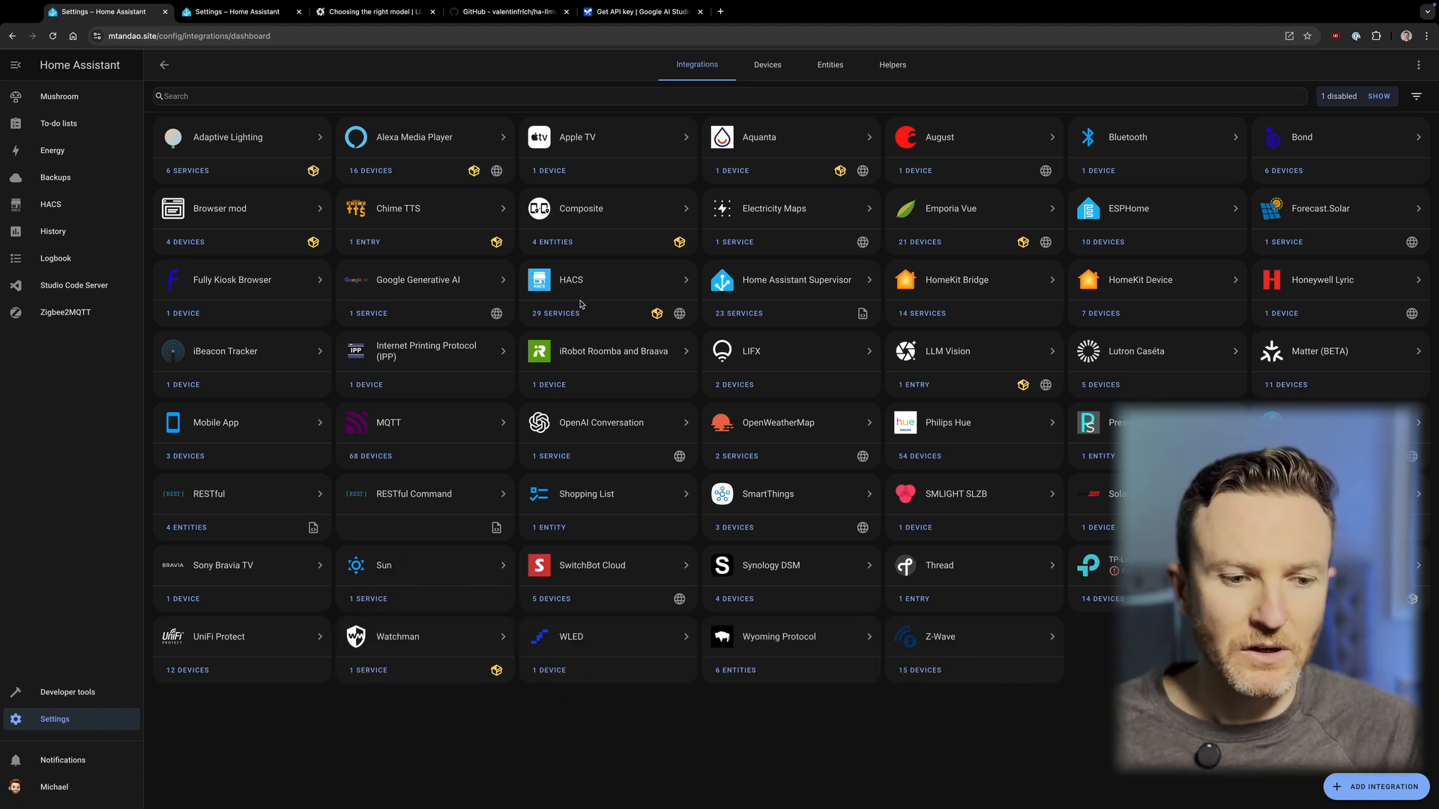
Filter the Developer tools action runner by 'llm' to list LLM Vision actions
left_click(66, 692)
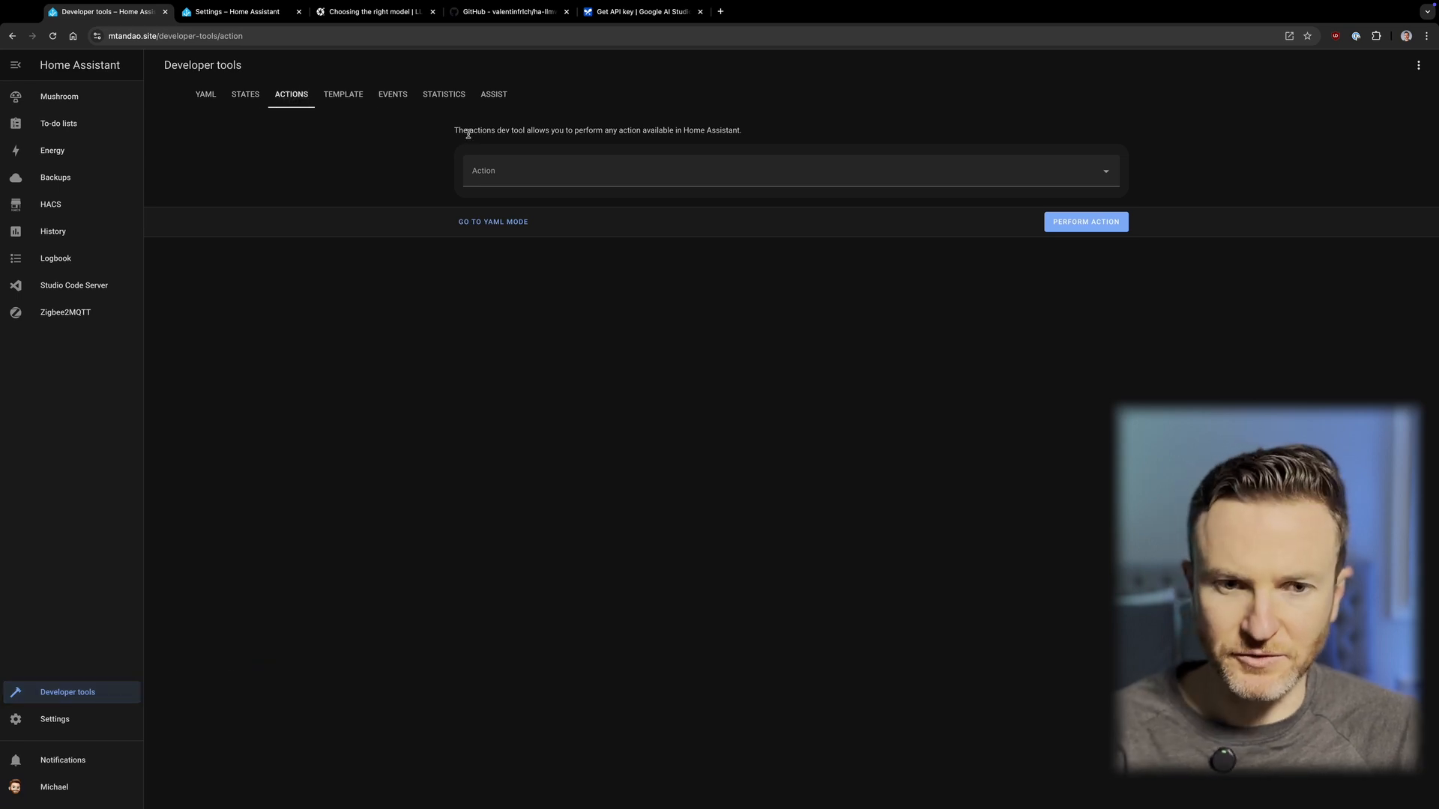
type("llm vision")
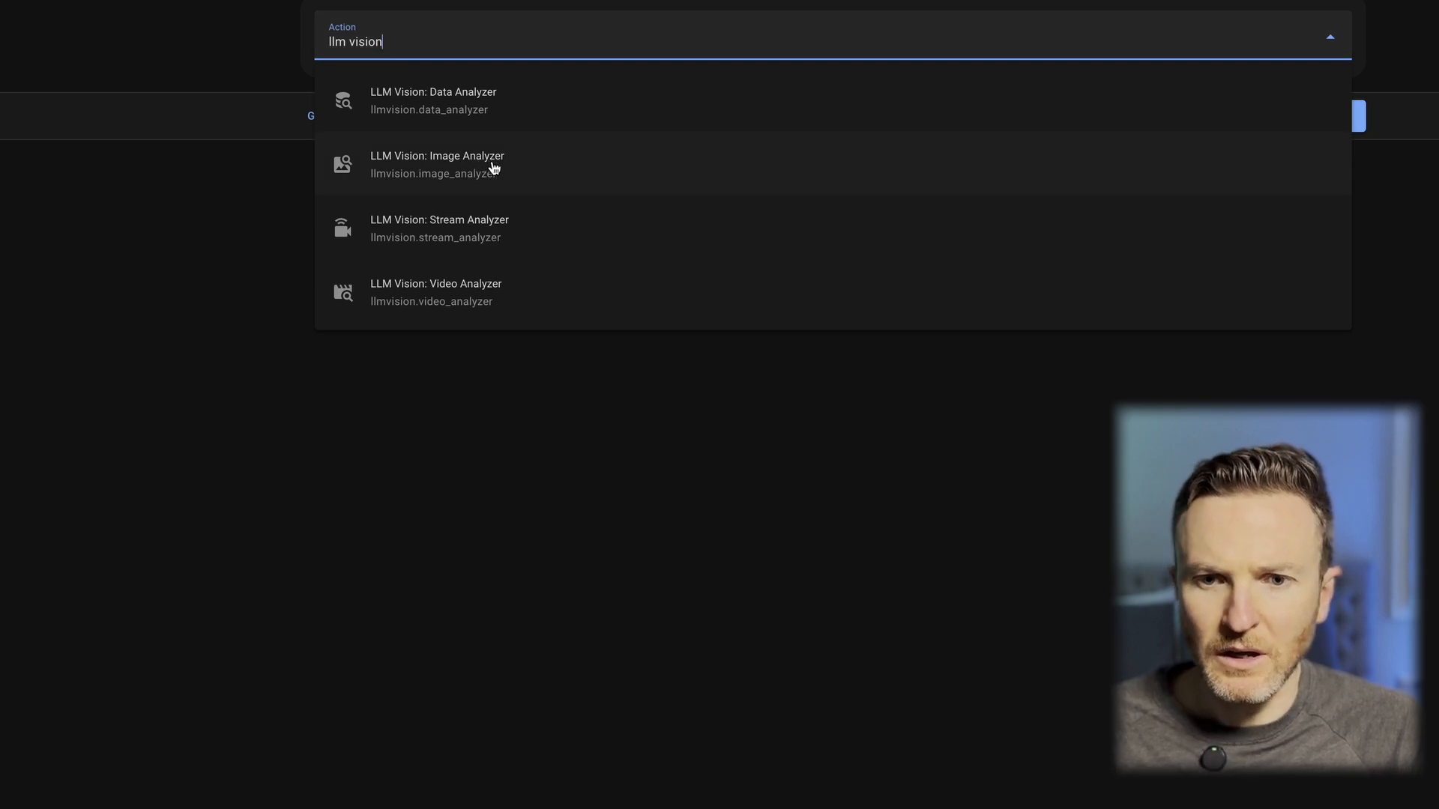
Choose LLM Vision: Image Analyzer, enable Model, and enter the prompt 'Describe the image' with an image file
left_click(437, 163)
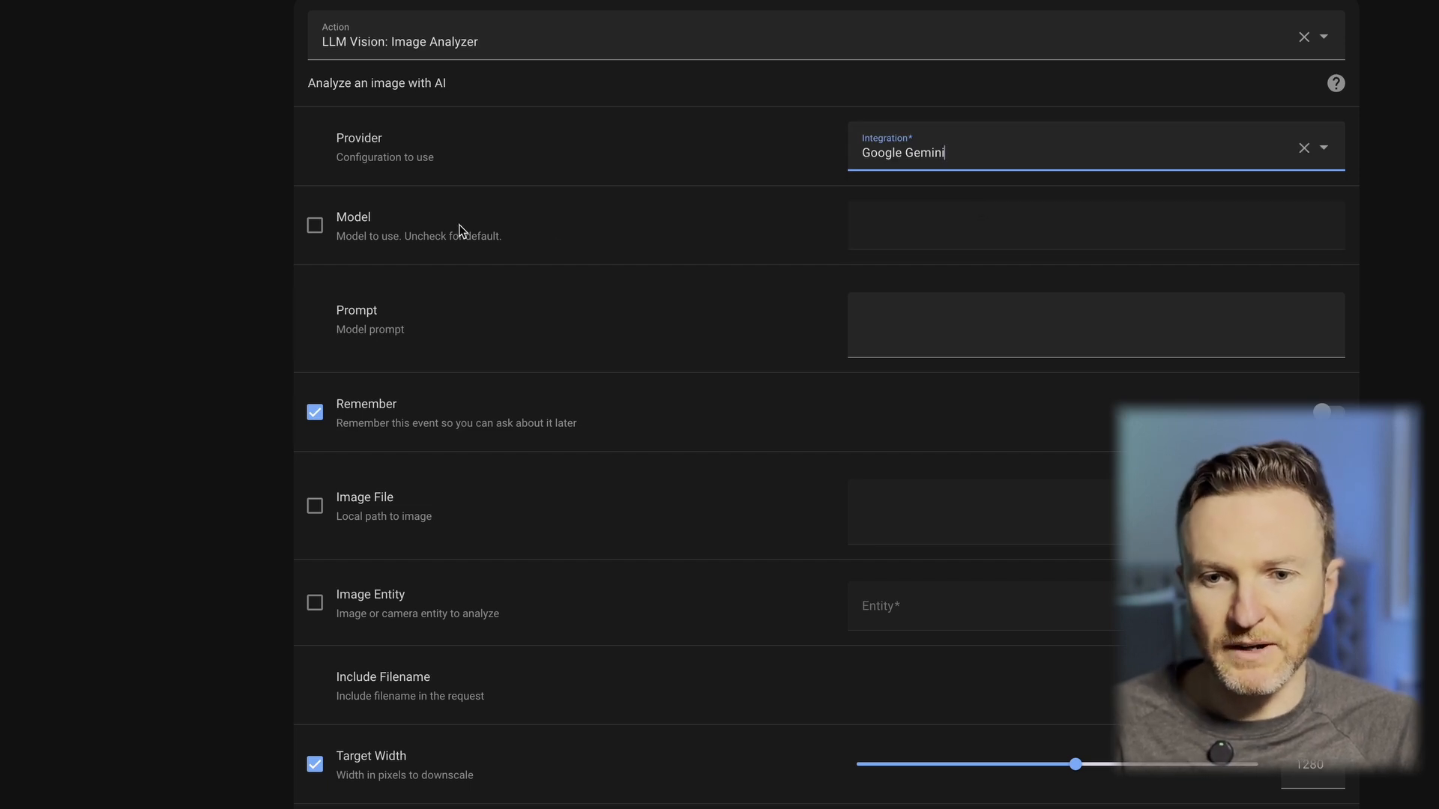
left_click(314, 225)
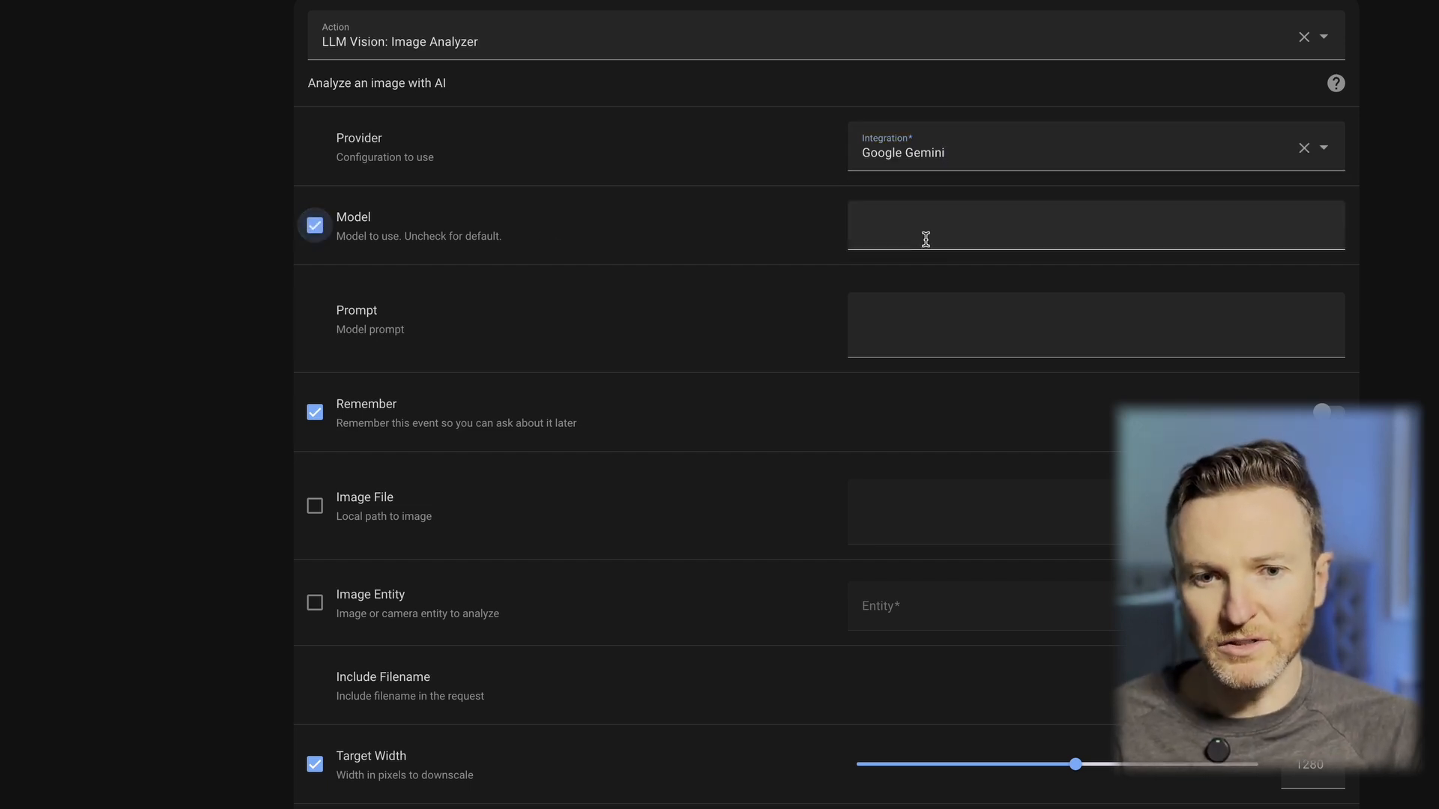
left_click(1092, 224)
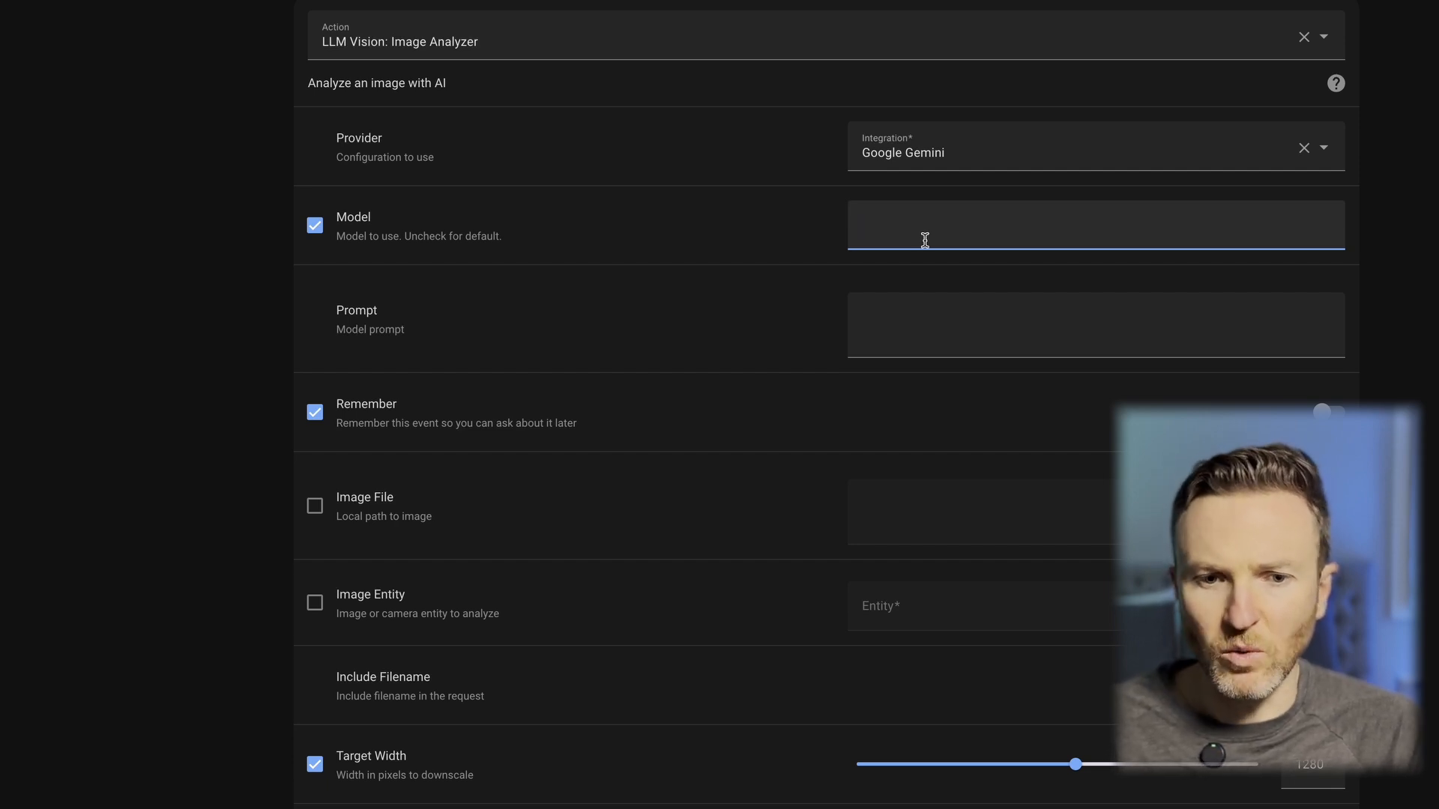
mouse_move(393, 342)
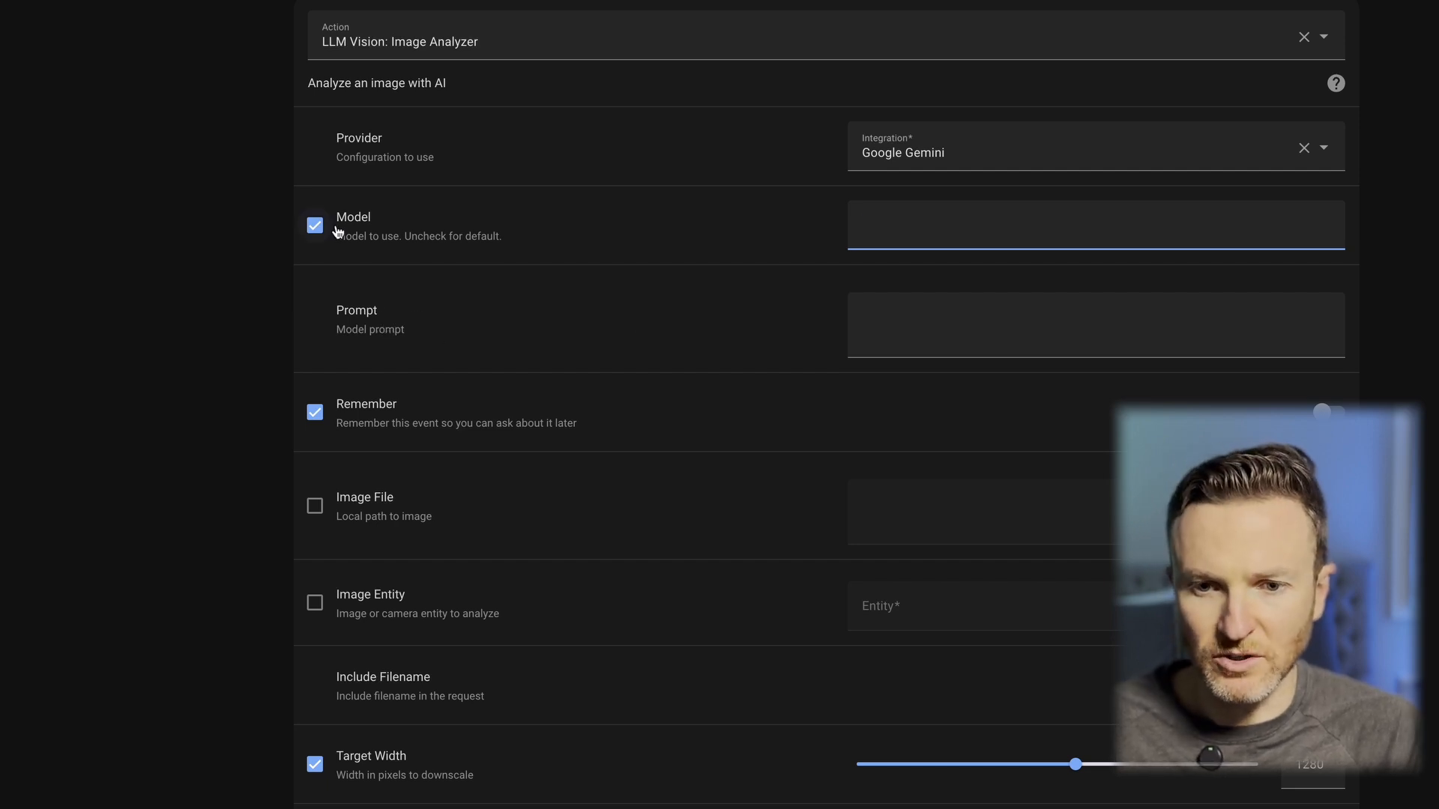
left_click(1092, 323)
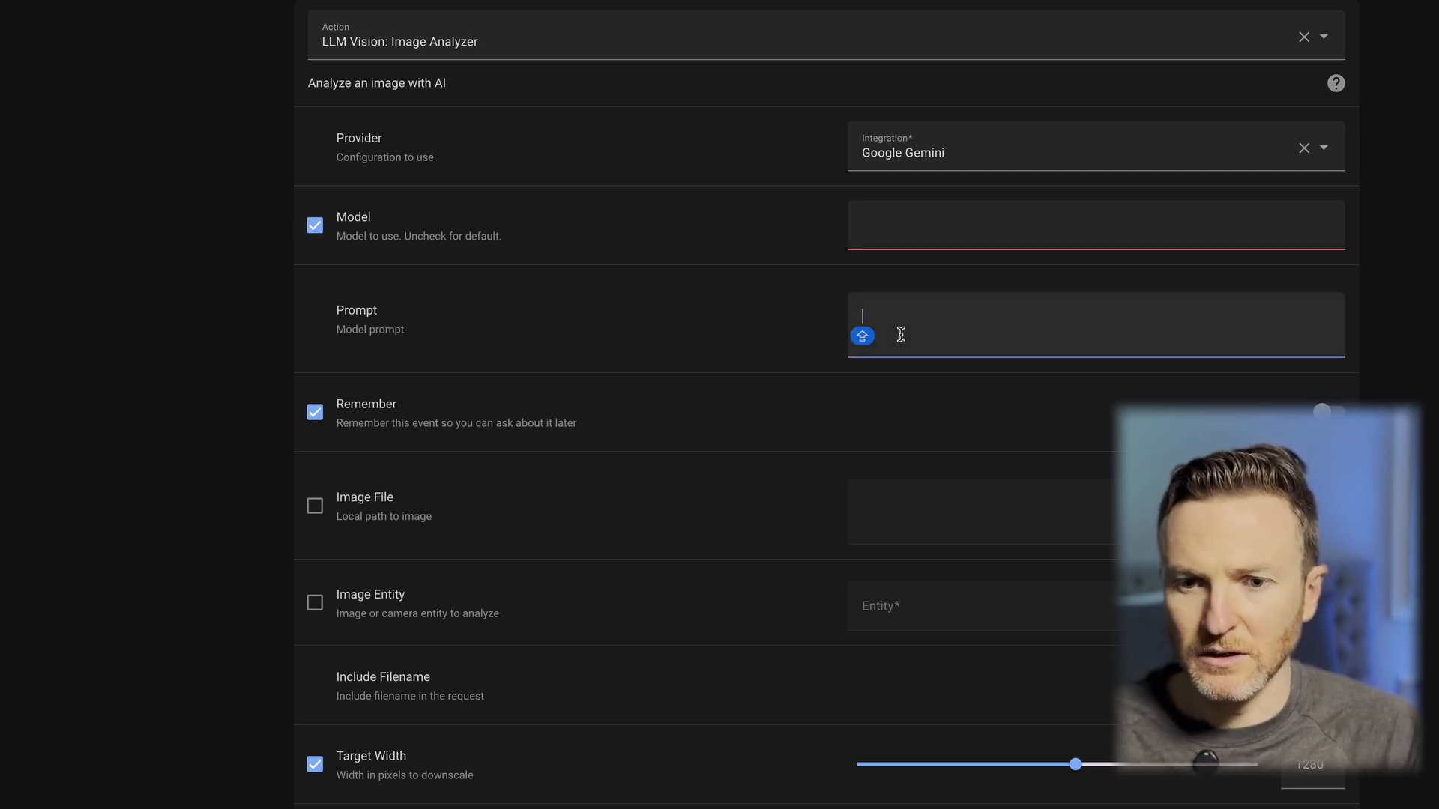
type("Describe the image")
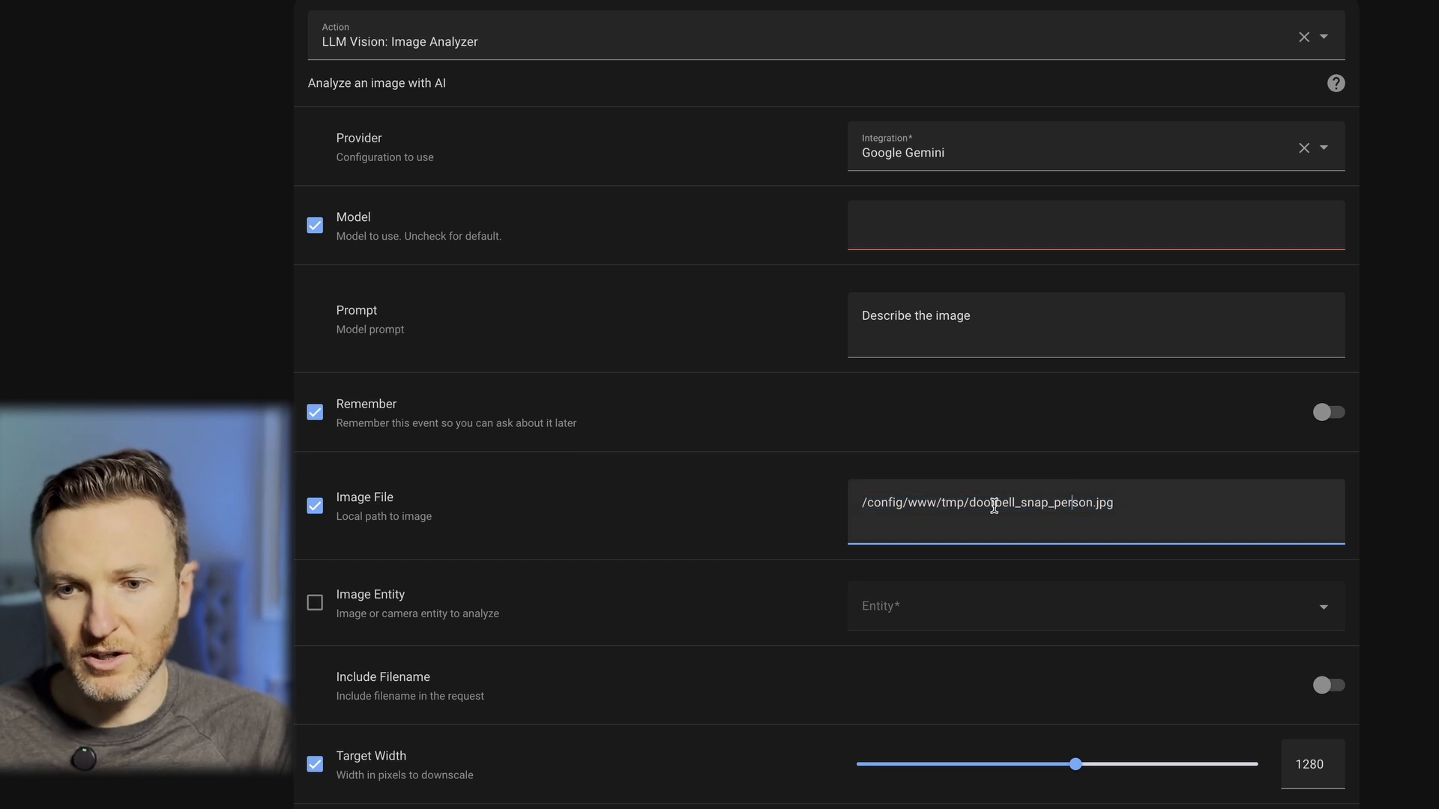
double_click(1017, 503)
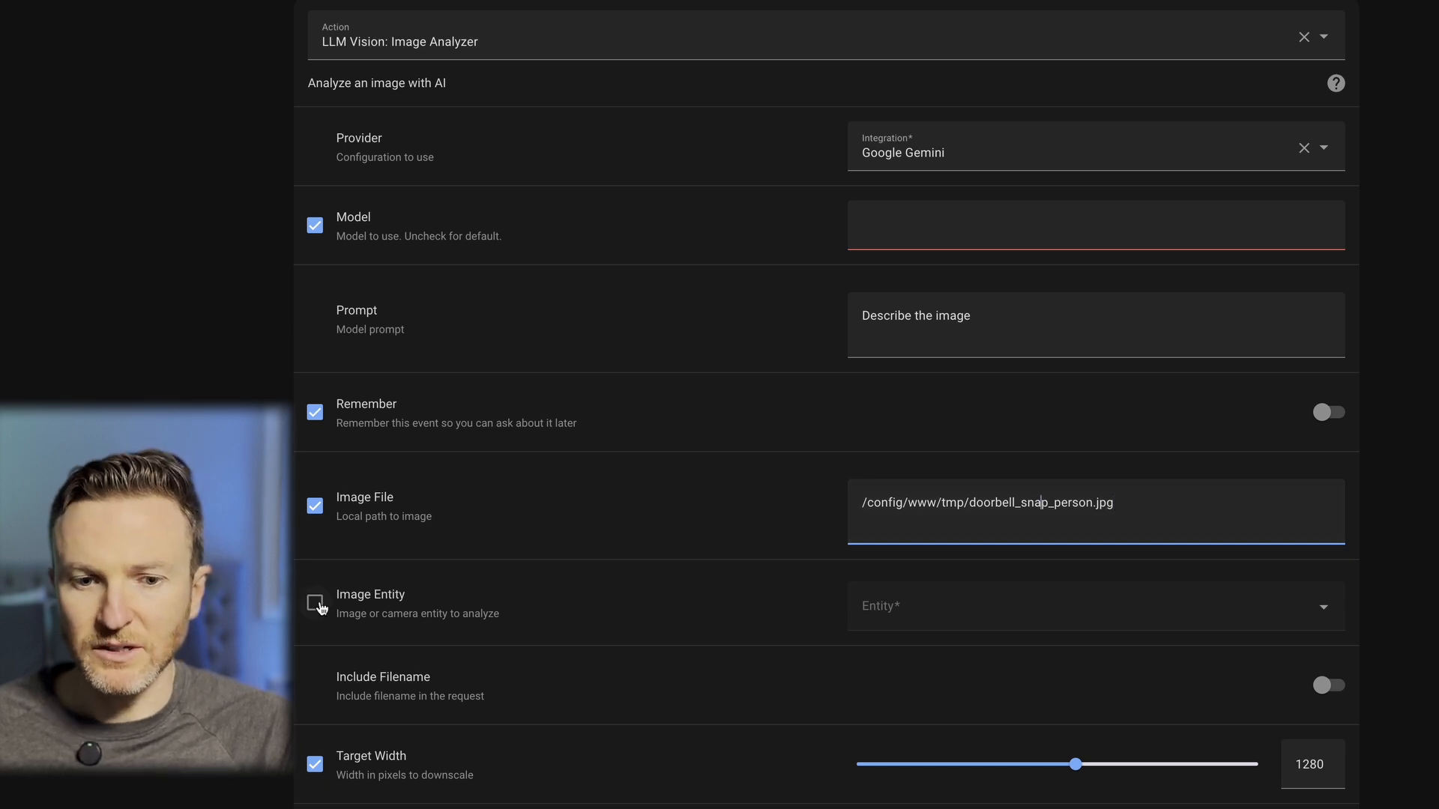
Enable Image Entity and pick the G4 Doorbell - Front Door camera
left_click(315, 603)
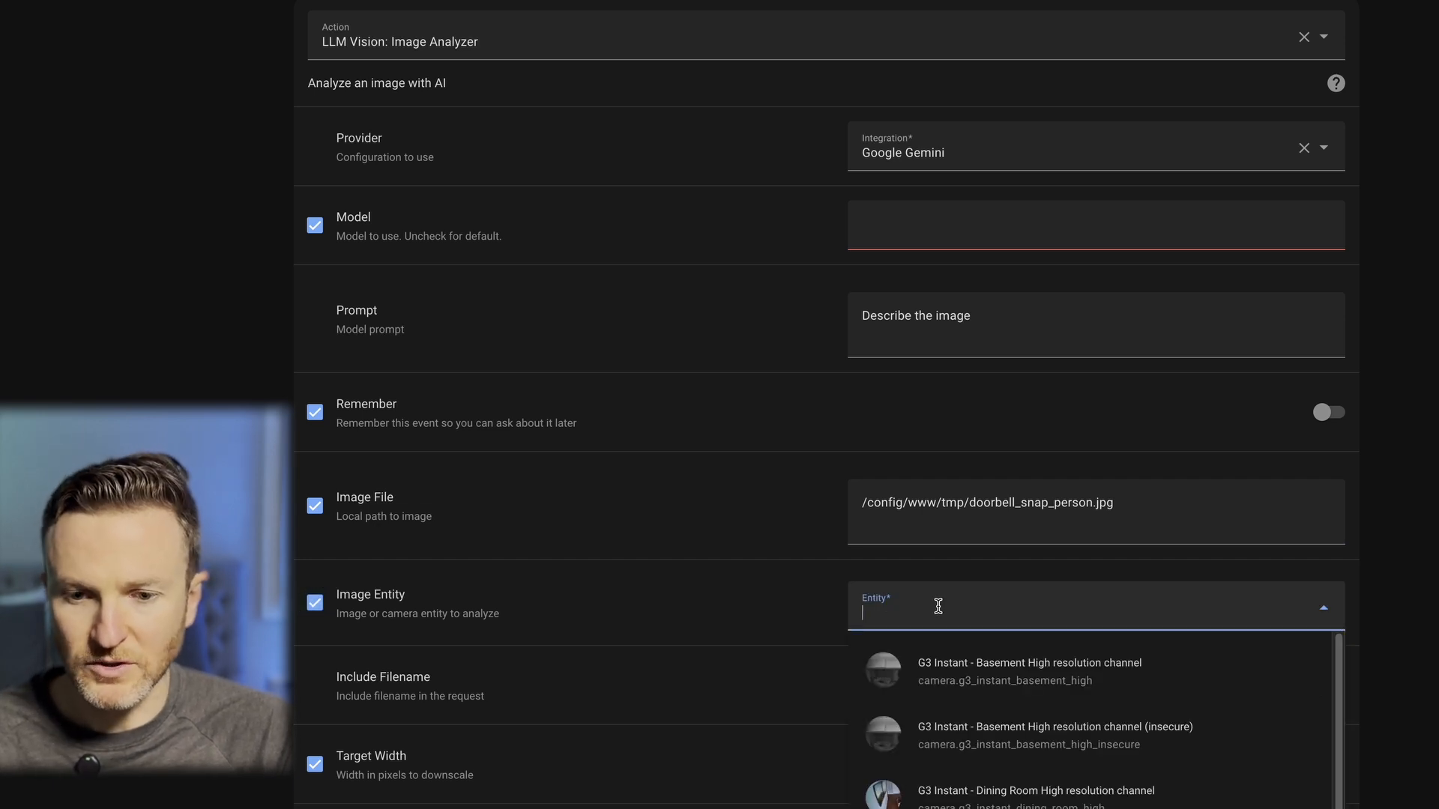
type("g4 doo")
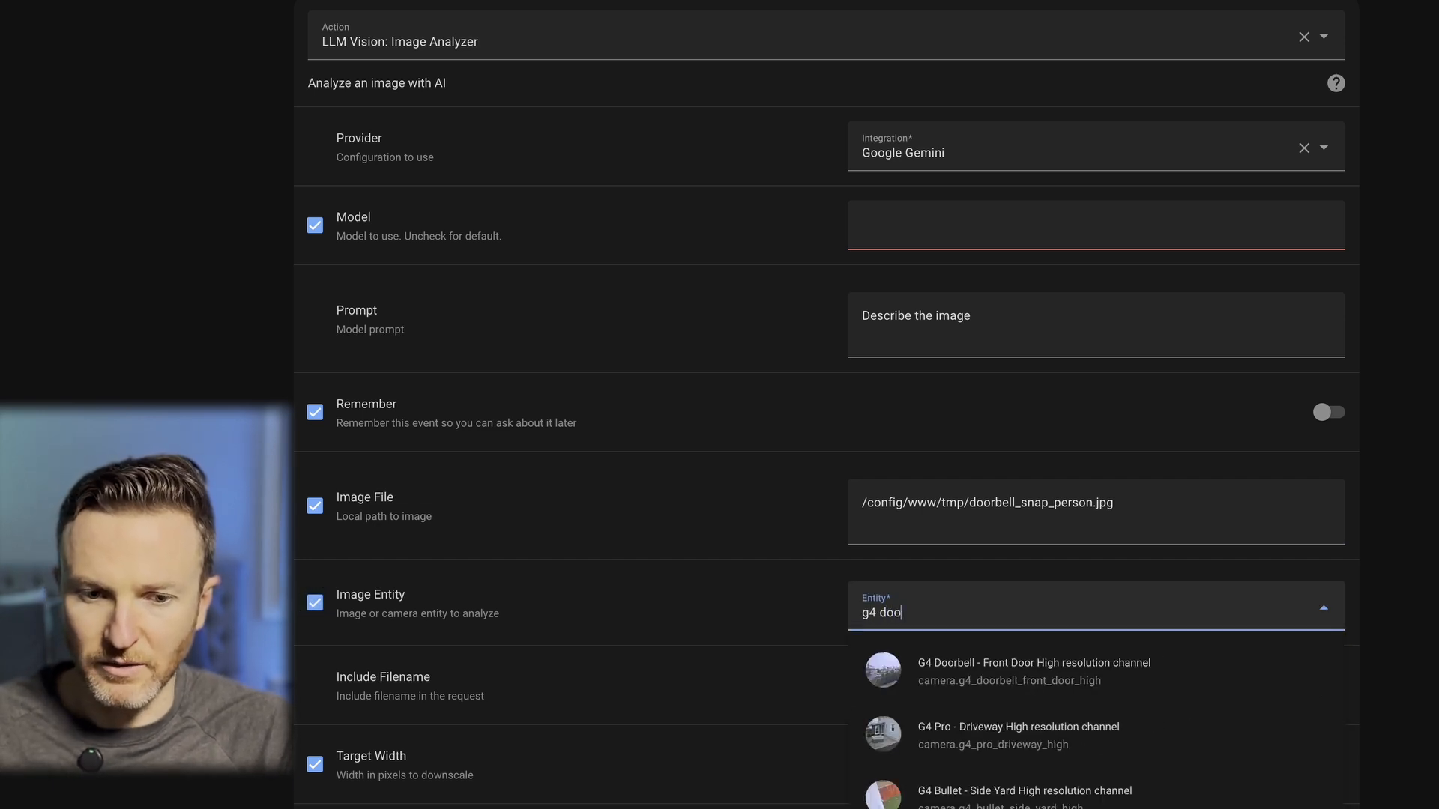
left_click(1033, 671)
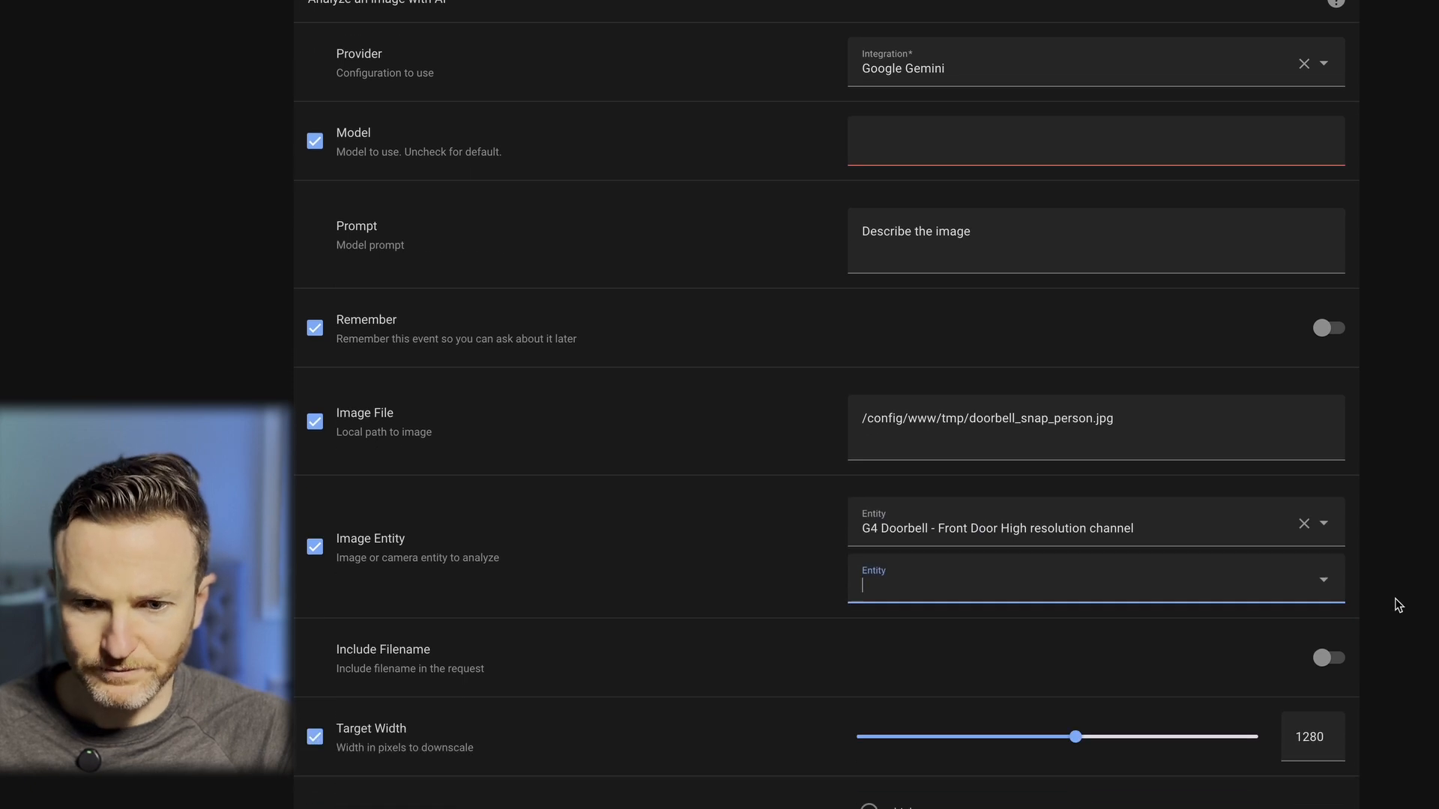
scroll("down", 3)
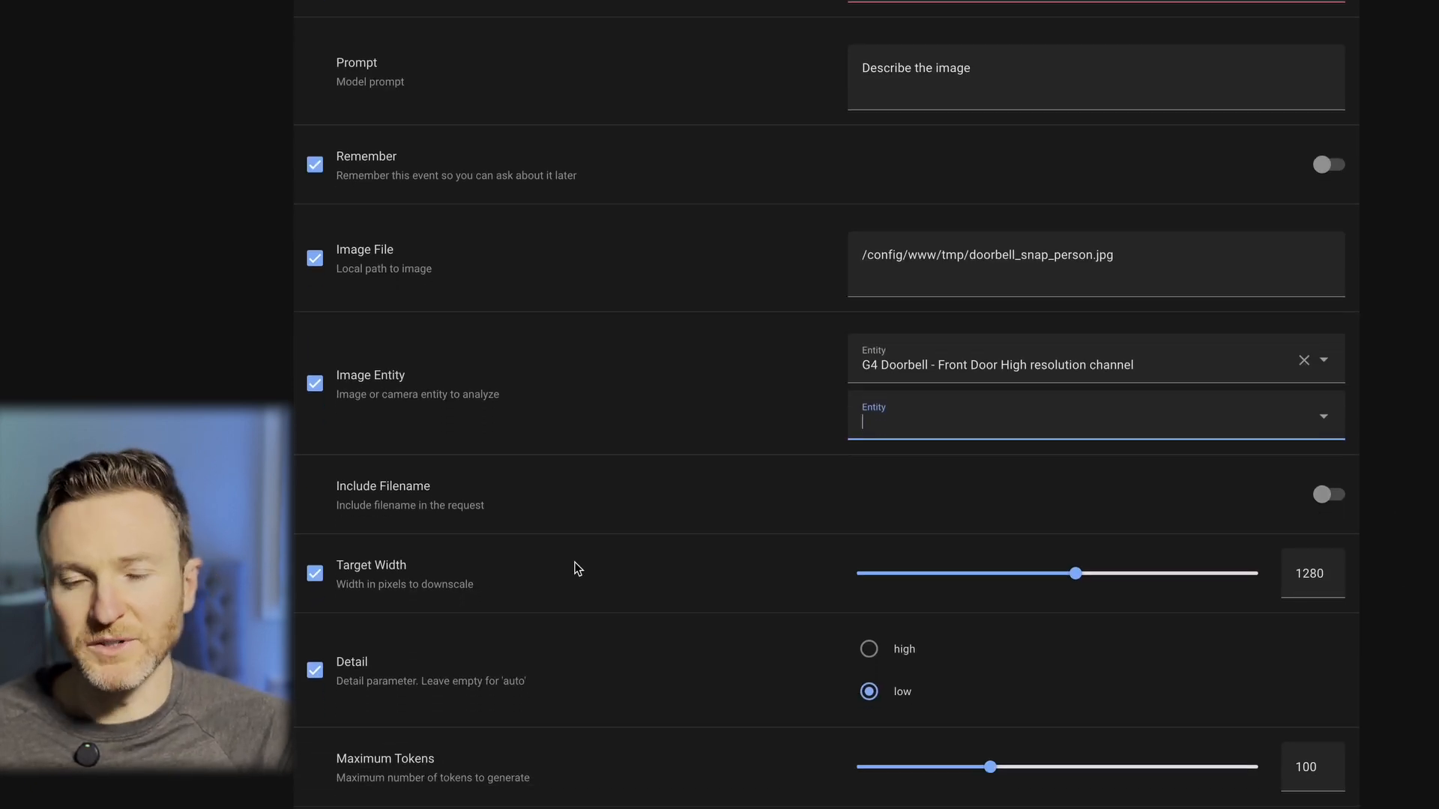
mouse_move(691, 692)
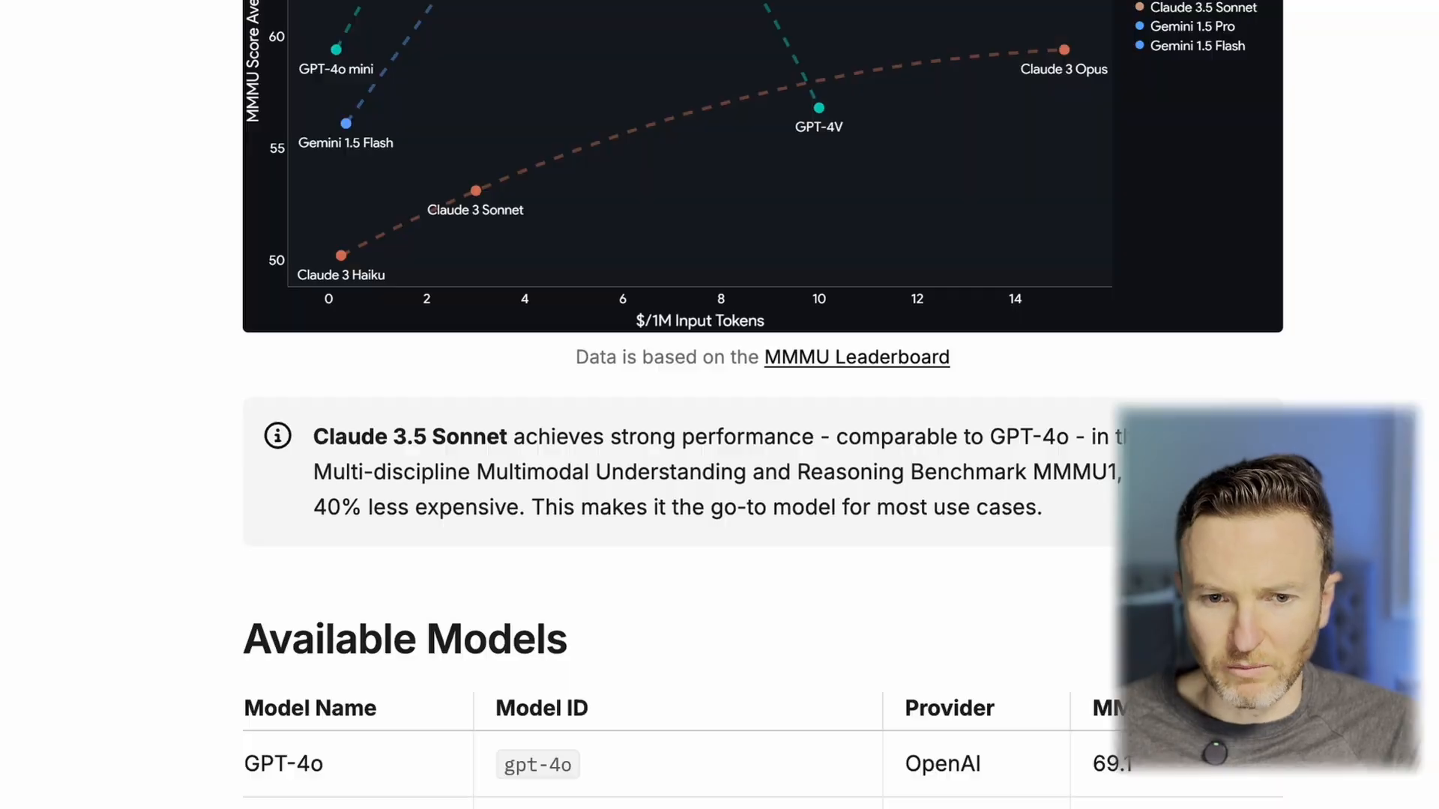
Scroll the 'Choosing the right model' docs page down to the Available Models table
scroll("down", 3)
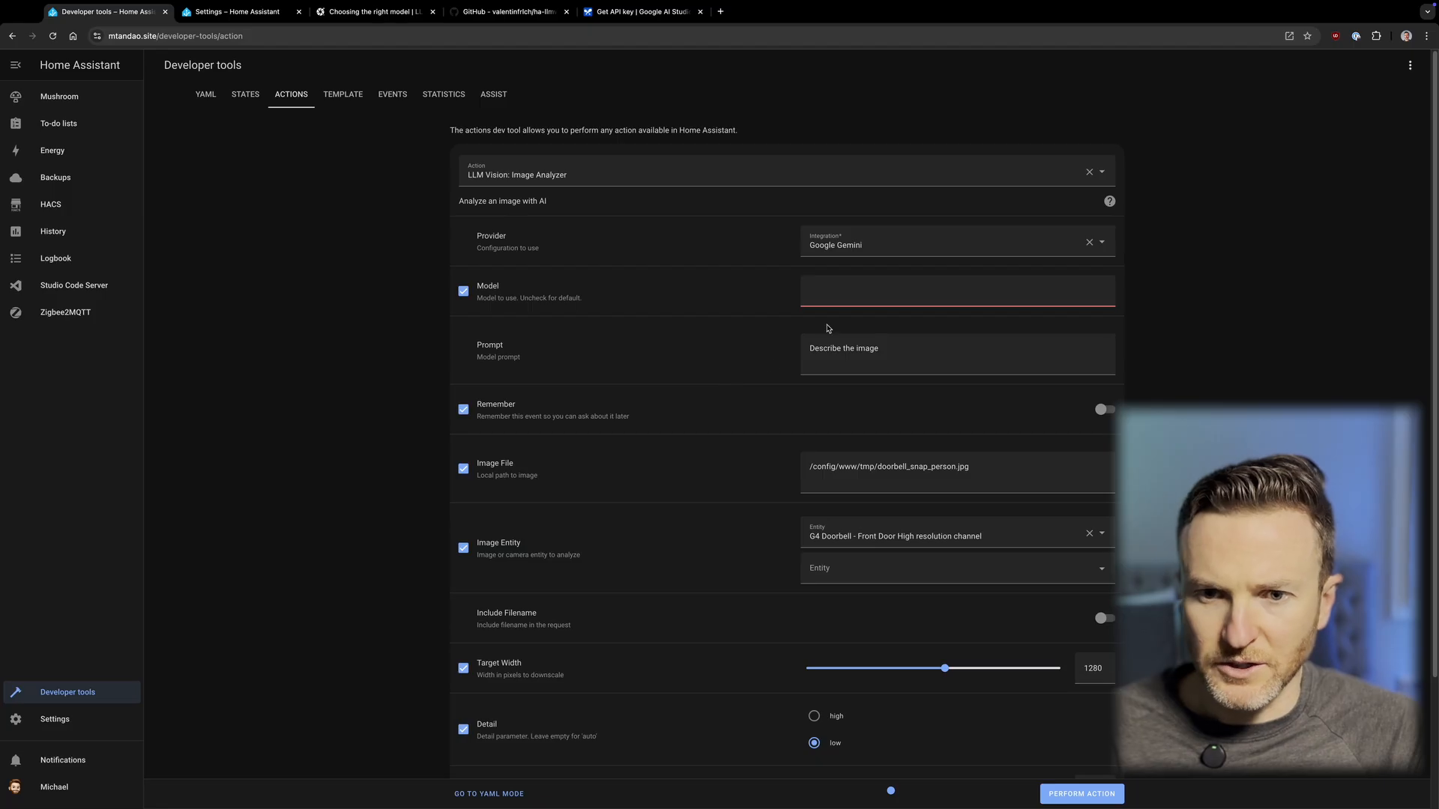
Set the model to gemini-1.5-flash and run the Image Analyzer on the doorbell snapshot
type("gemini-1.5-flash")
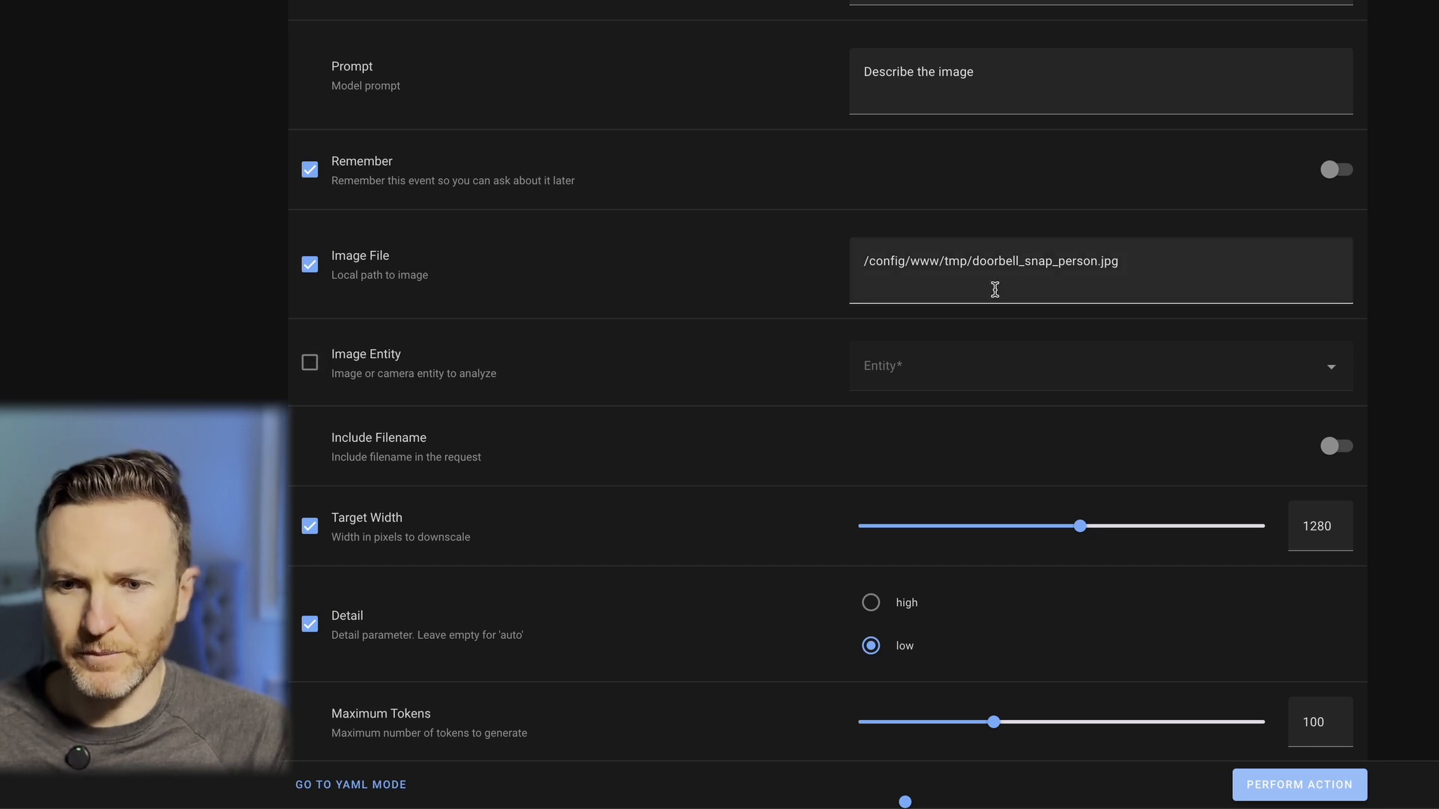
left_click(990, 261)
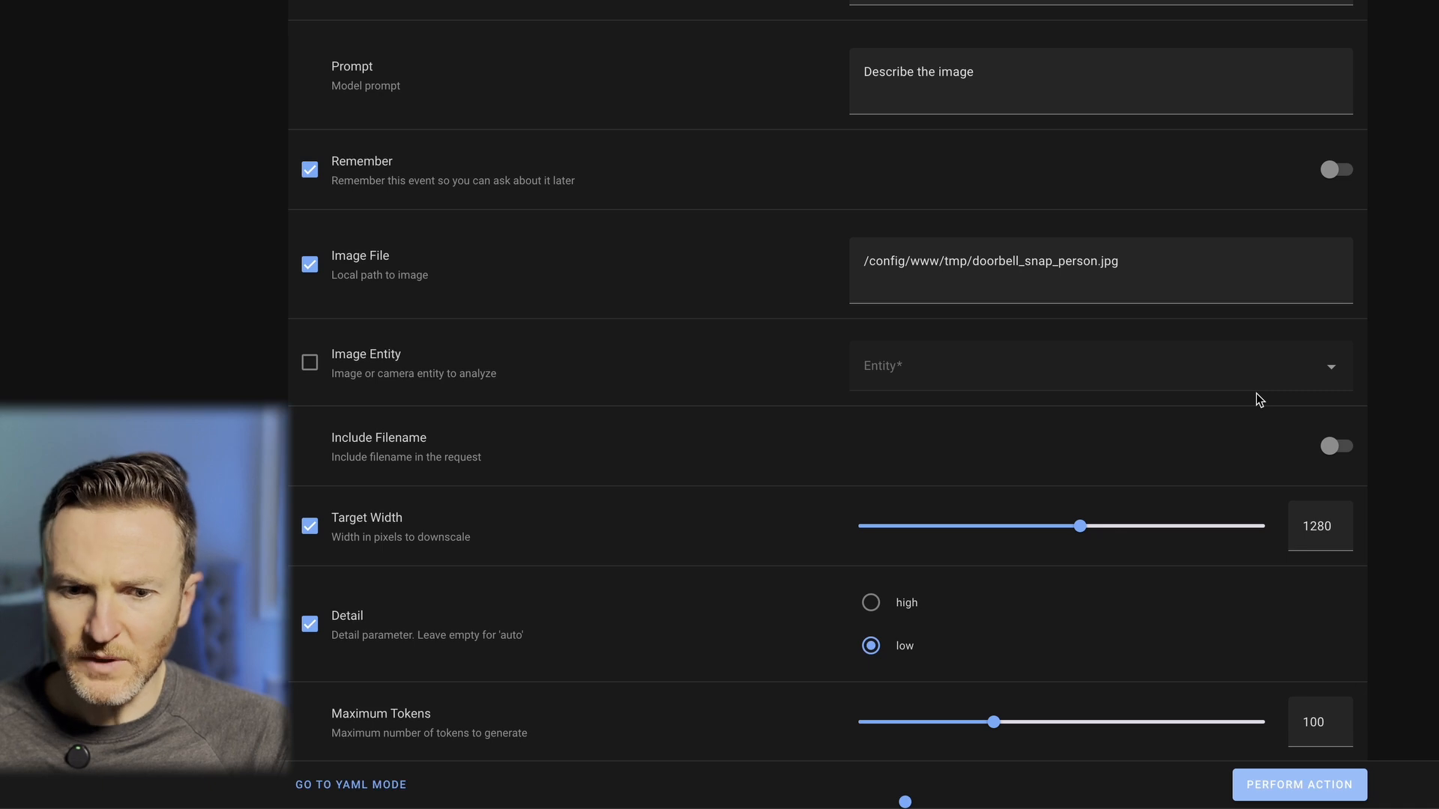
left_click(1298, 785)
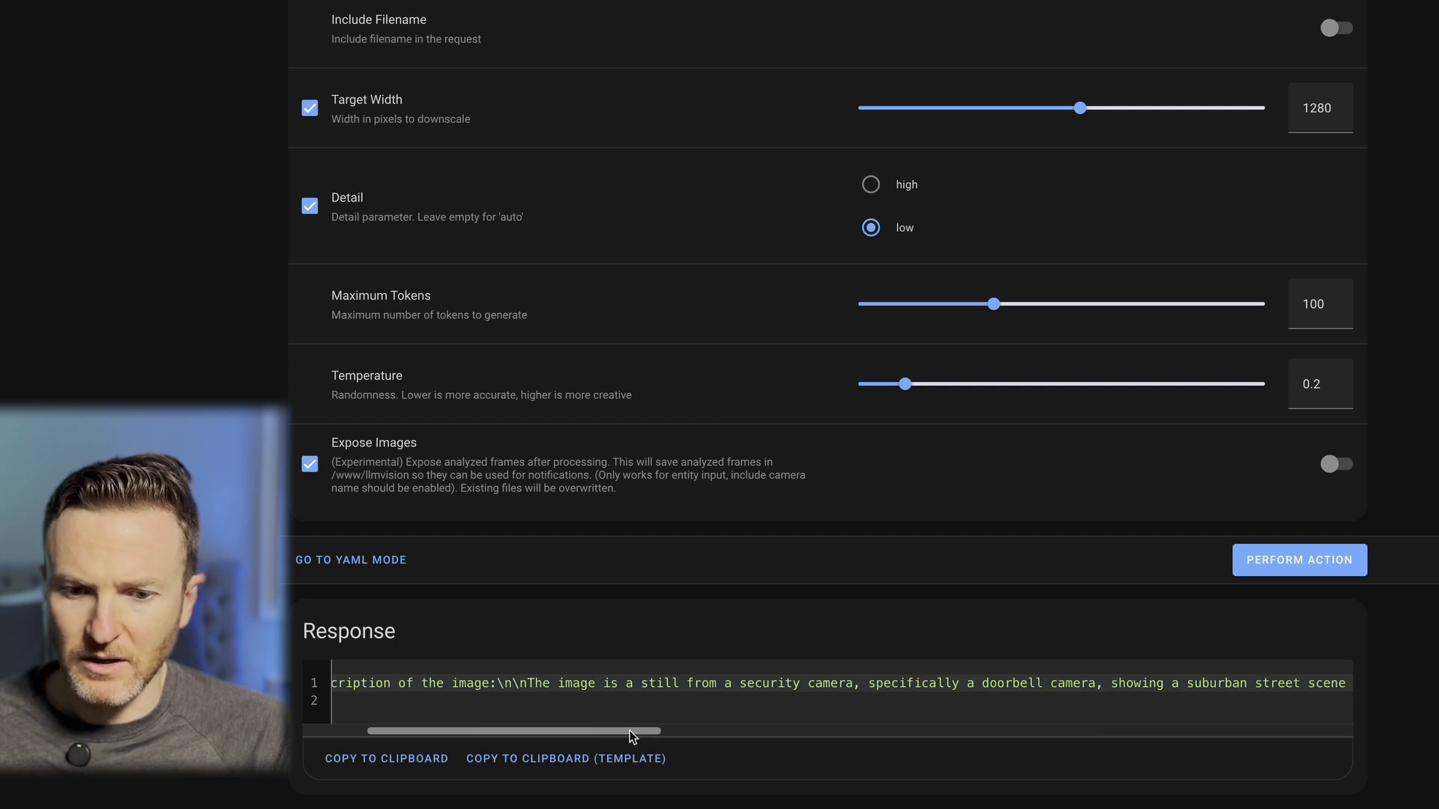
left_click_drag(514, 730, 698, 732)
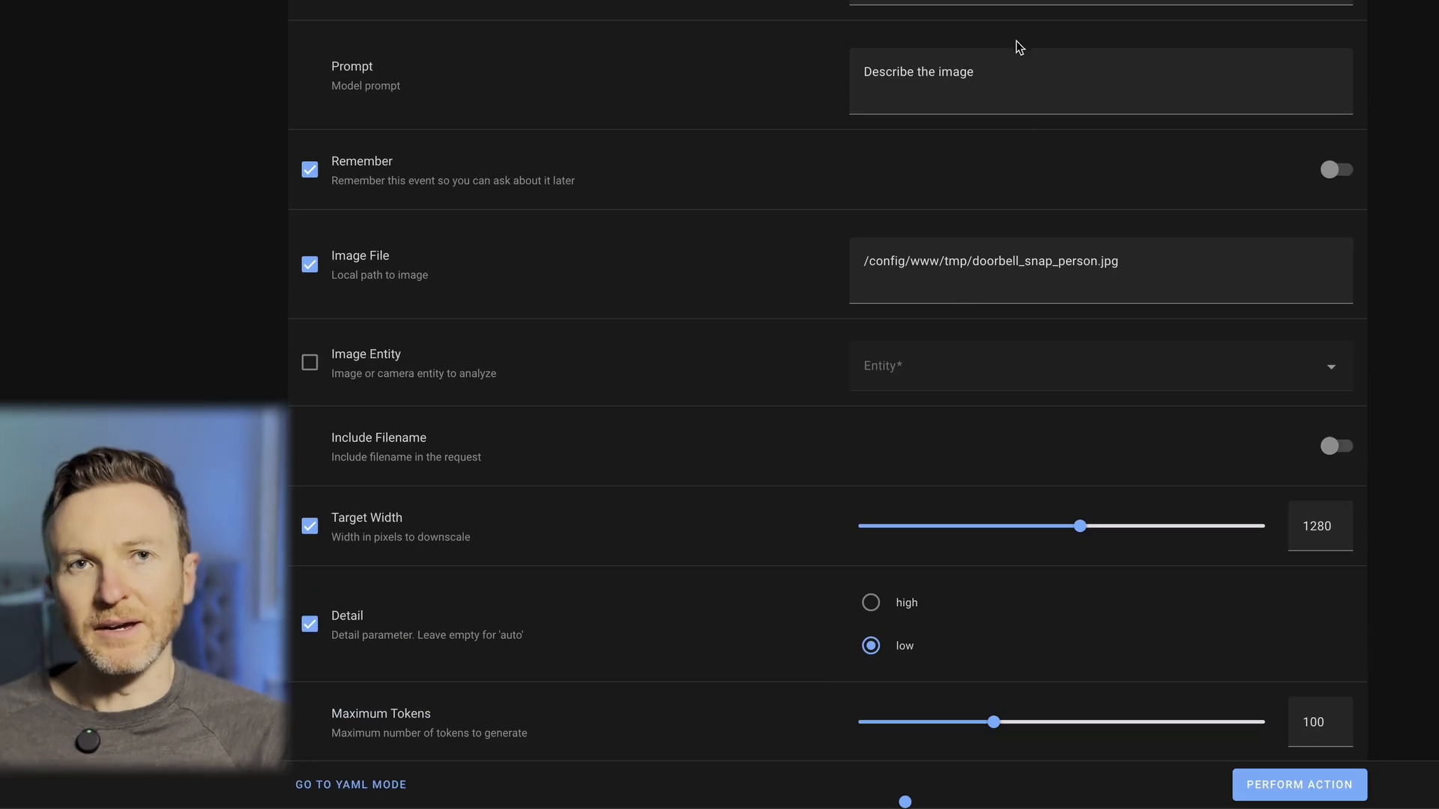
Extend the prompt to ask for one sentence describing people's appearance, then rerun the analysis
left_click(1009, 81)
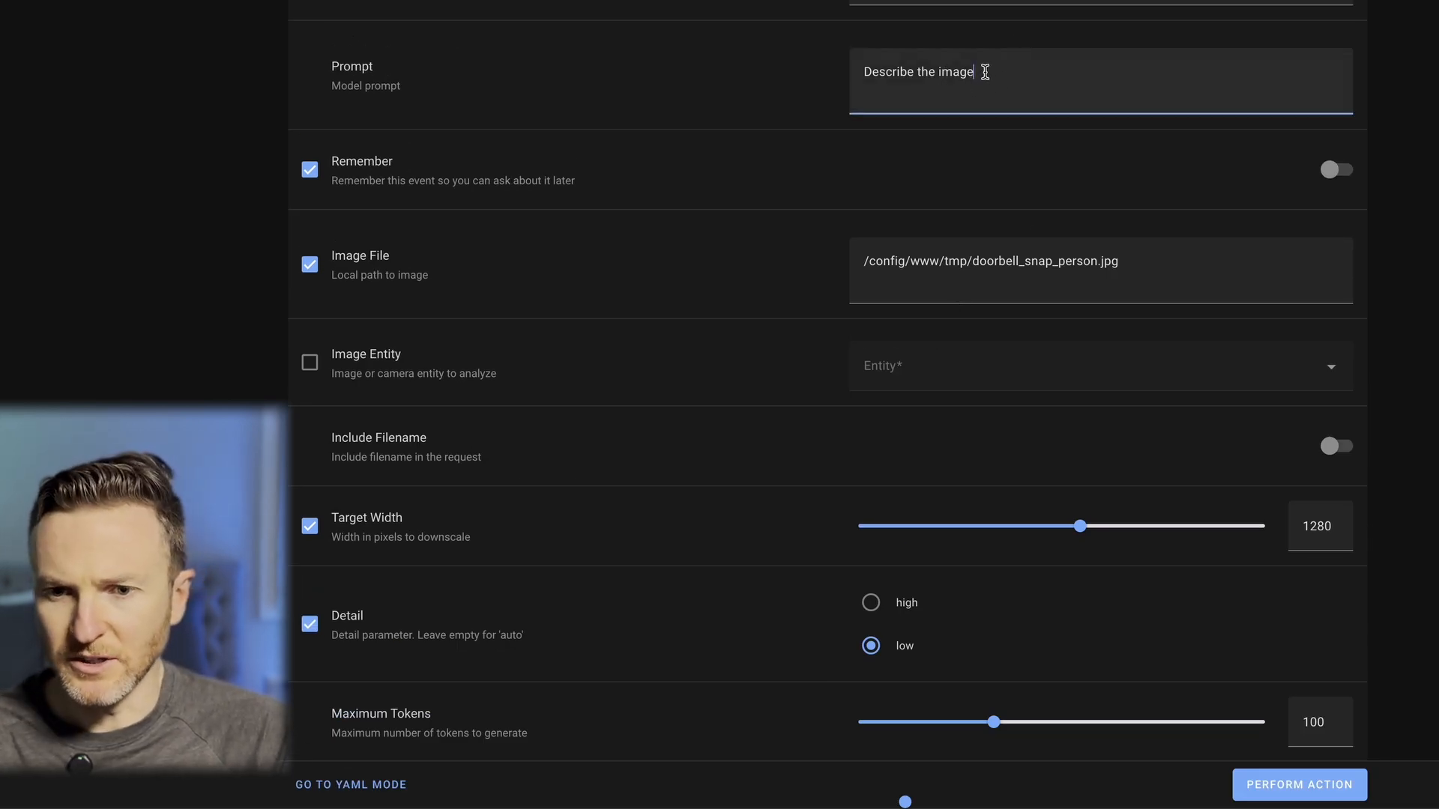
type("in on sentence. If you still")
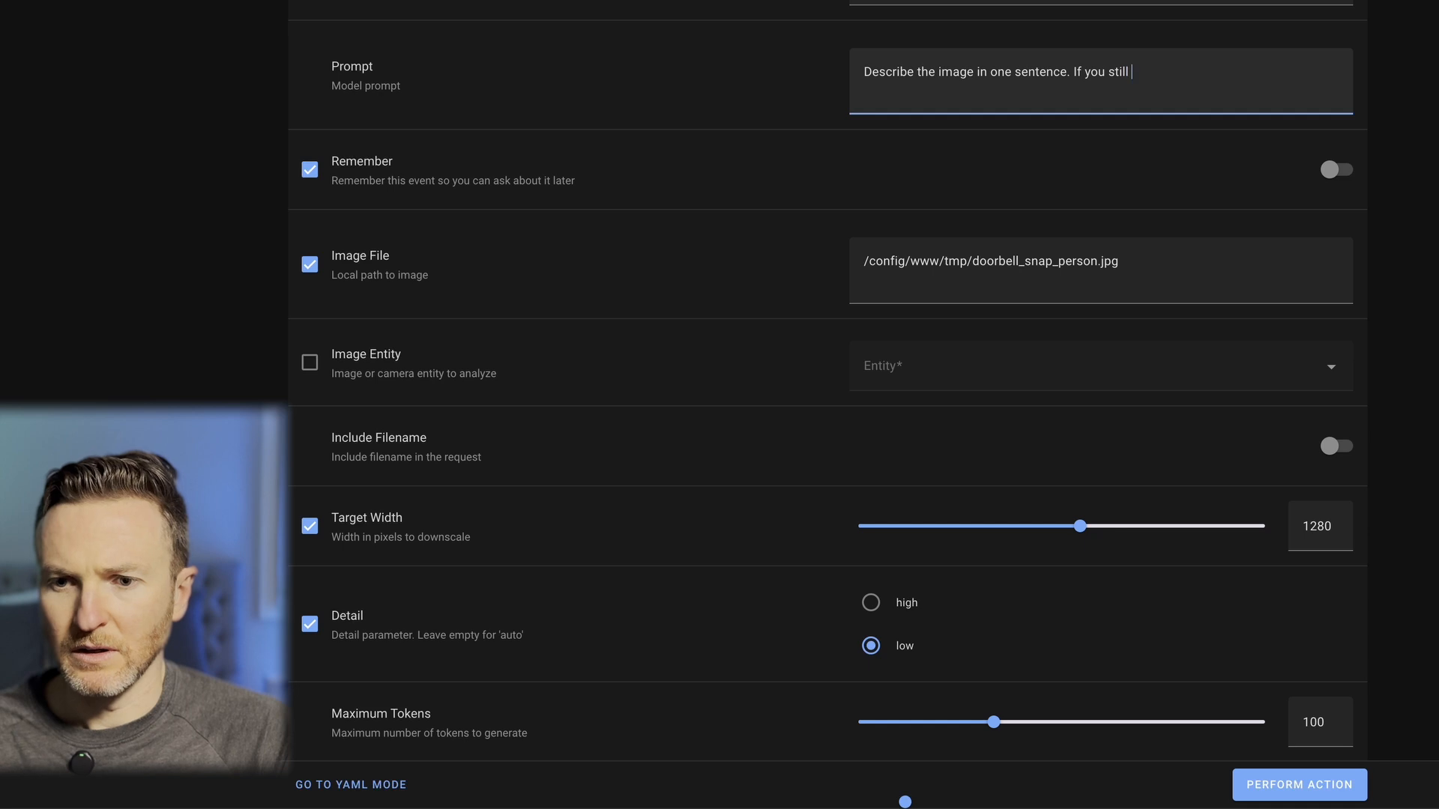
type("people, describe their appear")
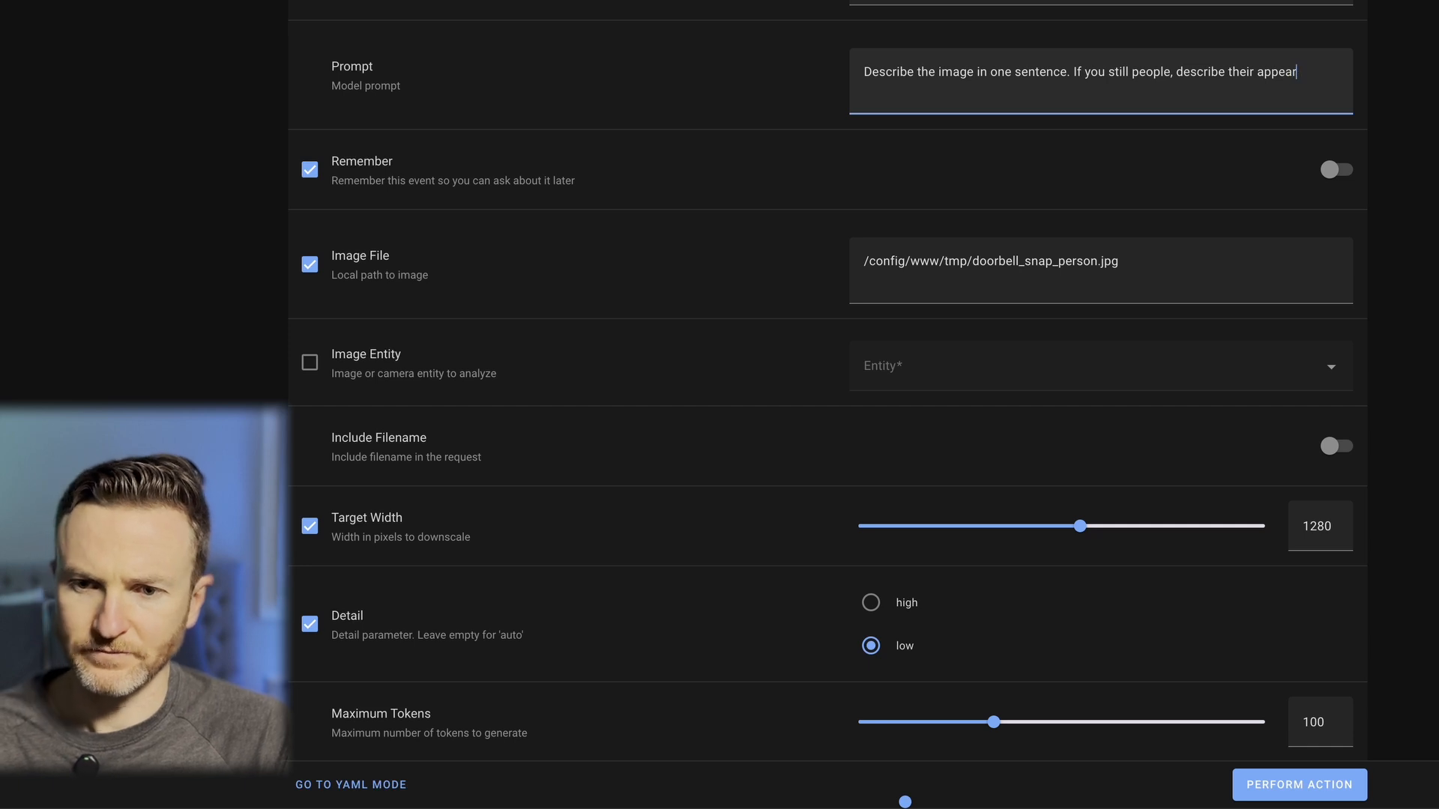
type("ance.")
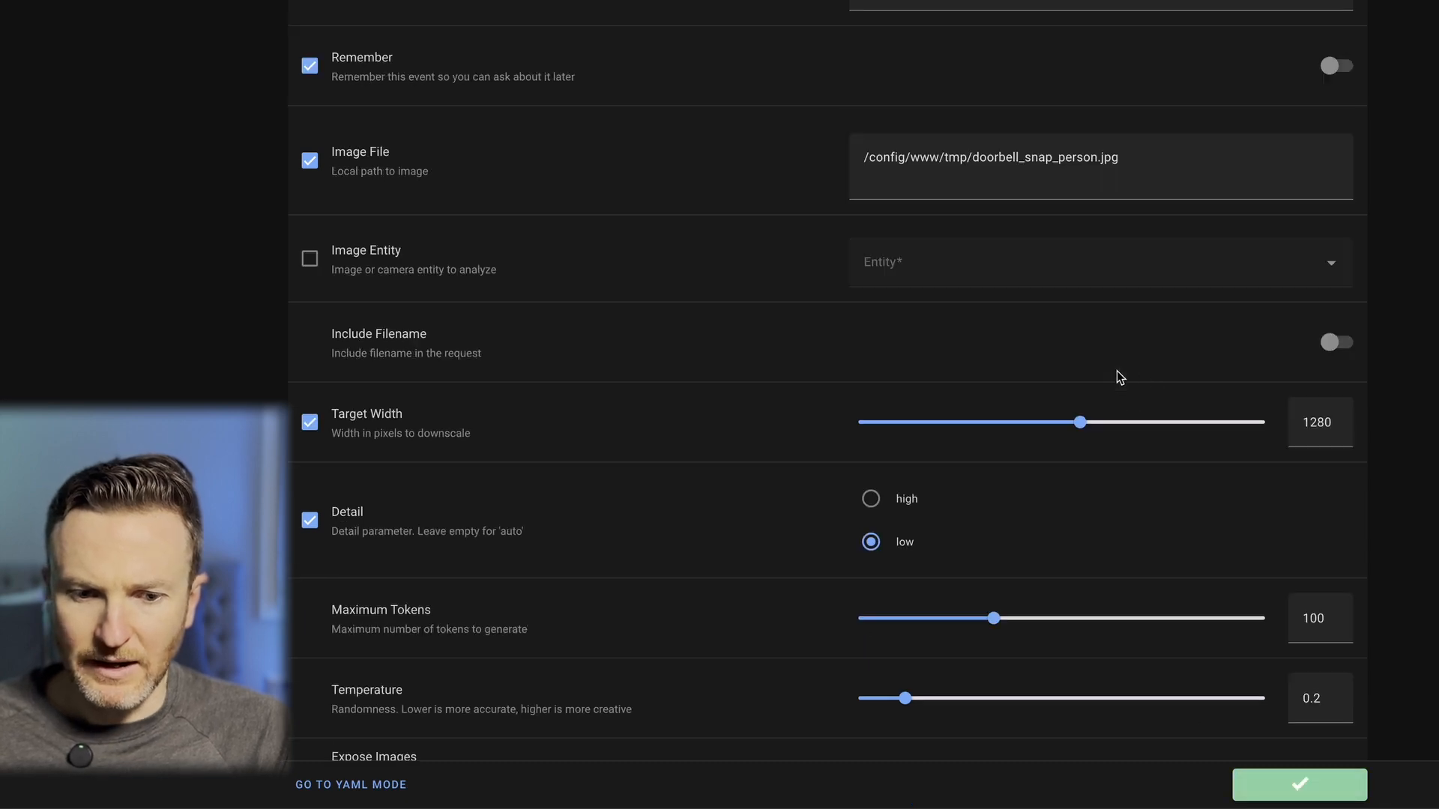
left_click(1297, 783)
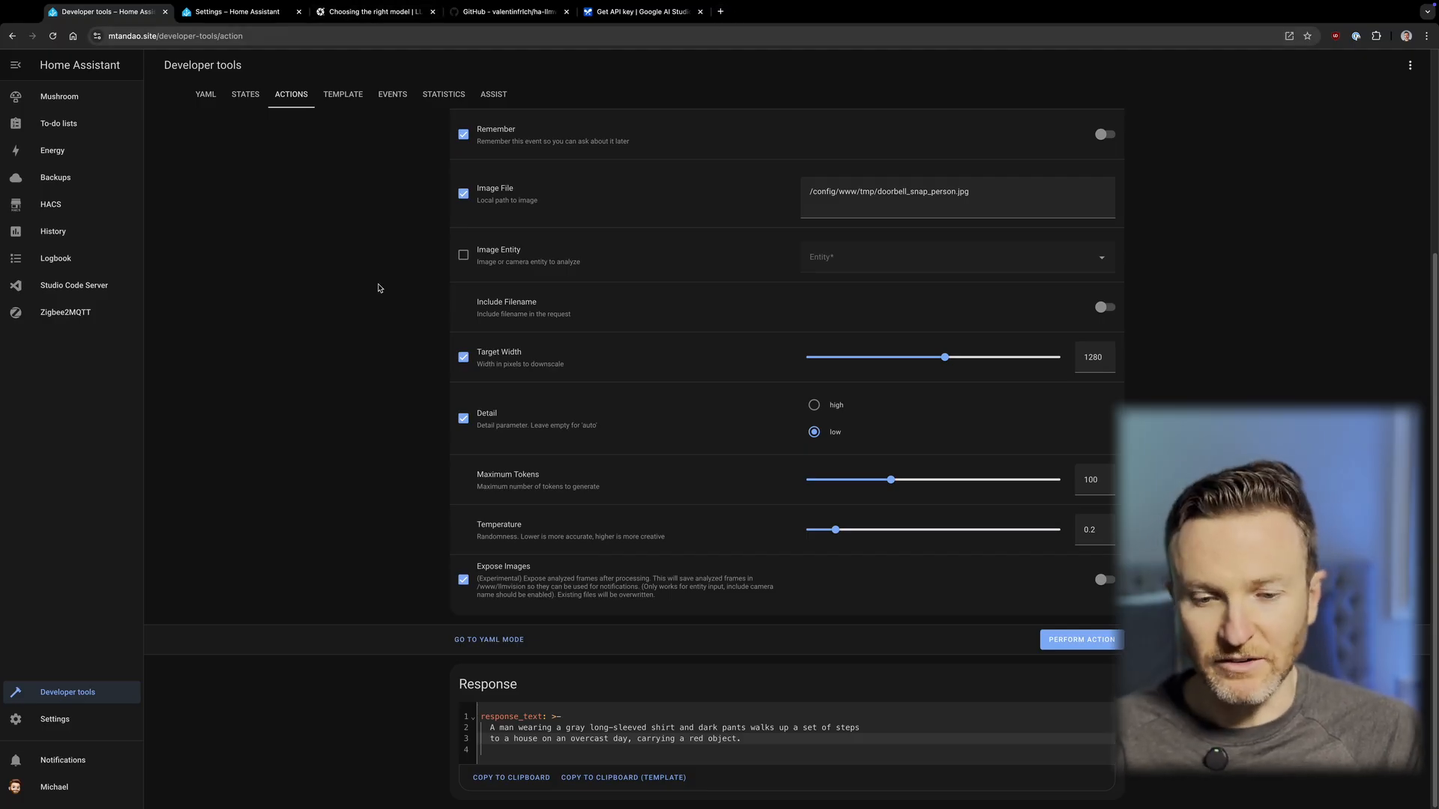
mouse_move(306, 271)
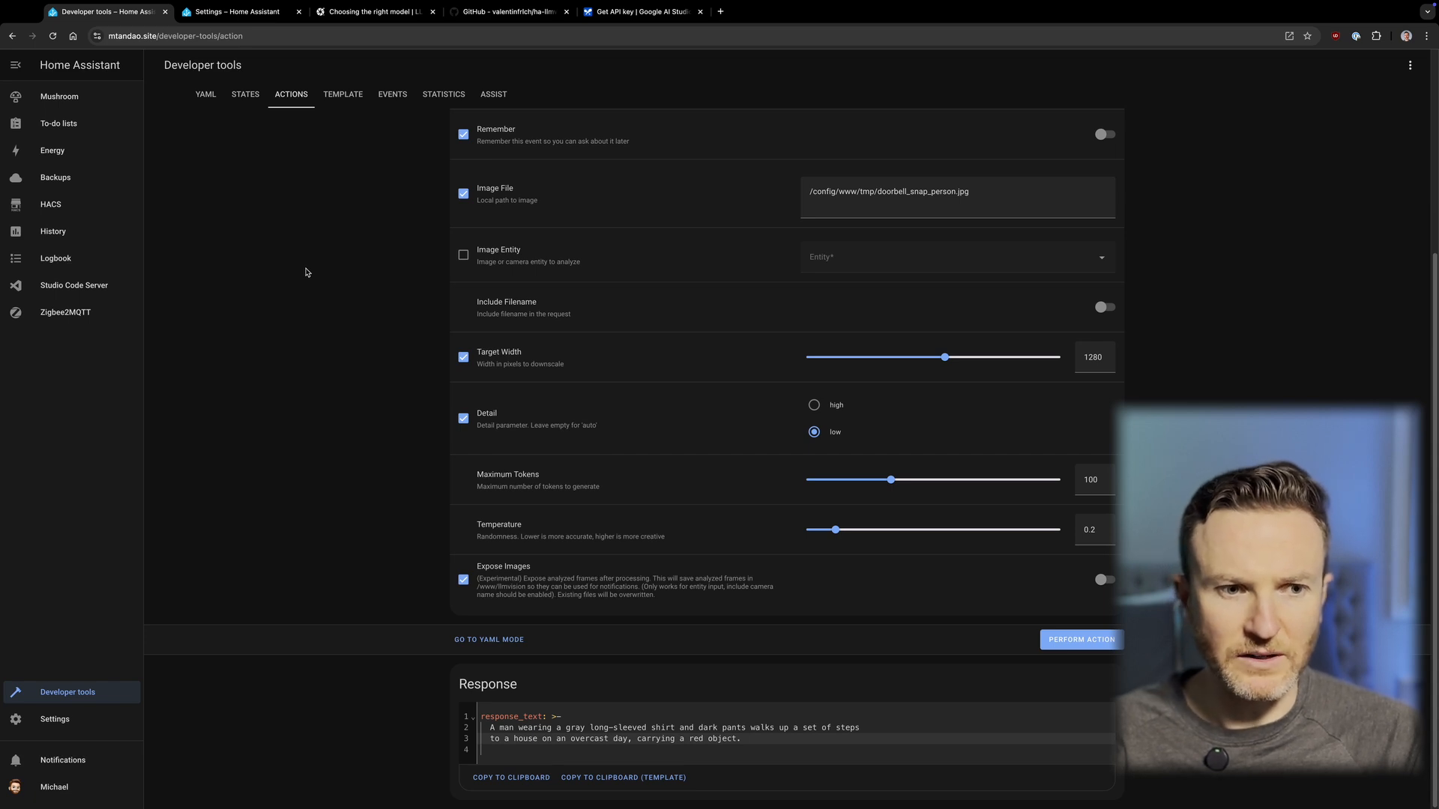
left_click(240, 11)
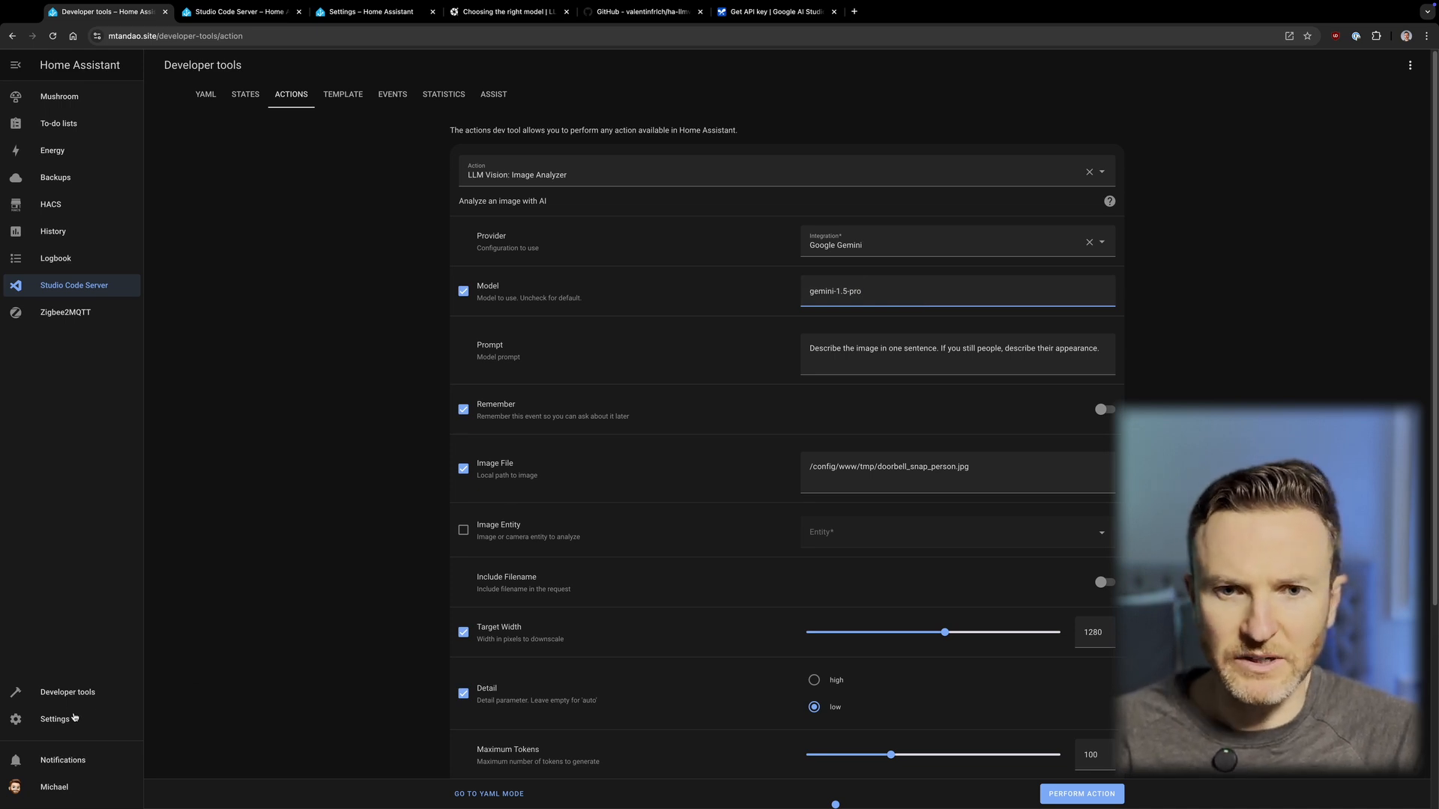
Open the Notification Doorbell Motion LLM automation from Settings' Automations & scenes
left_click(54, 719)
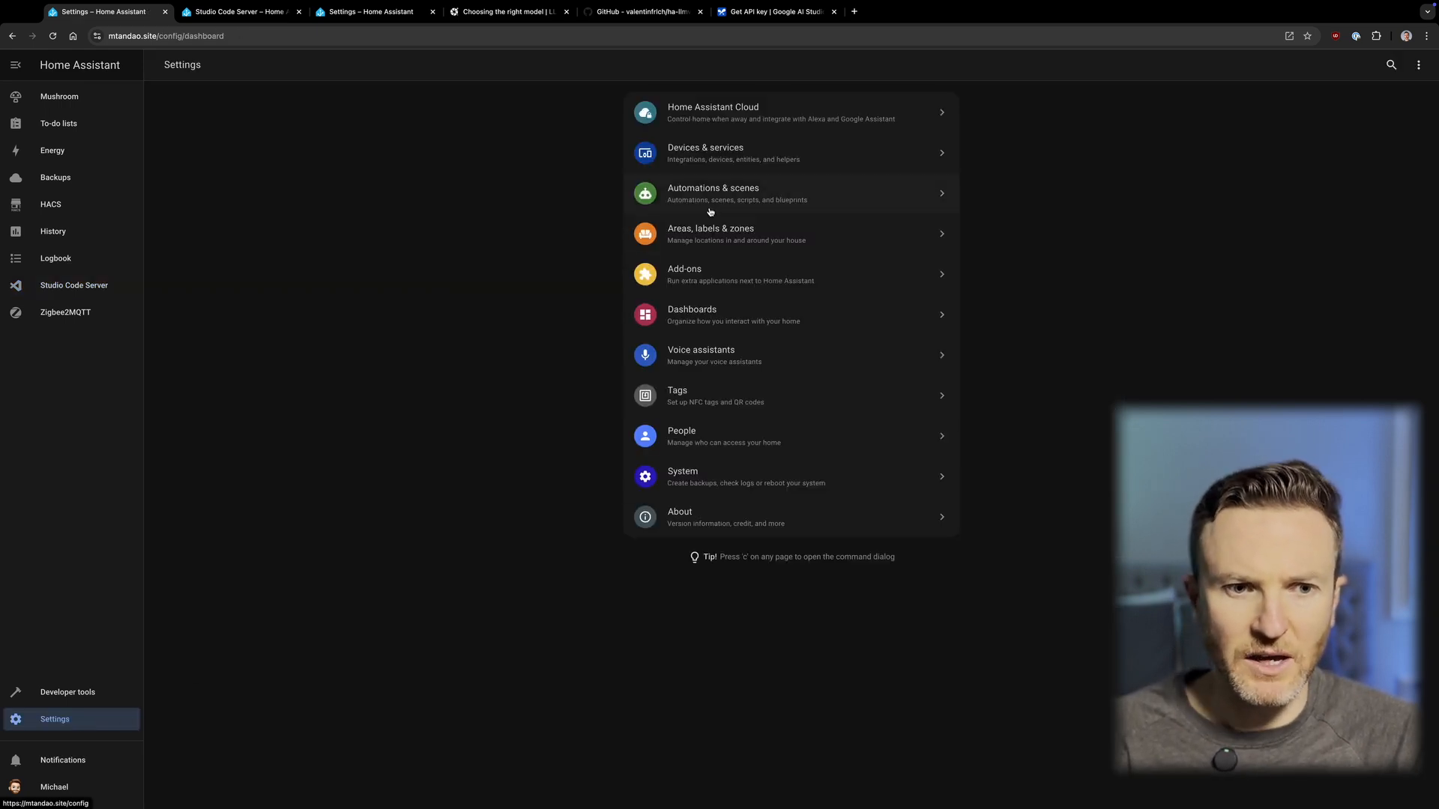
left_click(712, 192)
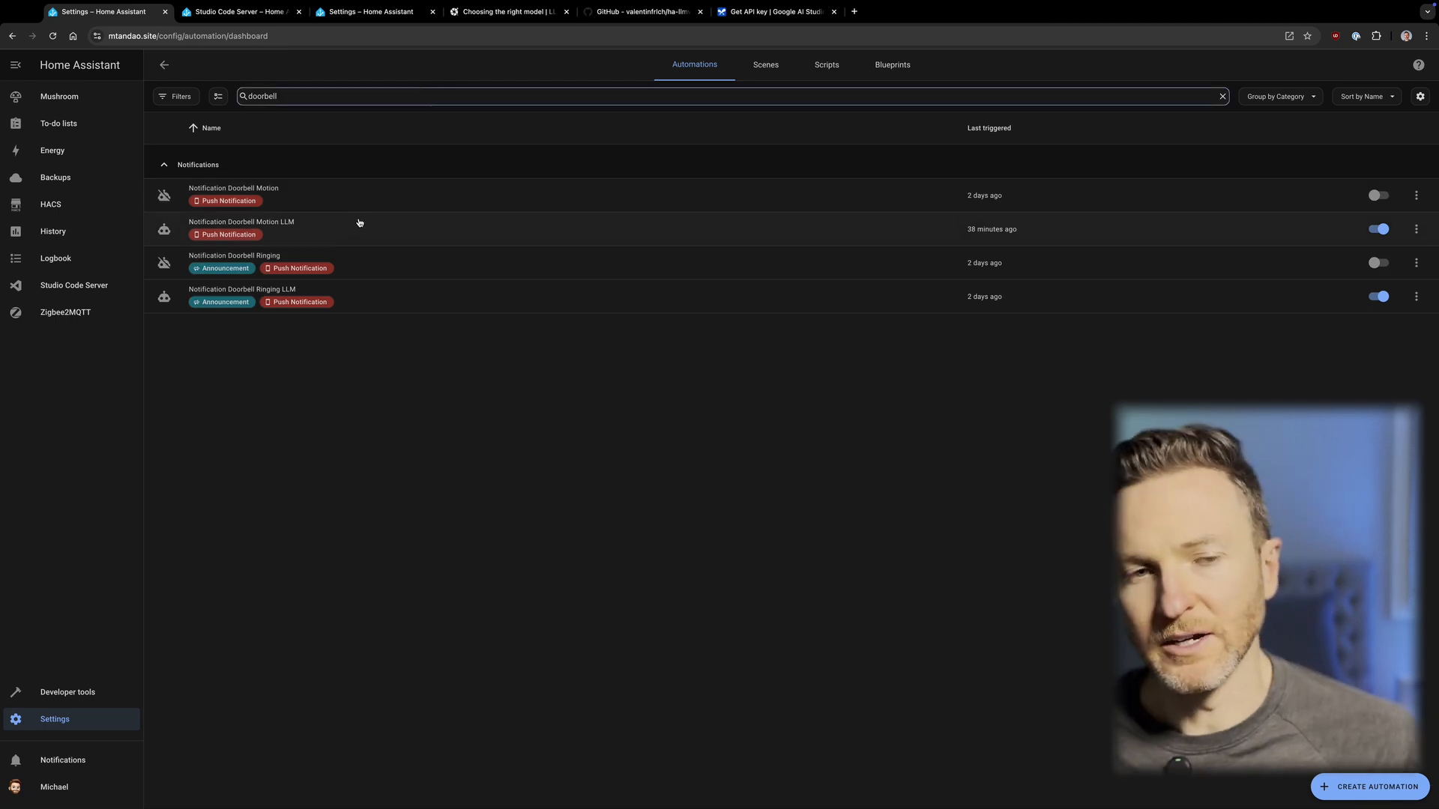
left_click(241, 229)
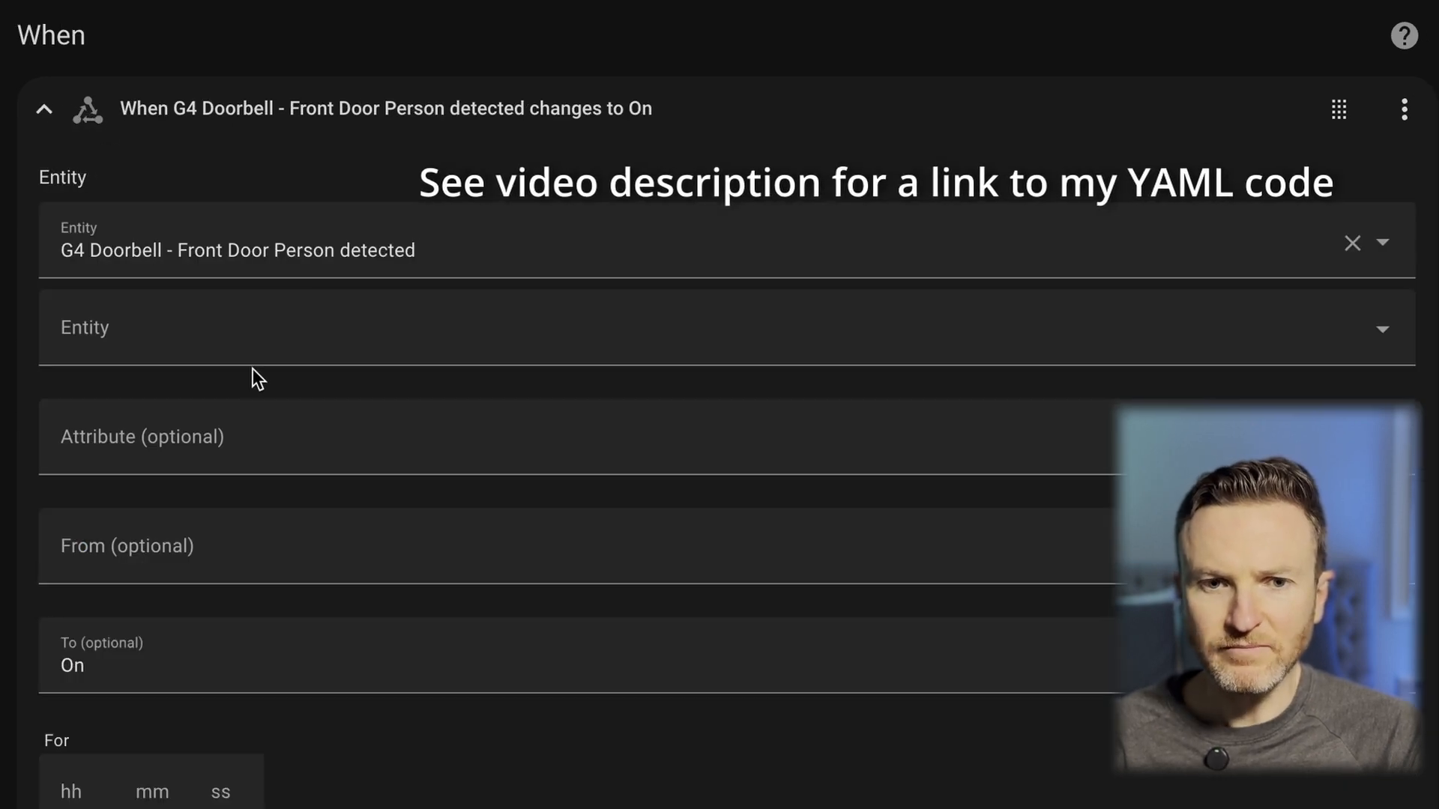
mouse_move(135, 175)
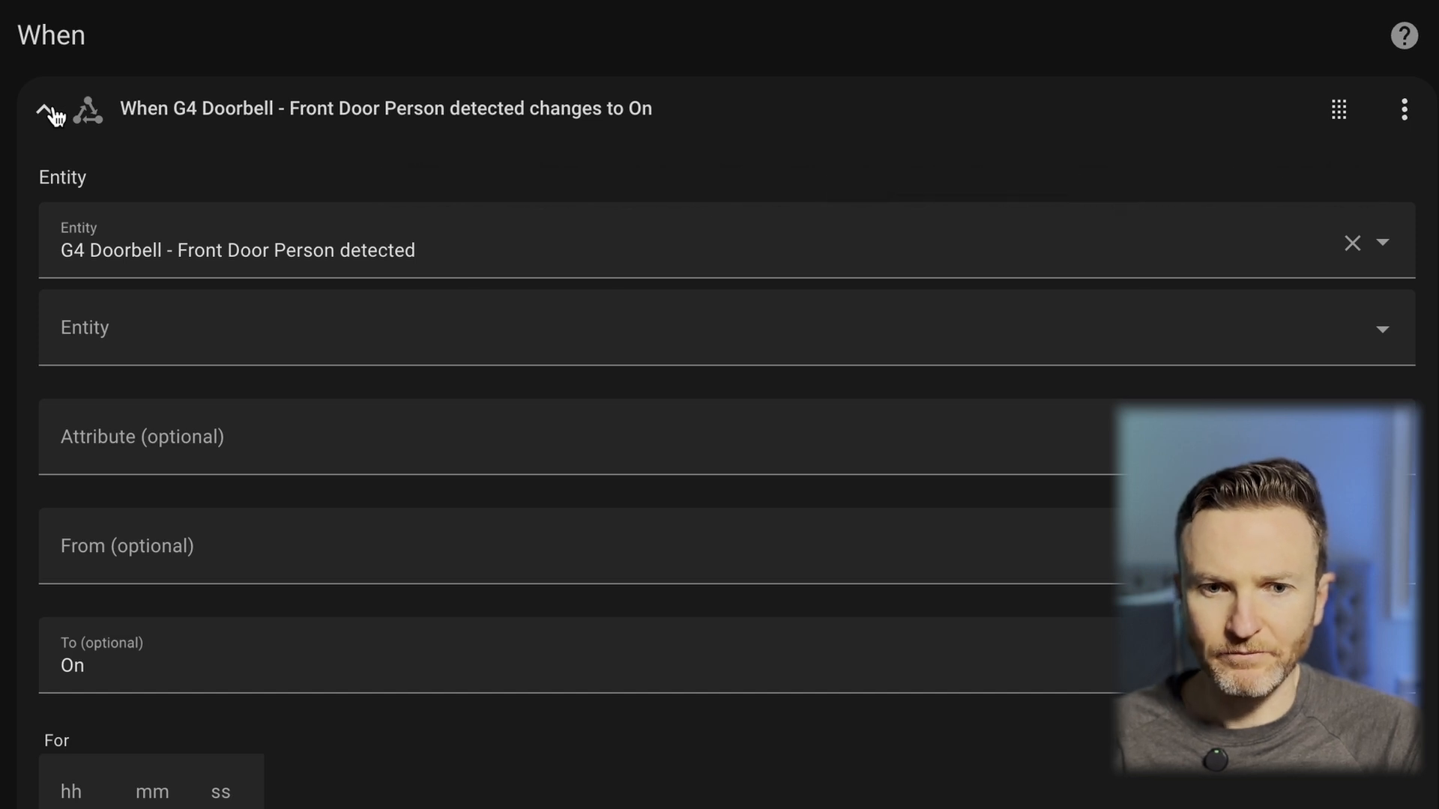
Collapse the person-detected trigger and scroll to the conditions and action steps
left_click(51, 108)
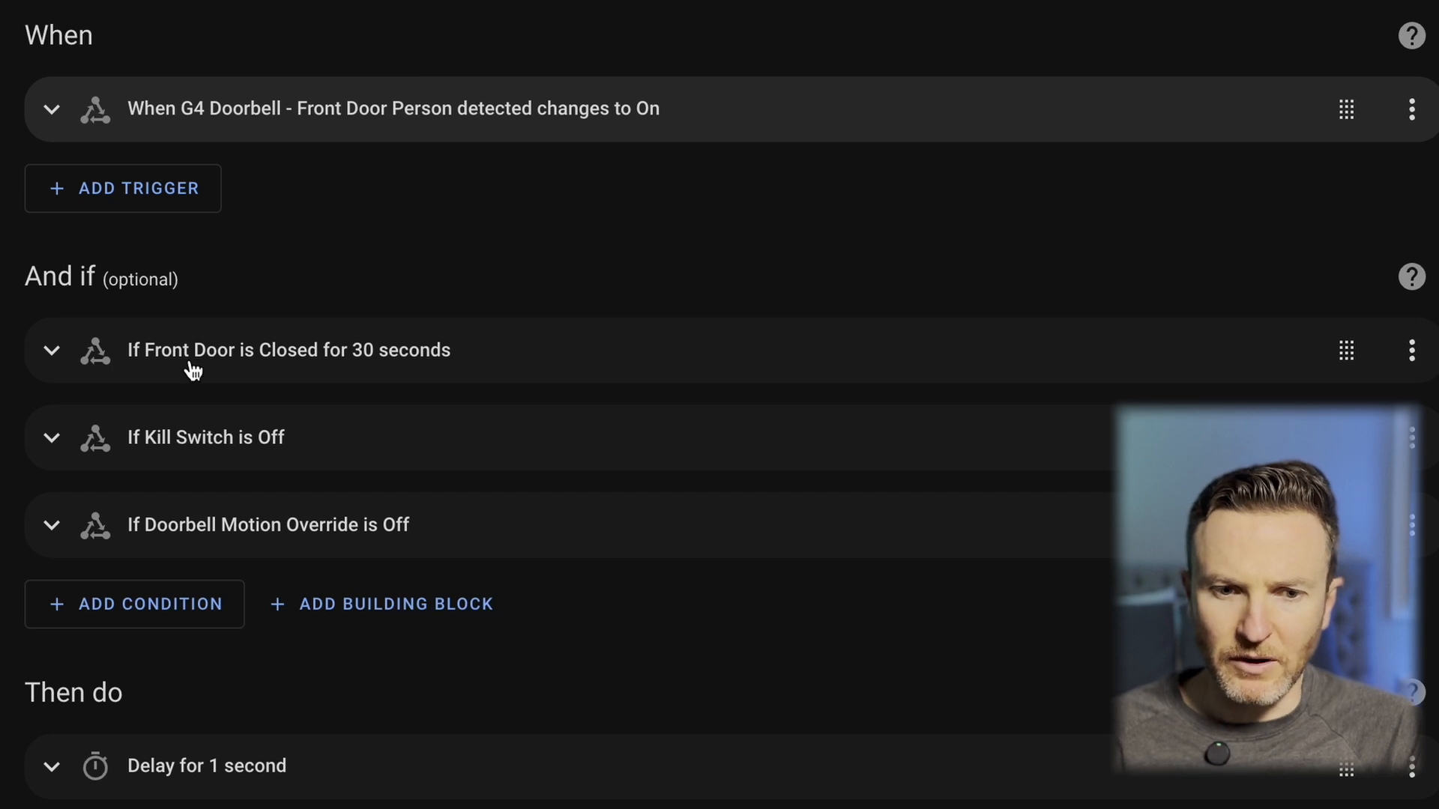
scroll("down", 3)
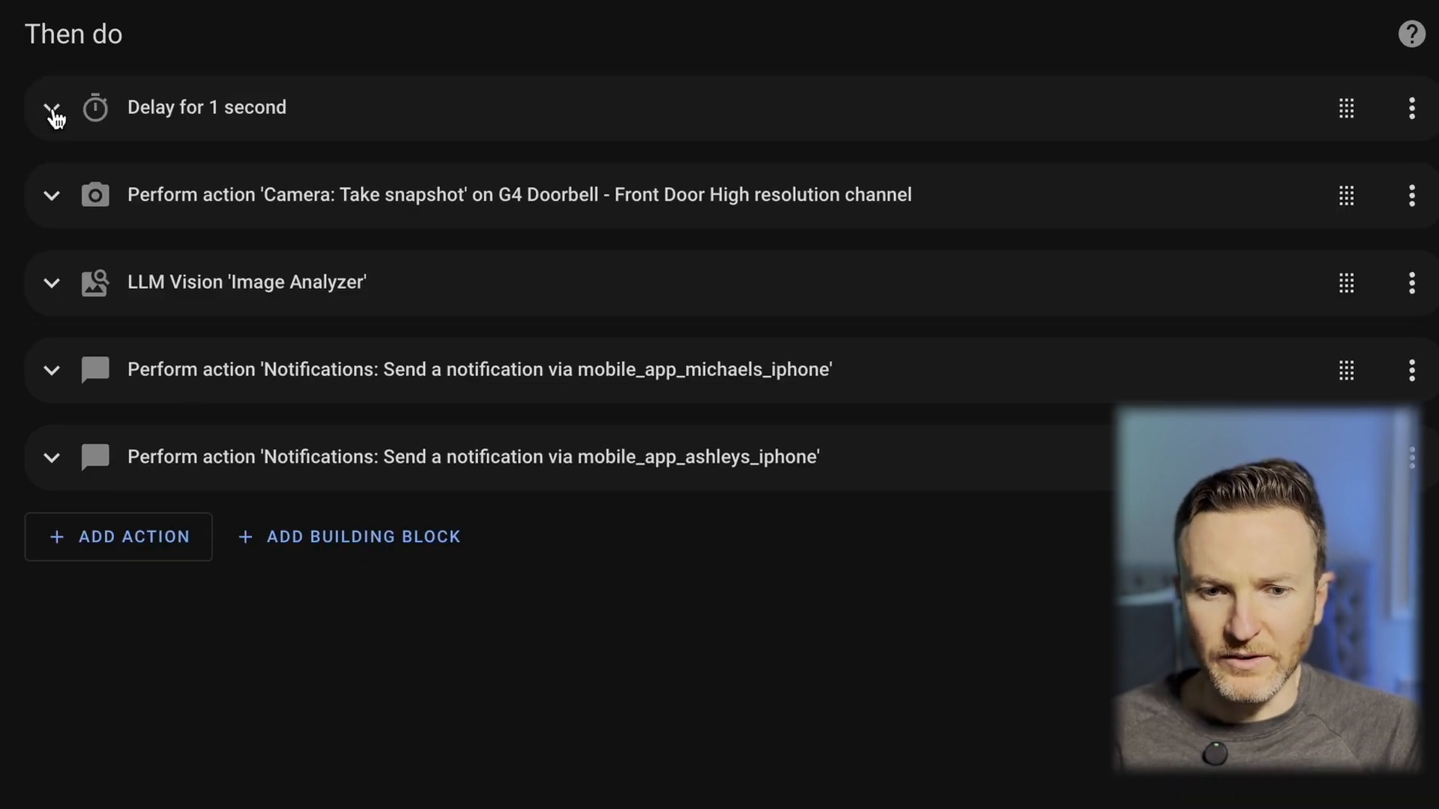
Expand the snapshot action and highlight its doorbell_snap_person.jpg filename
left_click(52, 107)
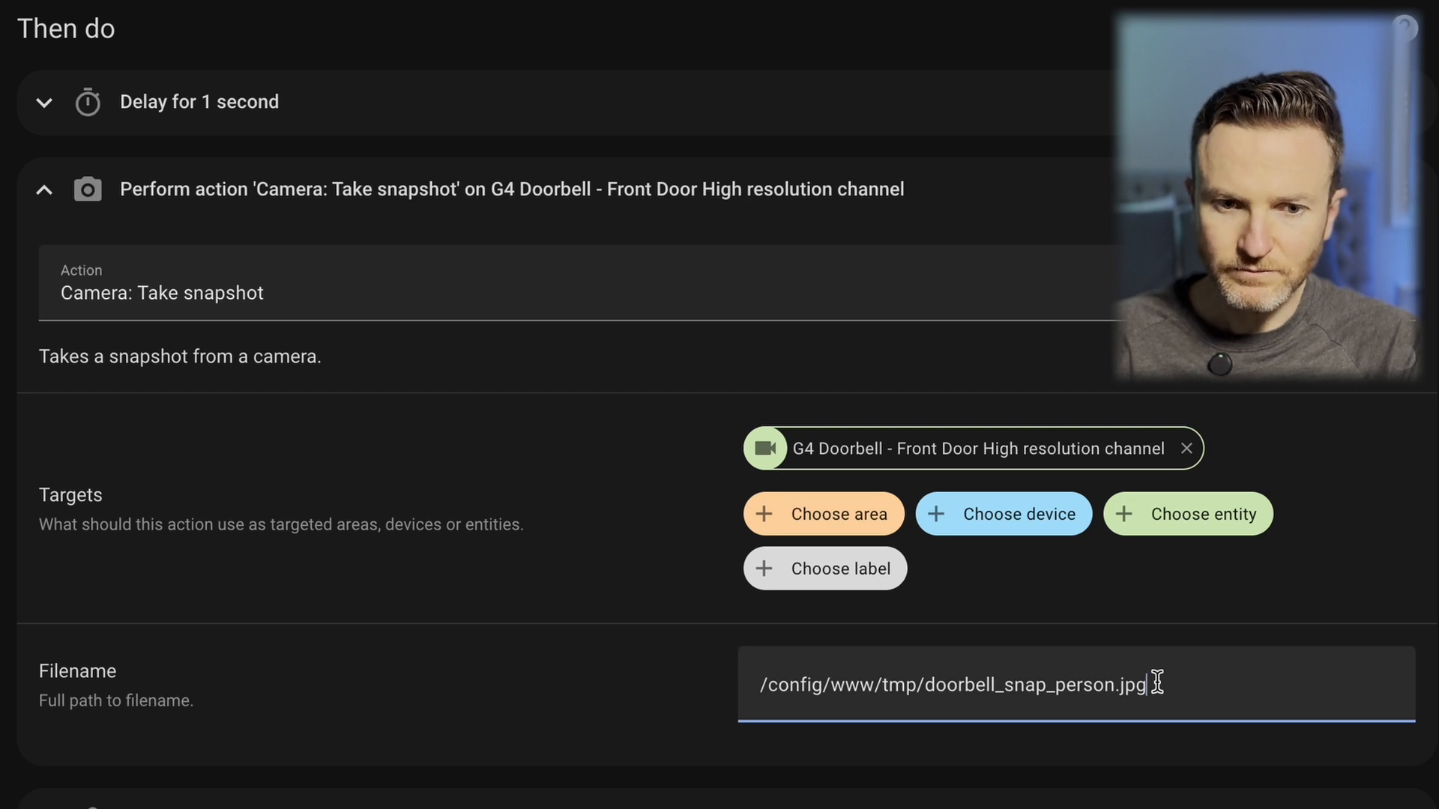
left_click(45, 189)
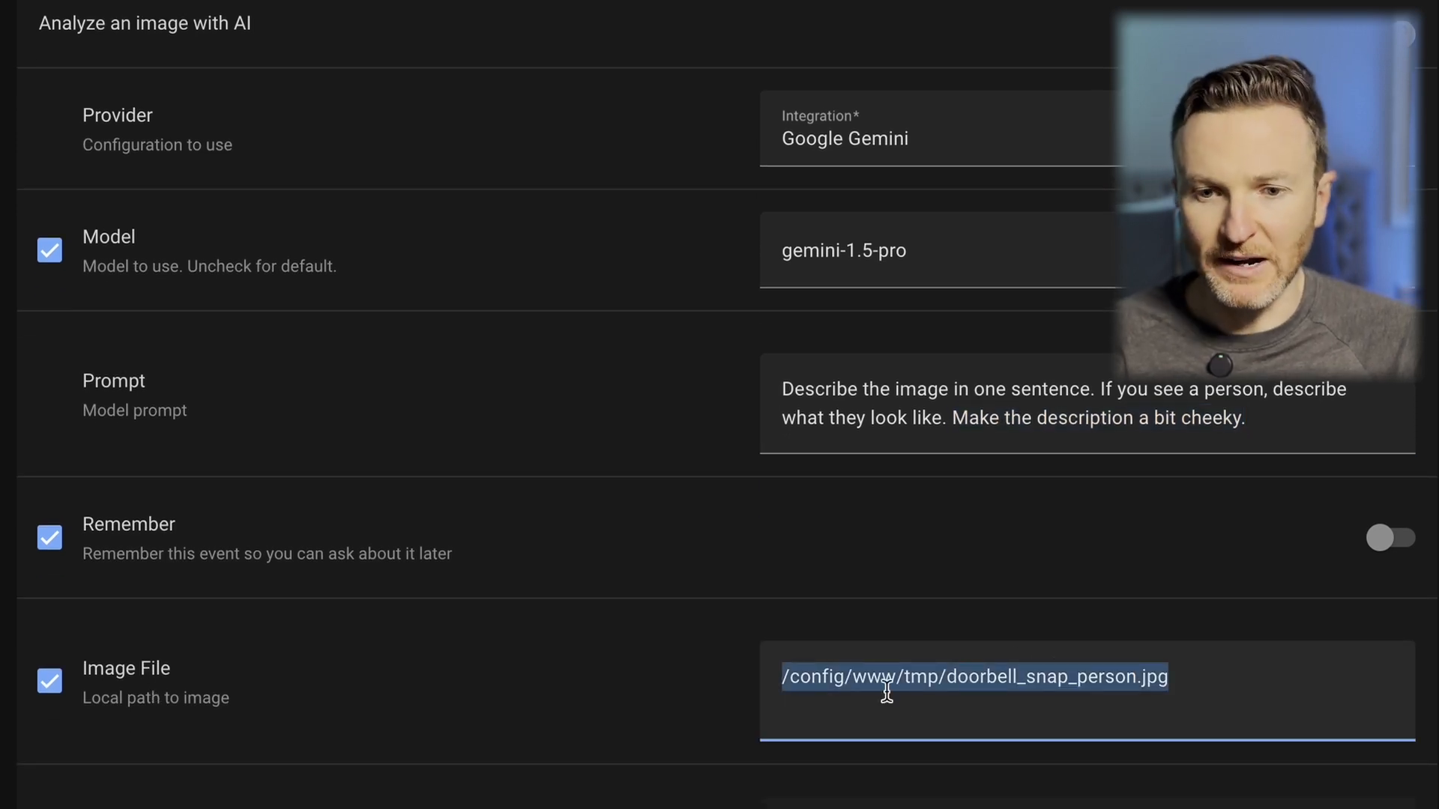
Scroll the Image Analyzer action down to its 'response' variable, then collapse it
scroll("down", 3)
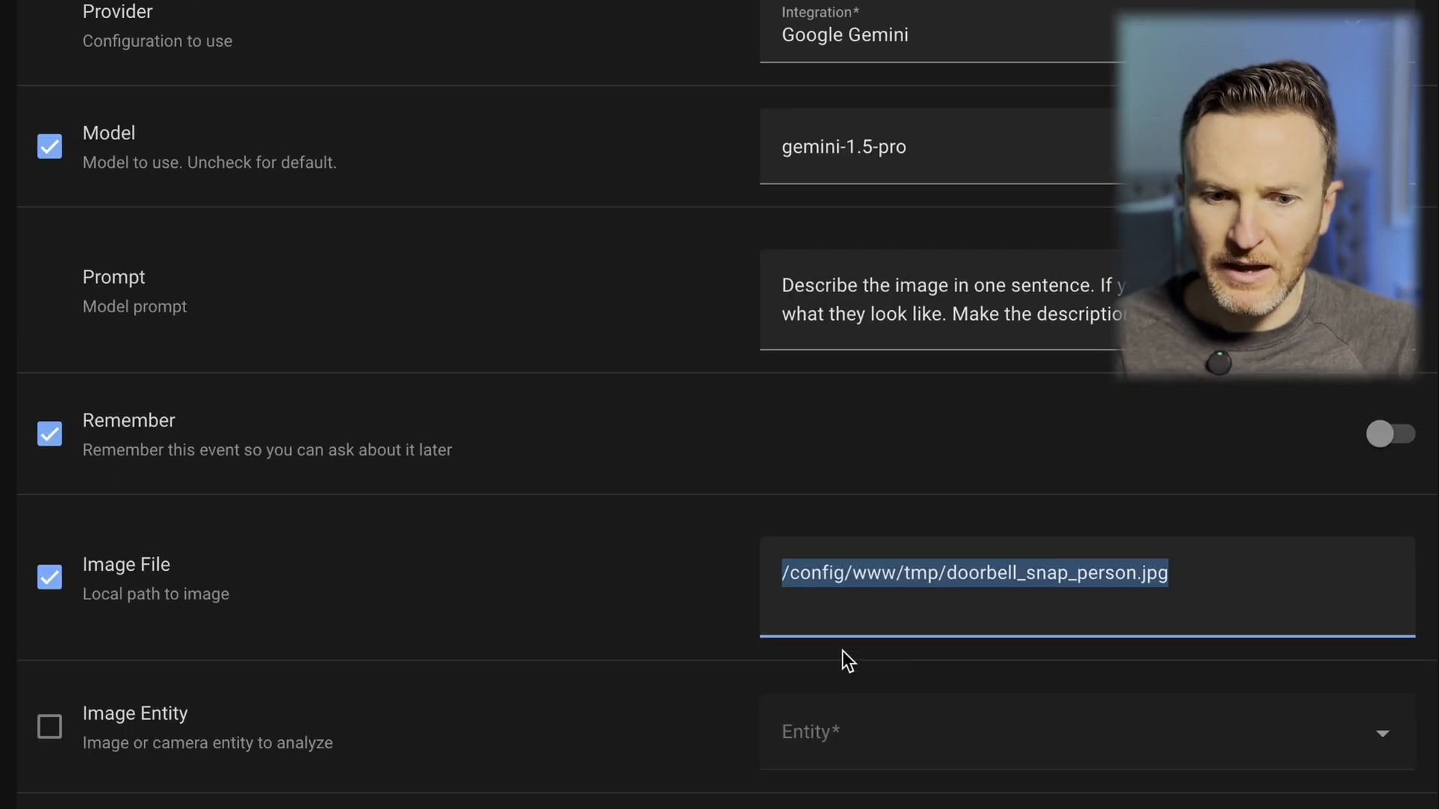
scroll("down", 3)
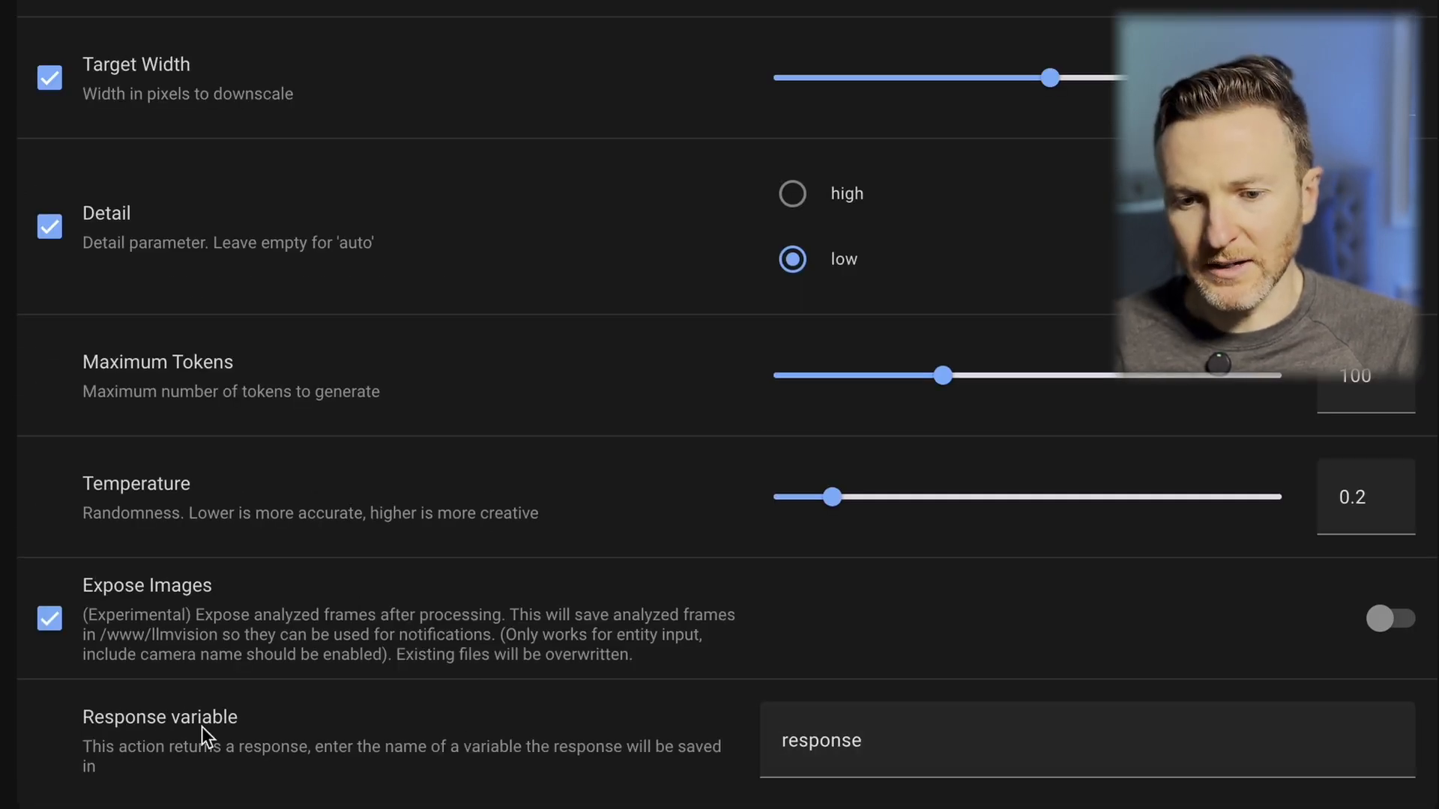
double_click(818, 740)
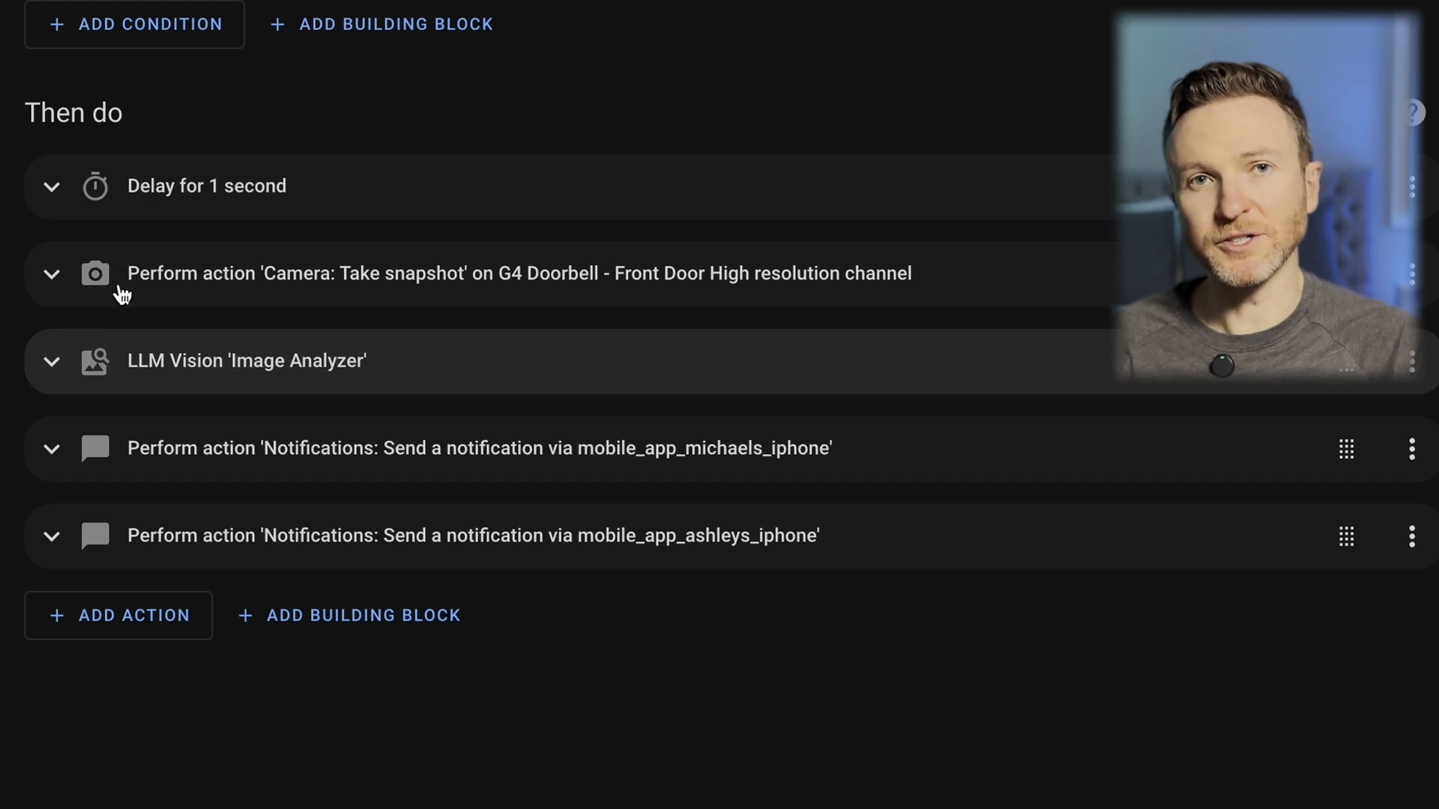
left_click(51, 449)
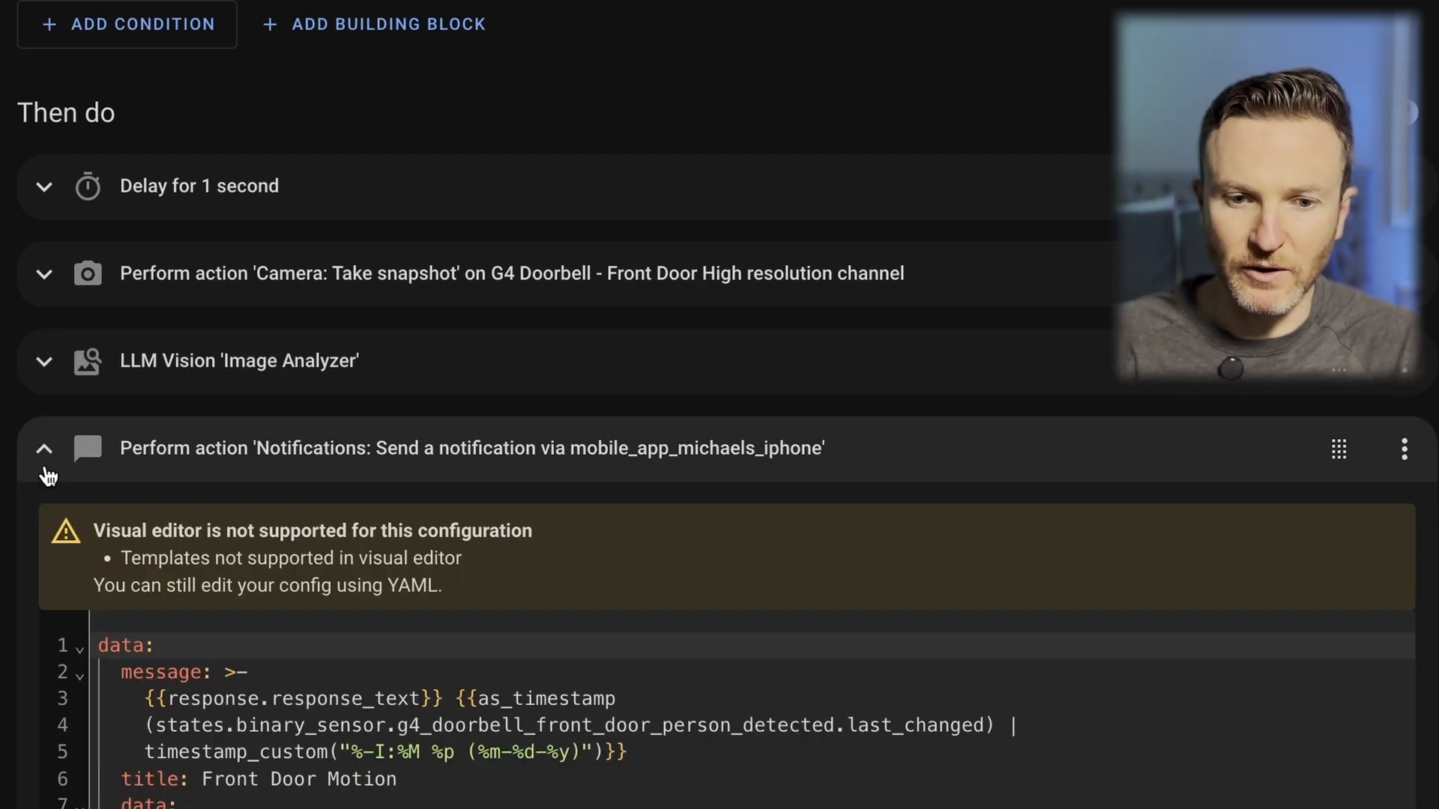
scroll("down", 3)
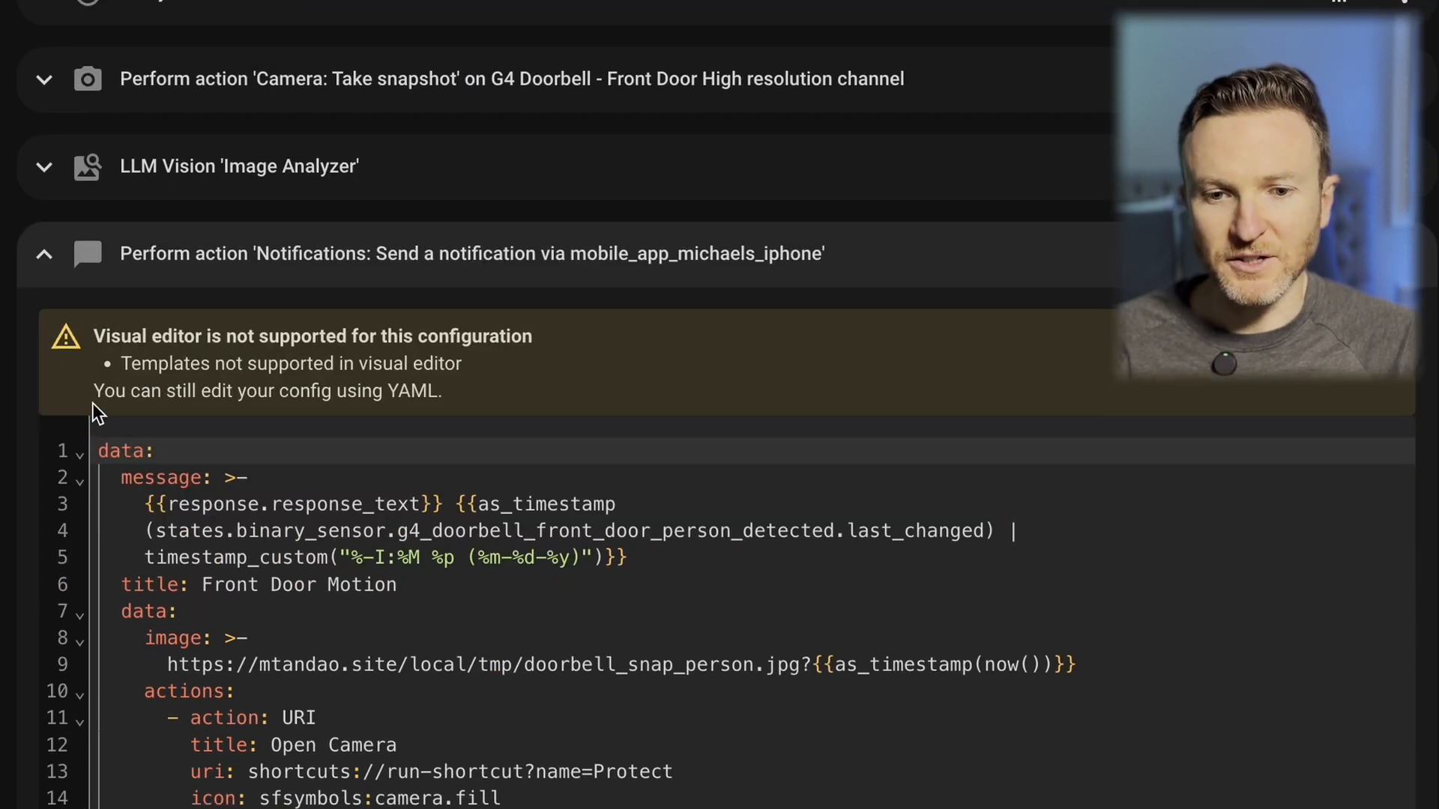
mouse_move(333, 269)
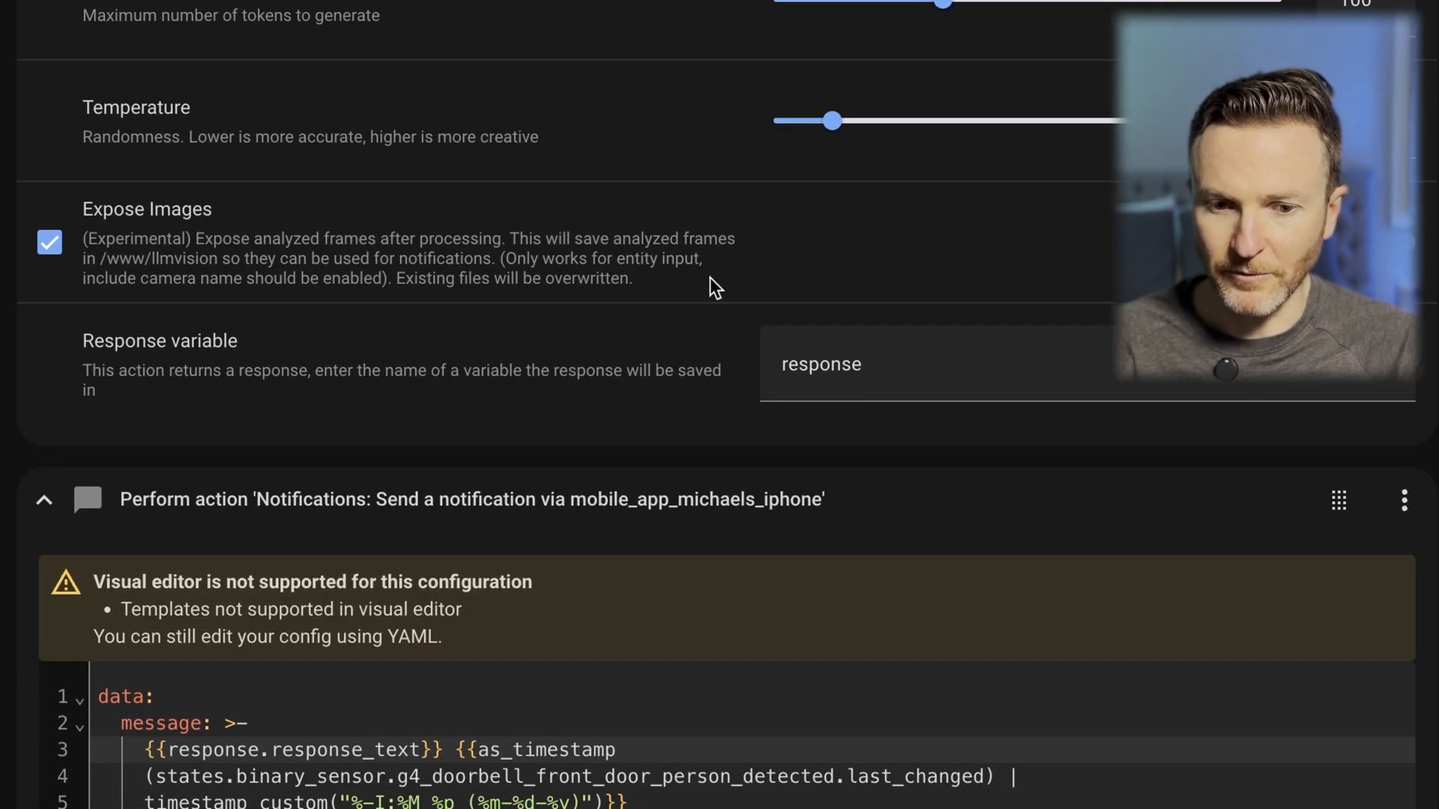
scroll("down", 3)
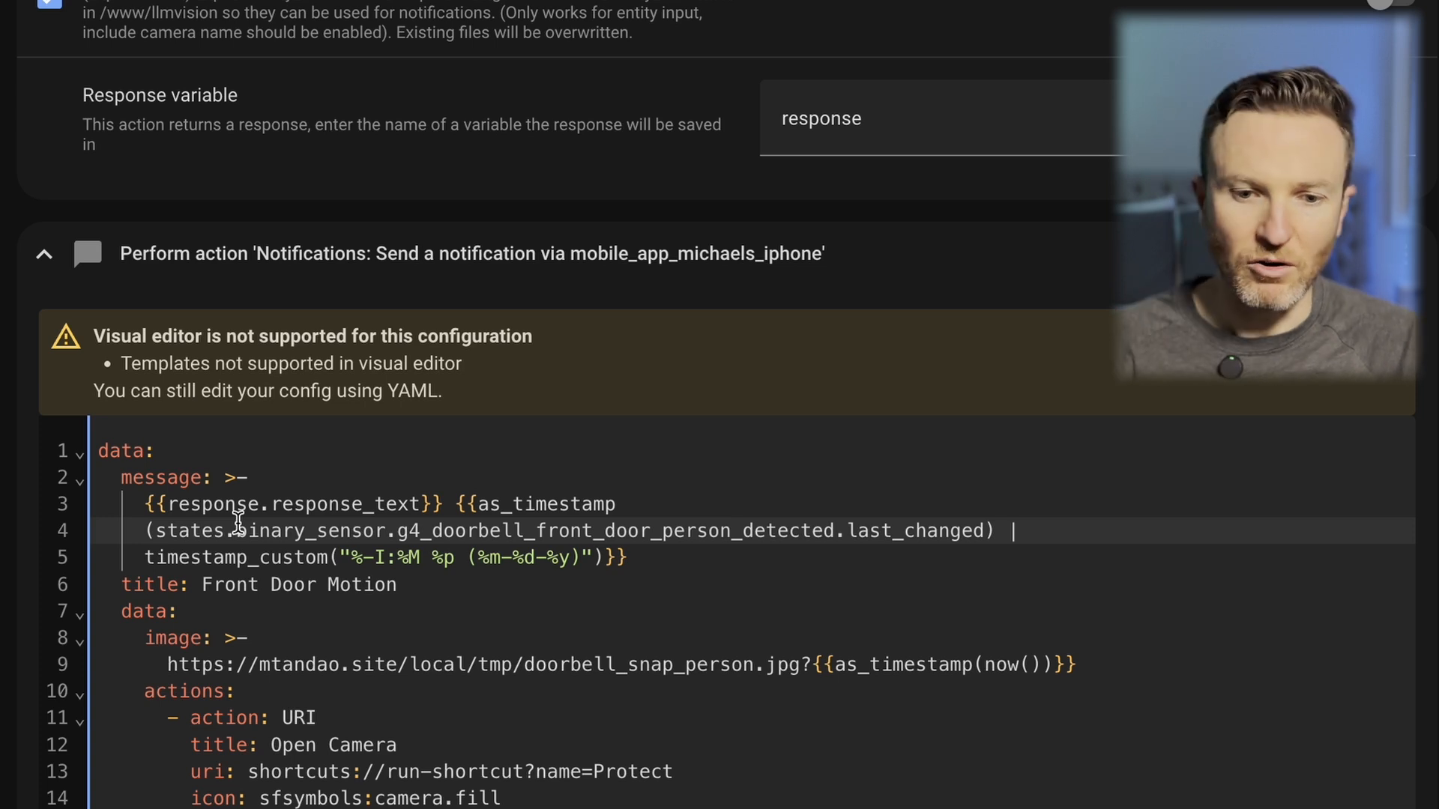
scroll("down", 3)
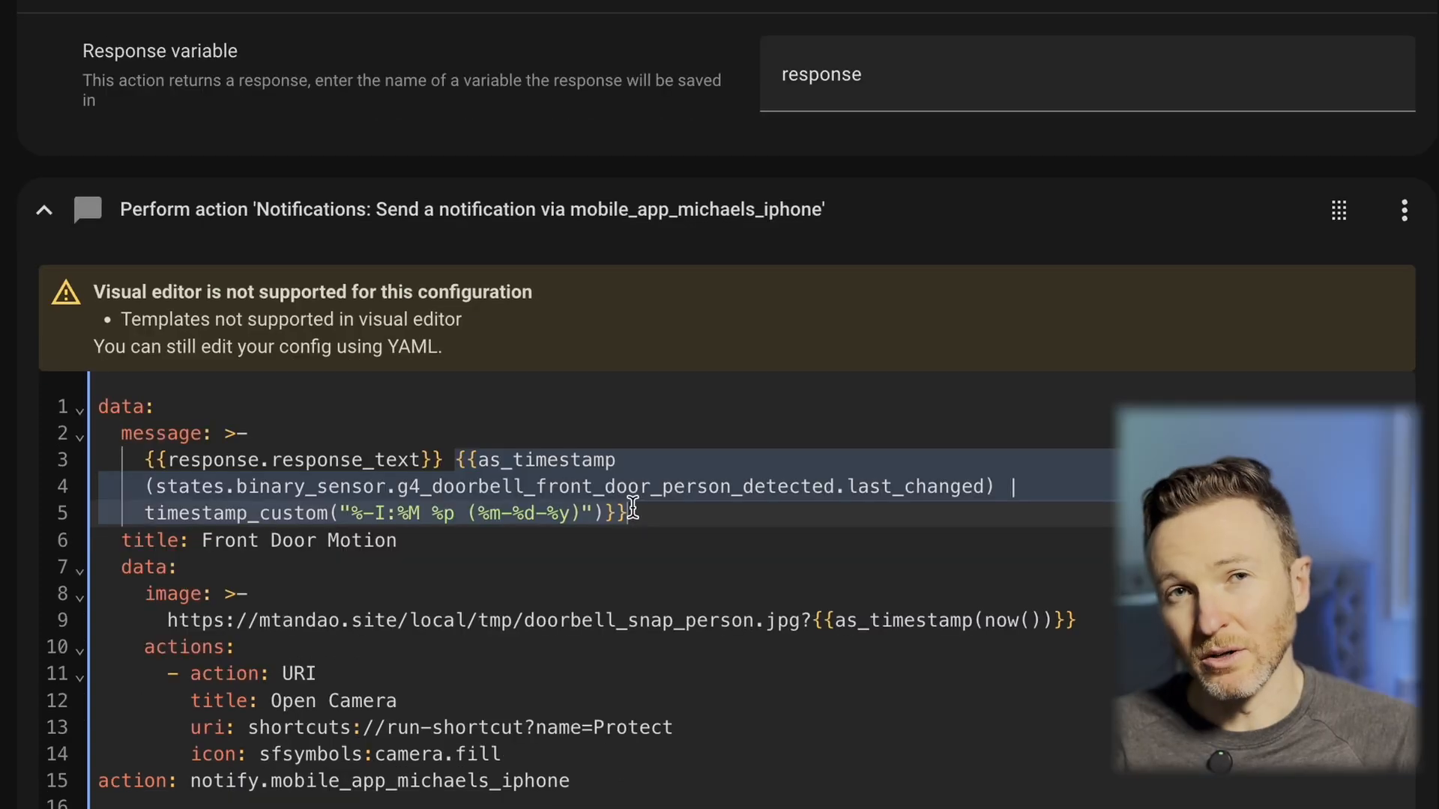